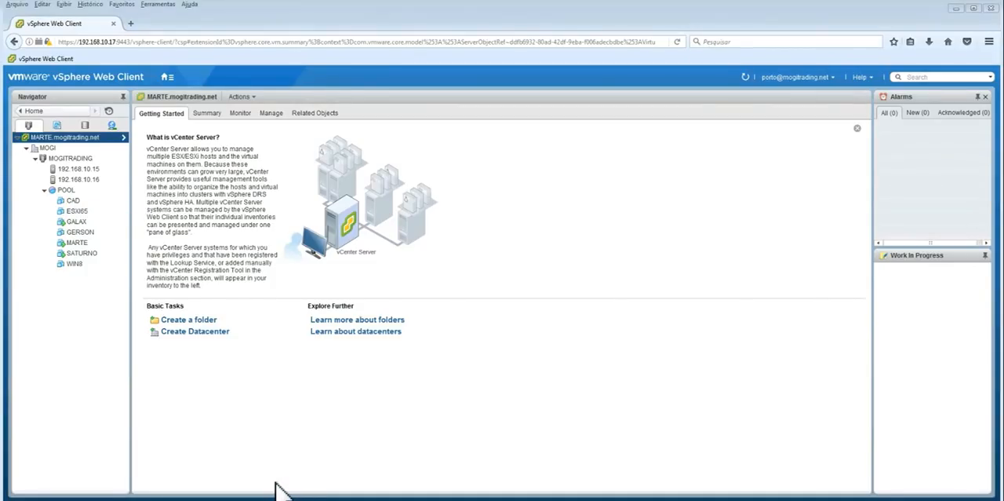
mouse_move(276, 447)
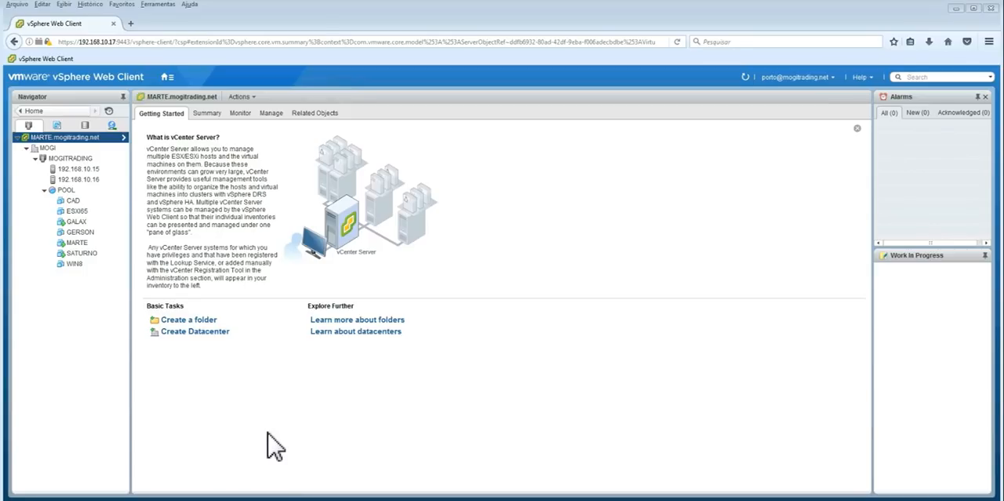
Edit ESXi05's settings to force BIOS setup on next boot and save
click(77, 211)
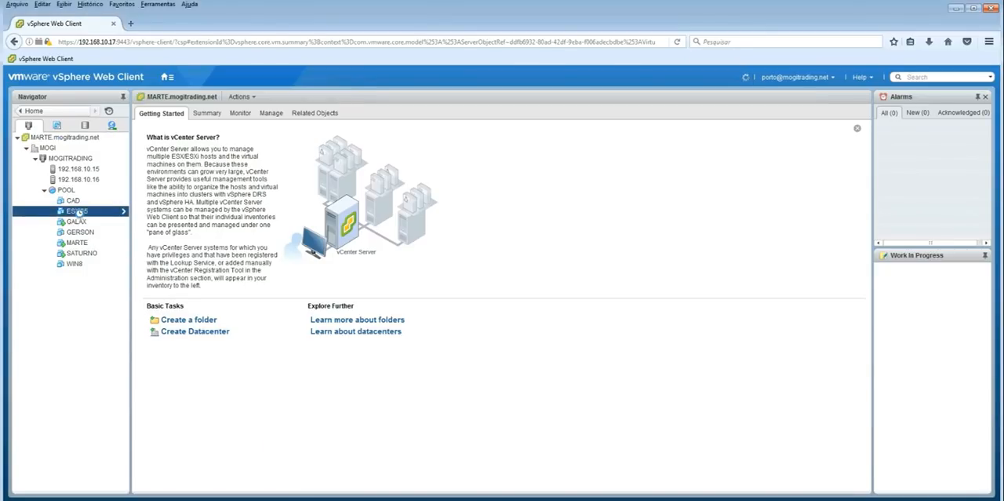
right_click(75, 211)
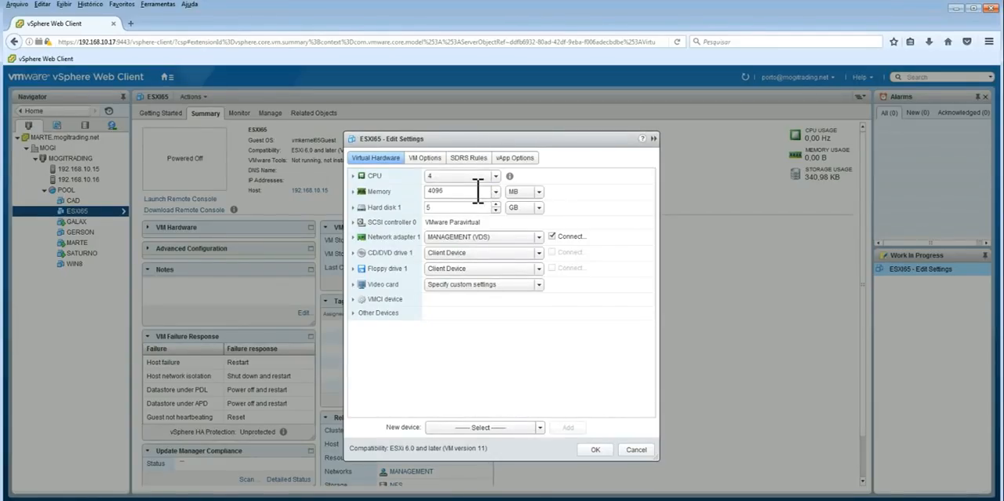
mouse_move(471, 207)
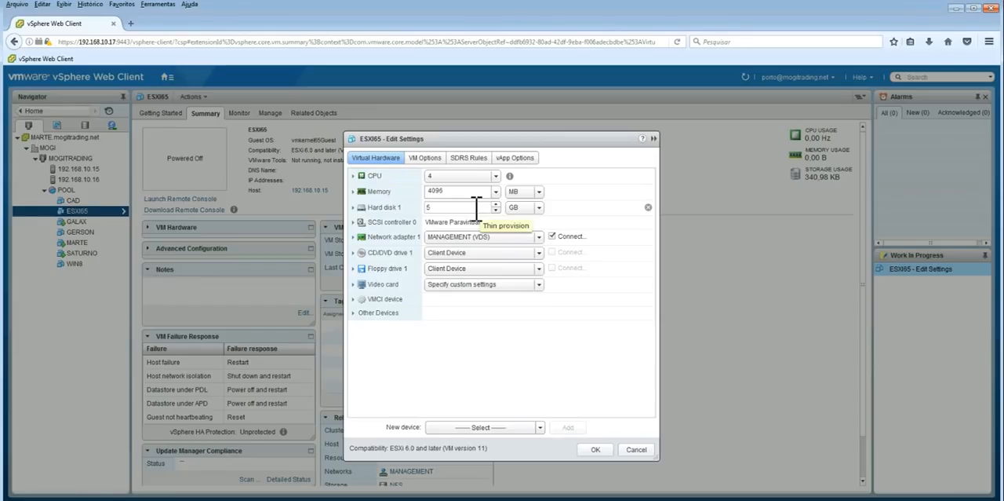
mouse_move(447, 251)
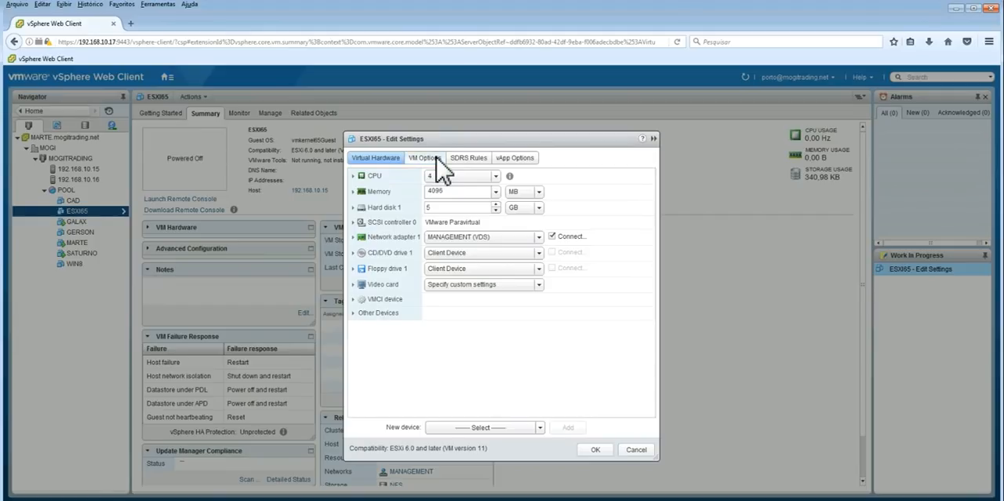
click(424, 157)
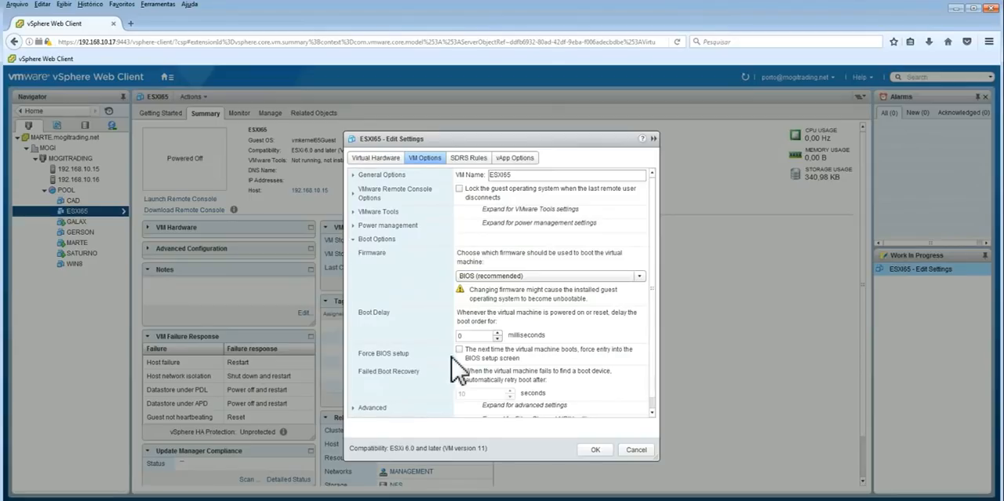
click(458, 348)
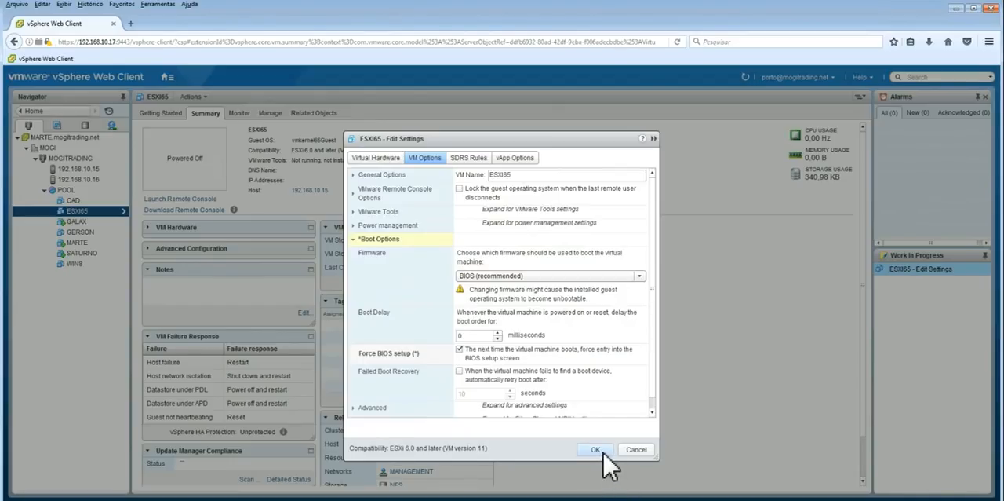
click(595, 449)
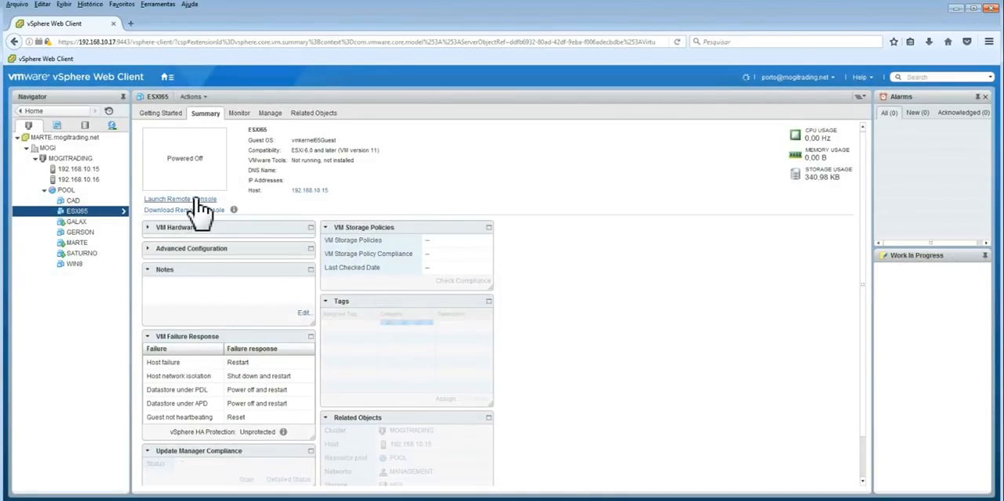
Power on ESXi05 in the remote console and attach the ESXi installer ISO to its CD drive
click(241, 22)
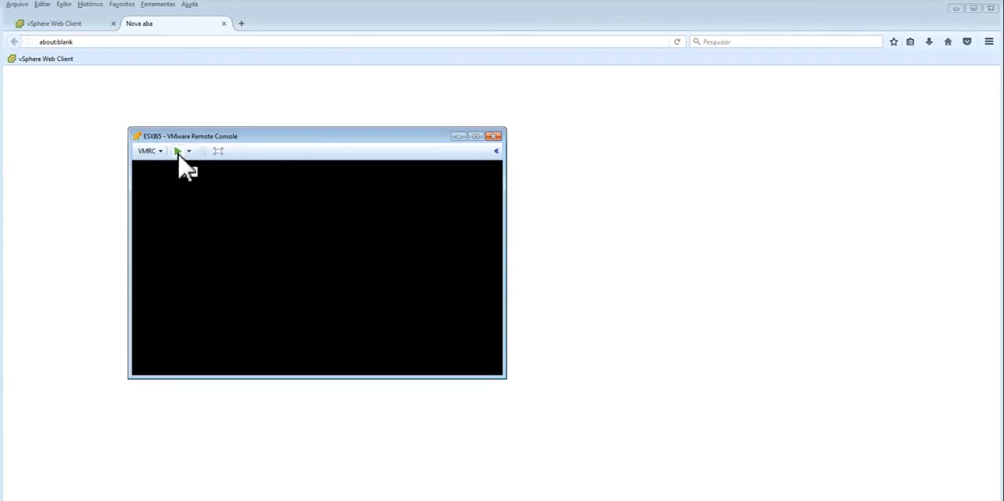
click(179, 151)
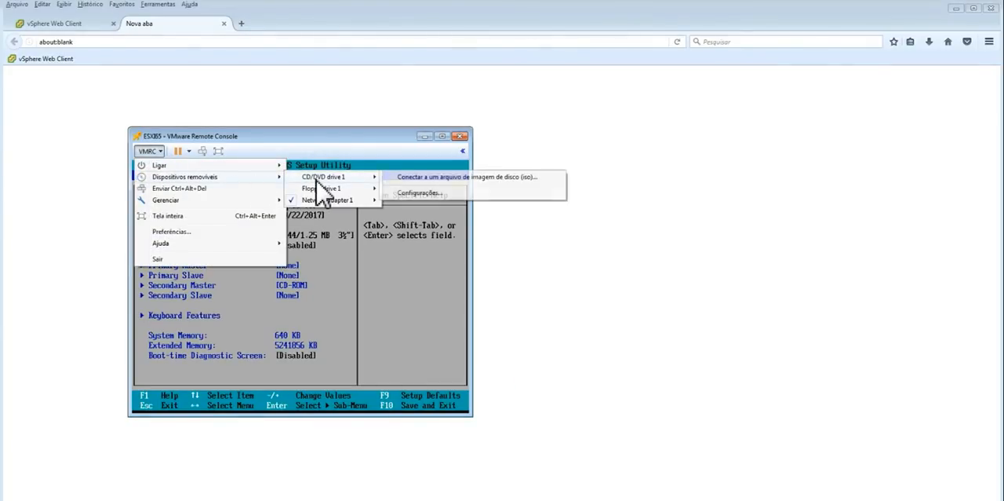
click(464, 175)
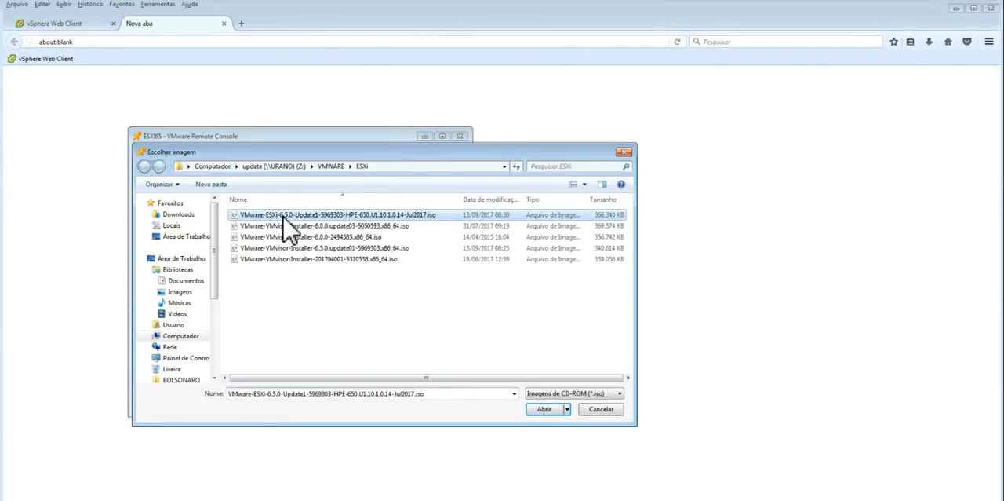
click(543, 408)
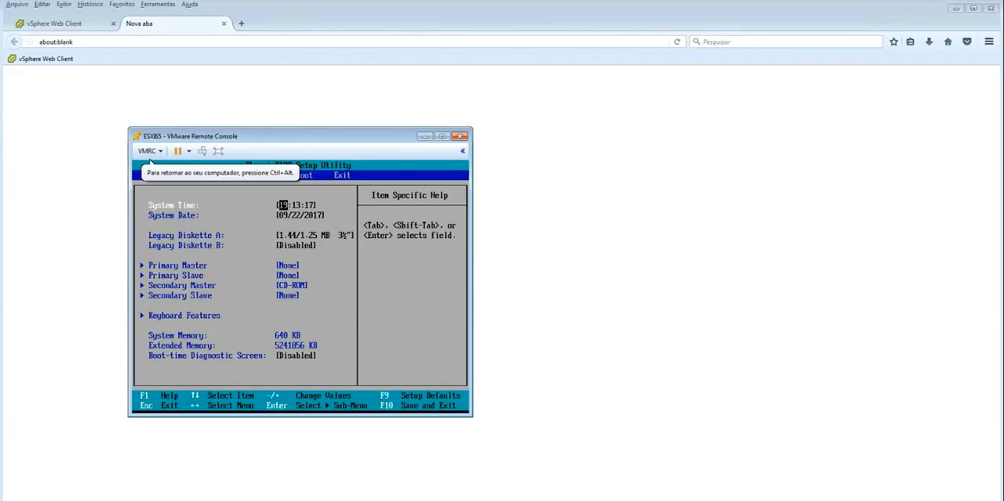
Put the CD-ROM drive first in BIOS boot order and save the changes
key(Right)
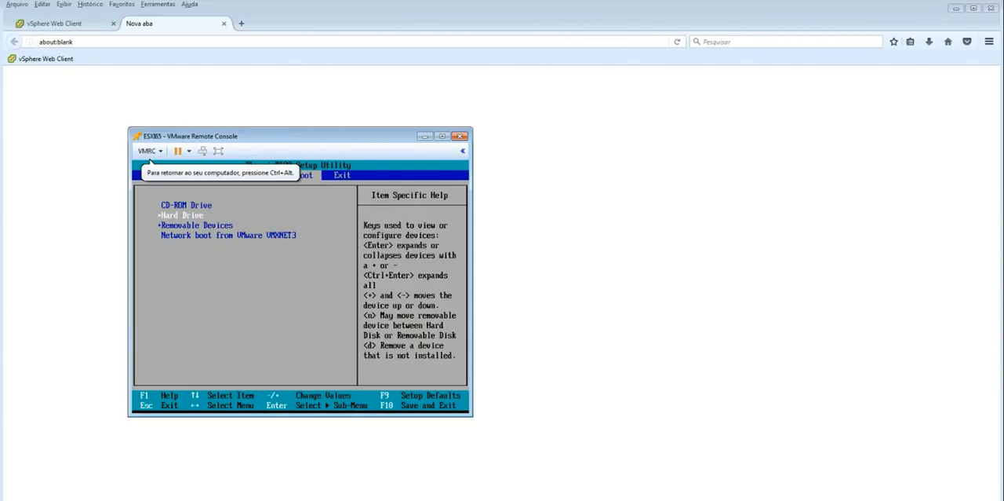
key(right)
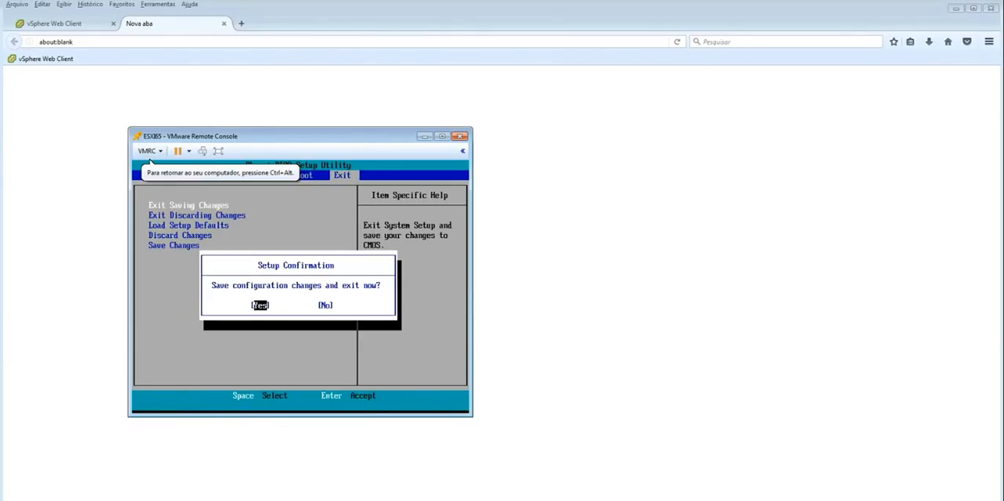
click(261, 305)
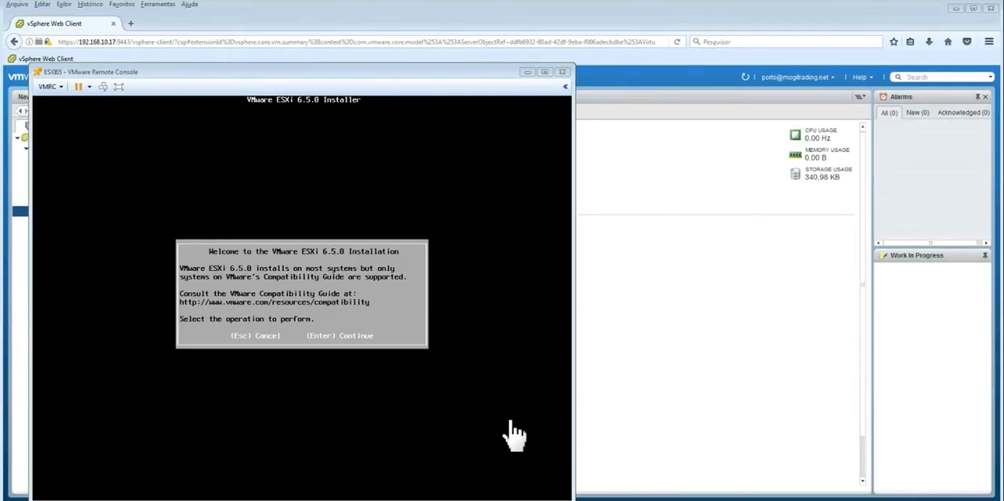
mouse_move(290, 212)
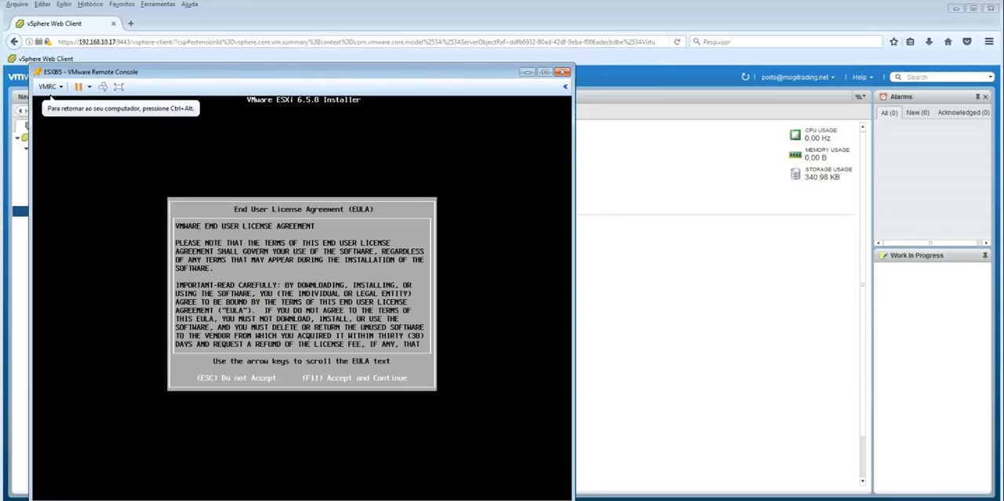
Accept the EULA, set and confirm the root password, and start the ESXi 6.5 install
key(F11)
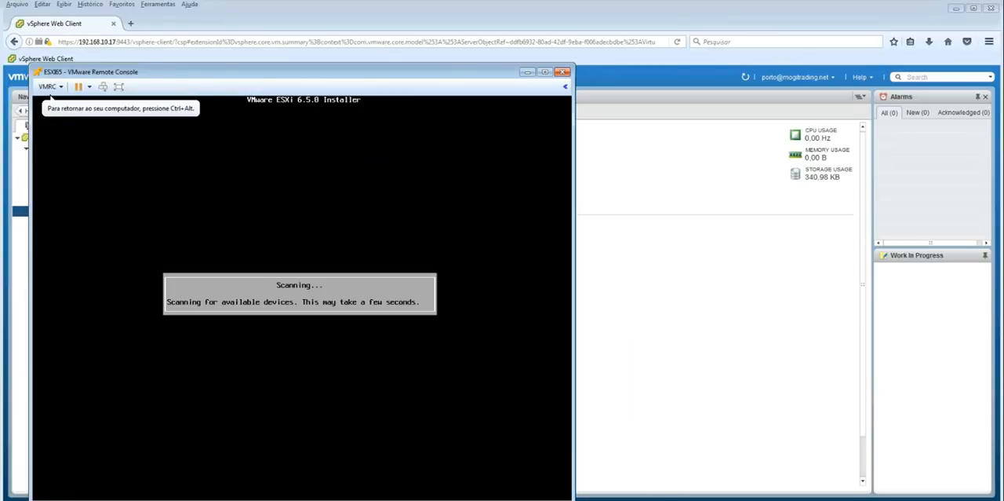
mouse_move(530, 439)
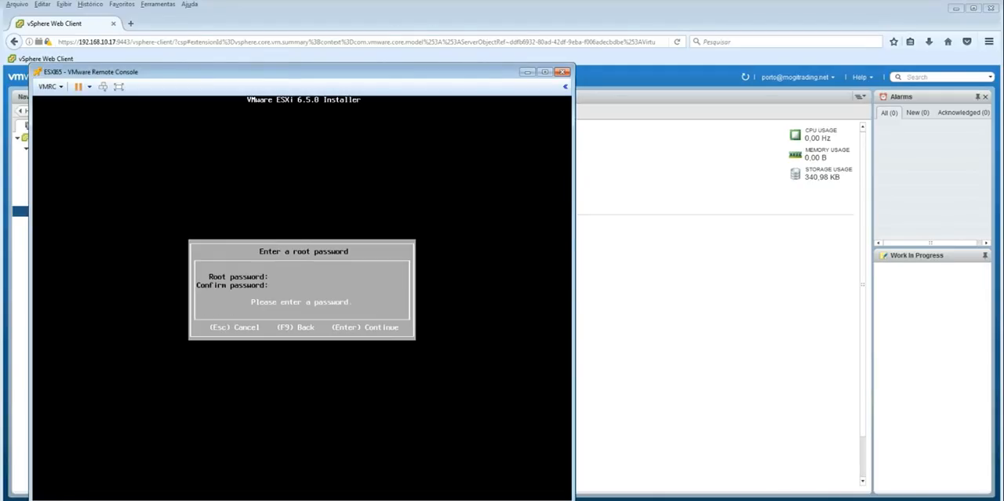
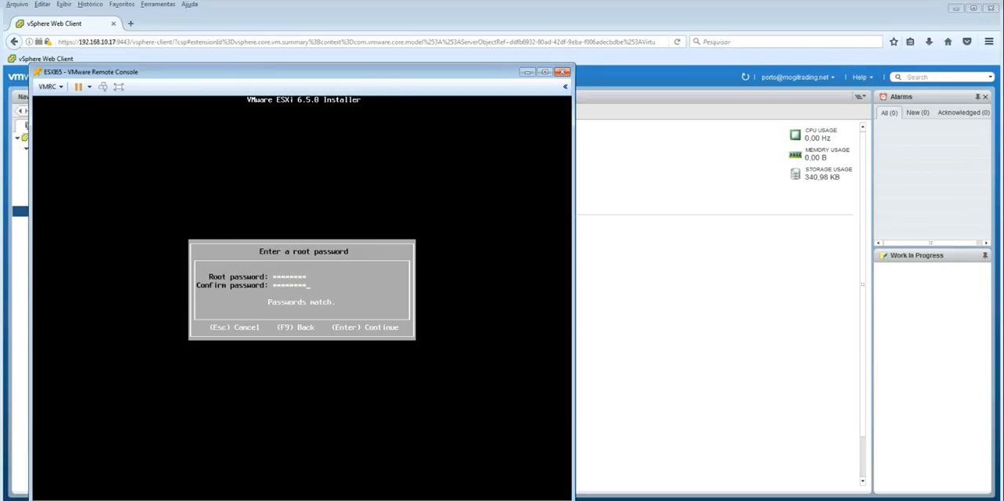
key(Return)
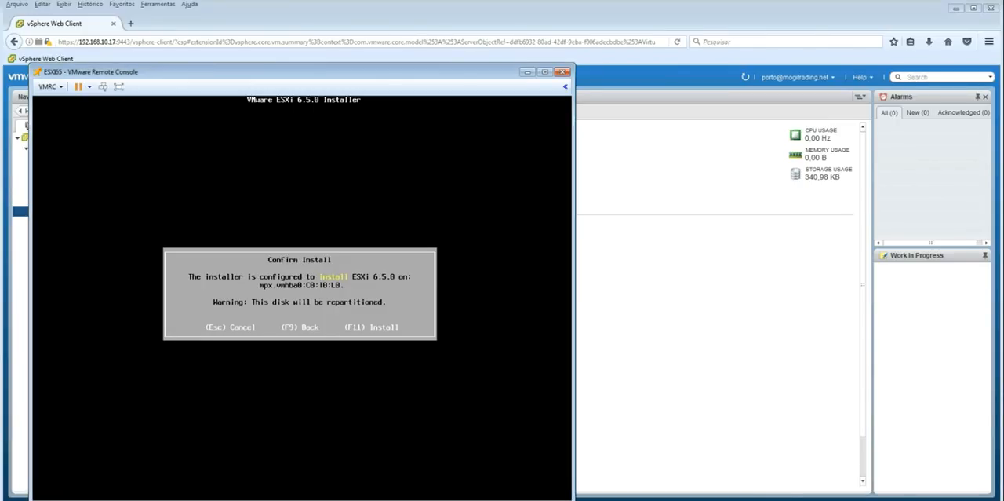
key(F11)
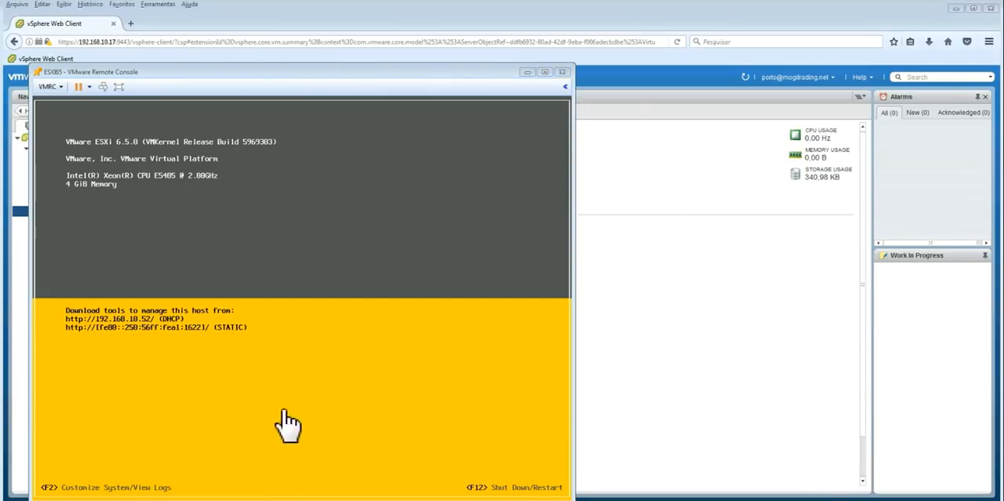
mouse_move(55, 302)
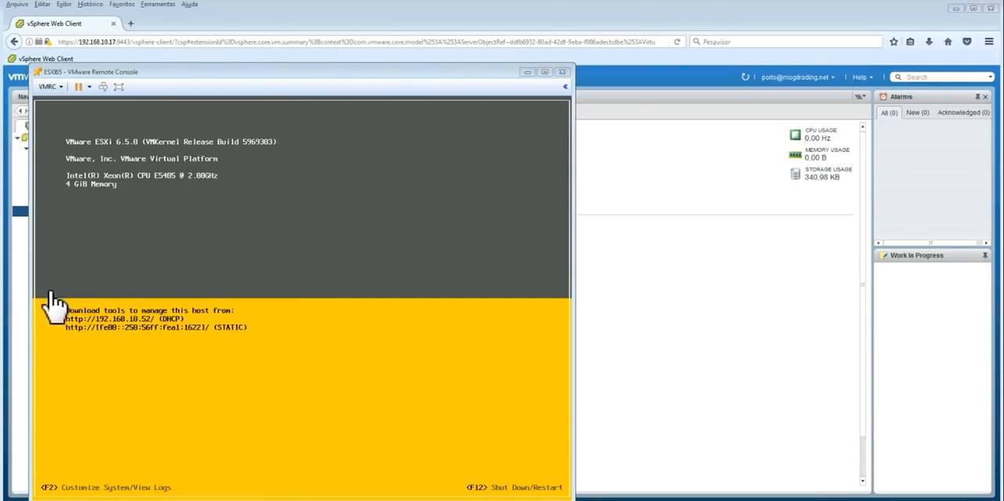
mouse_move(274, 340)
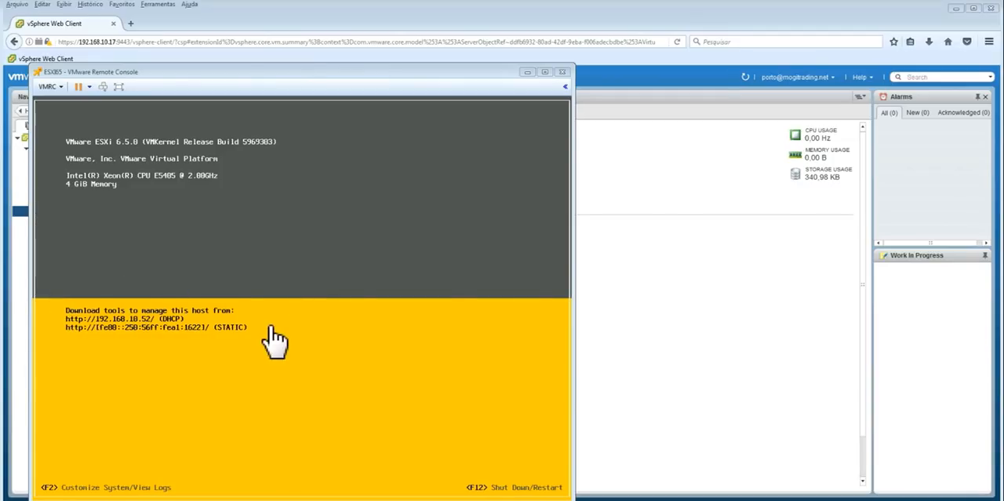
mouse_move(55, 489)
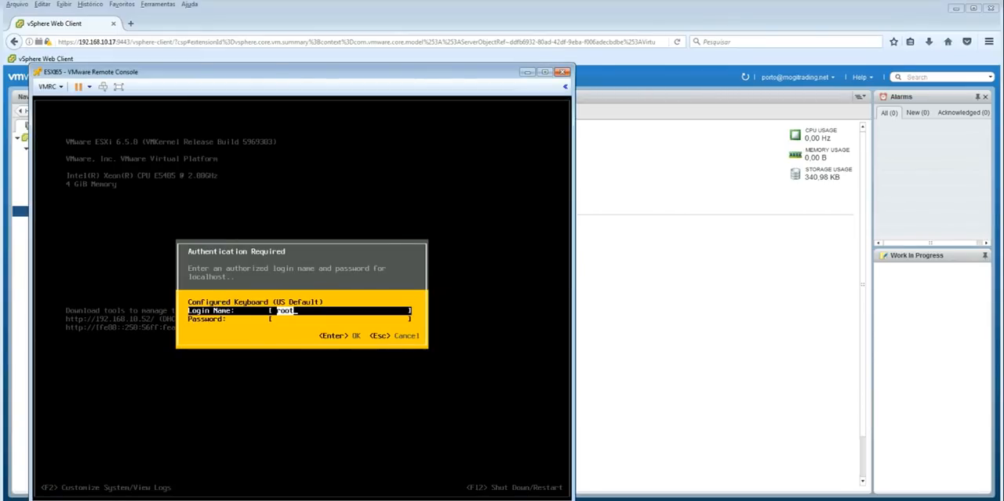
Log in as root to reach the host's System Customization menu
text(***)
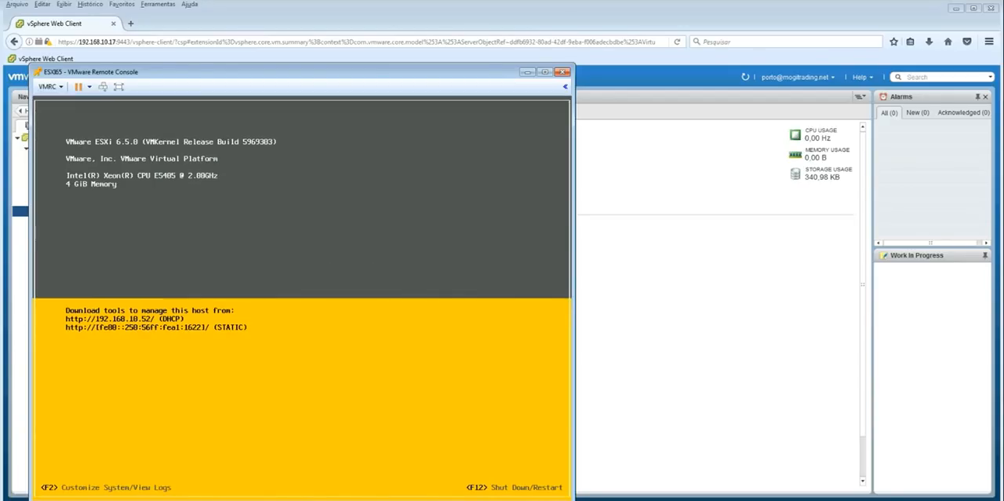
key(F2)
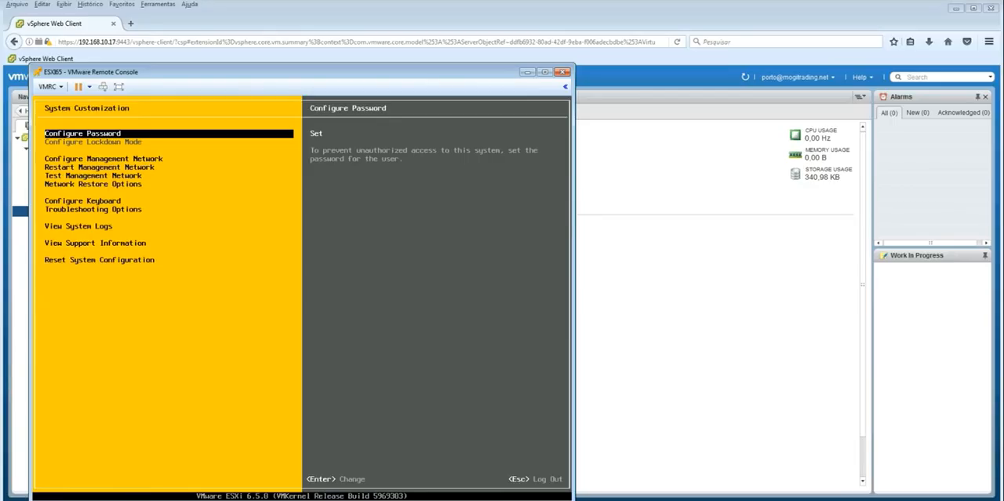
mouse_move(126, 243)
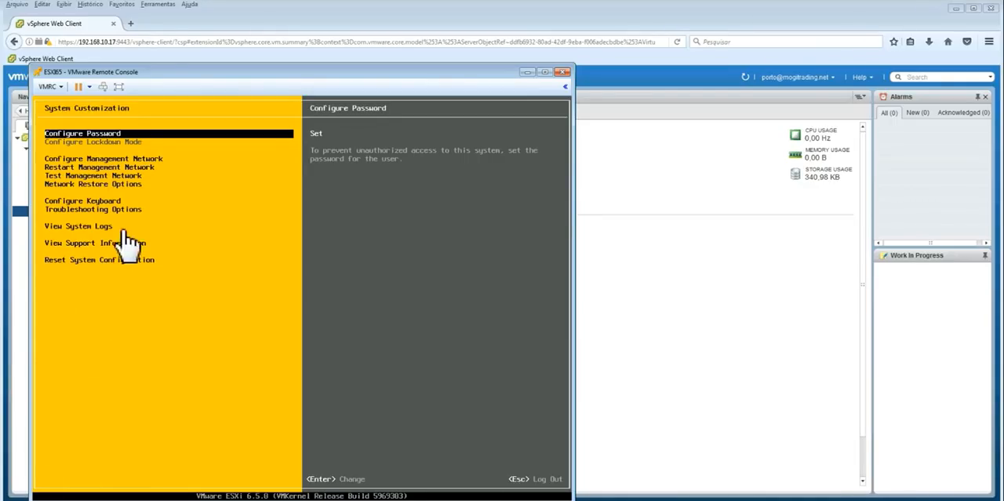
mouse_move(145, 170)
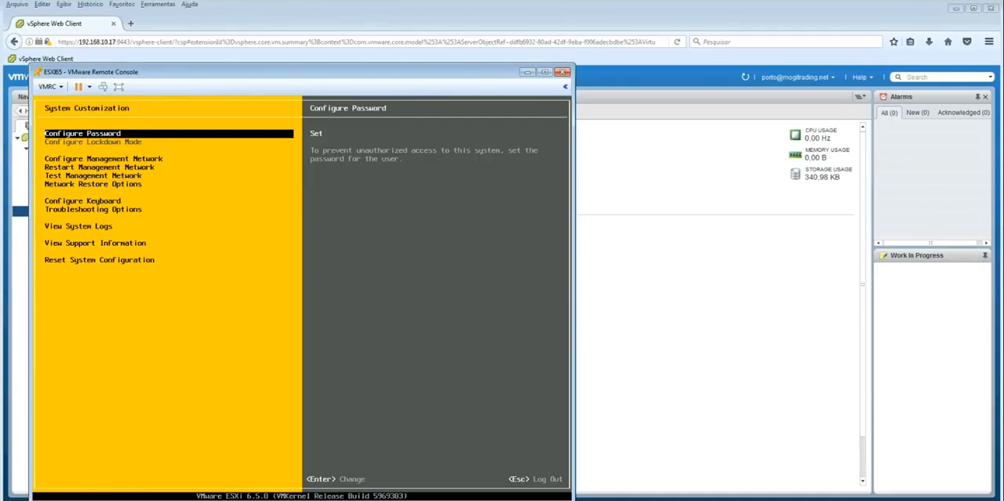
key(Down)
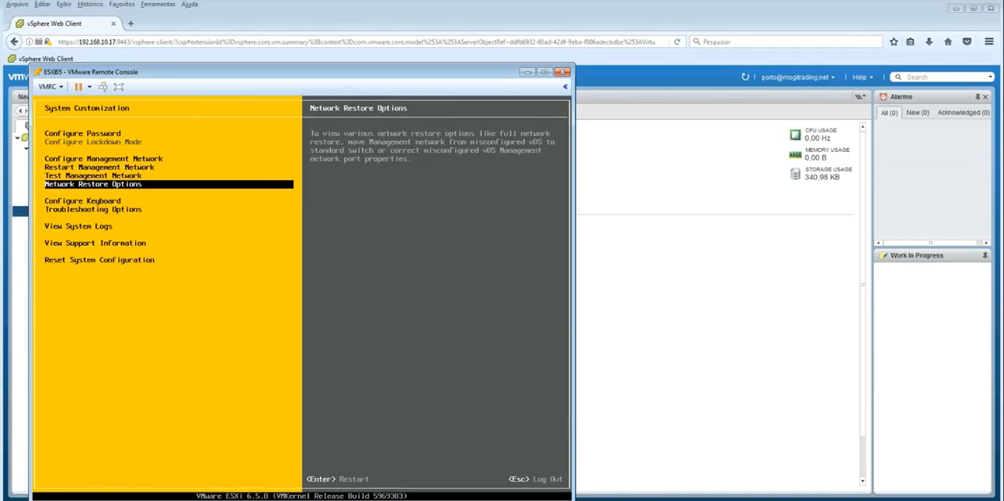
key(Down)
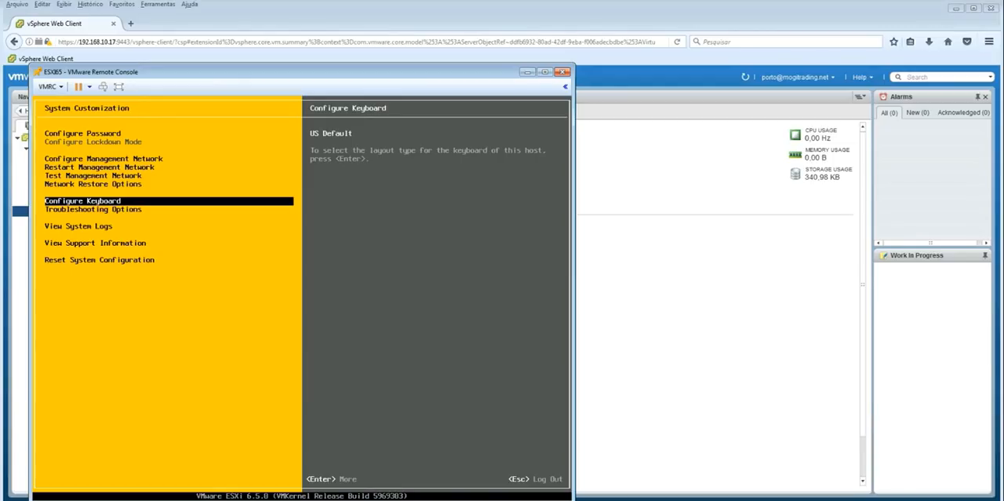
key(Down)
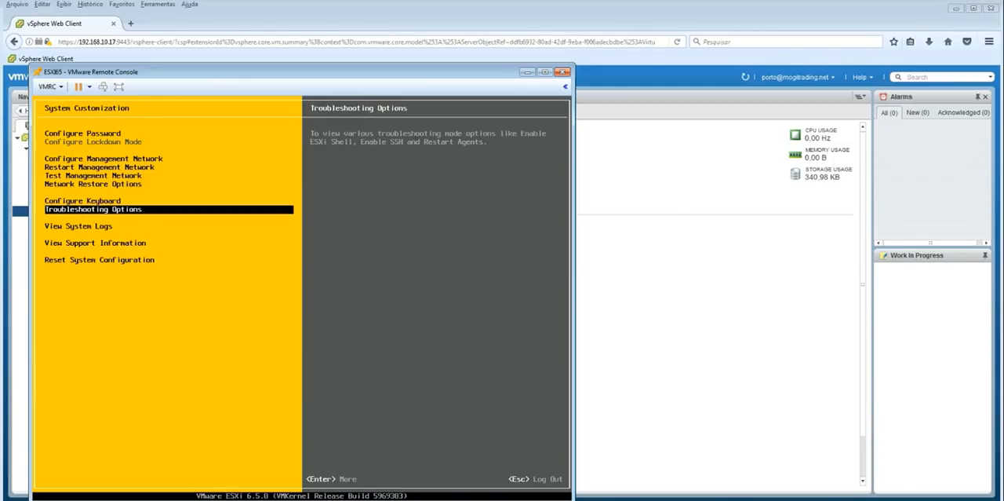
key(Return)
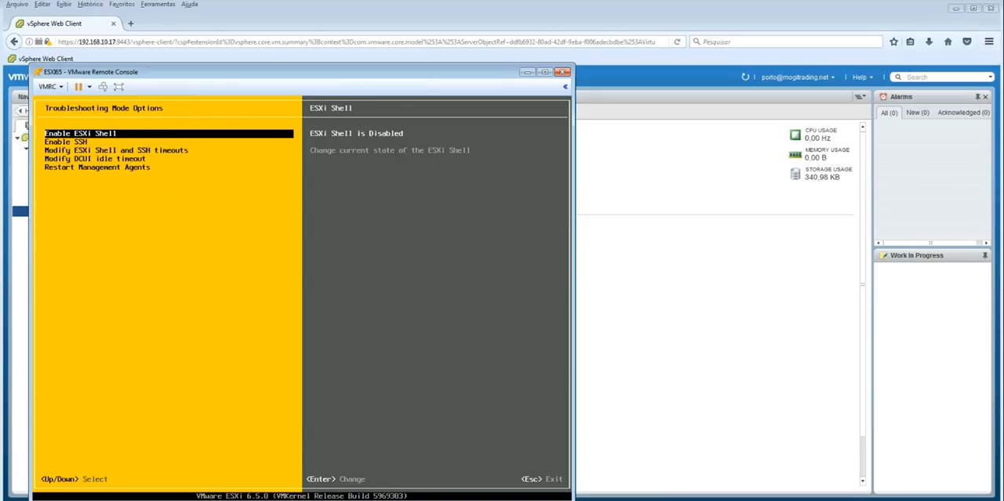
key(Down)
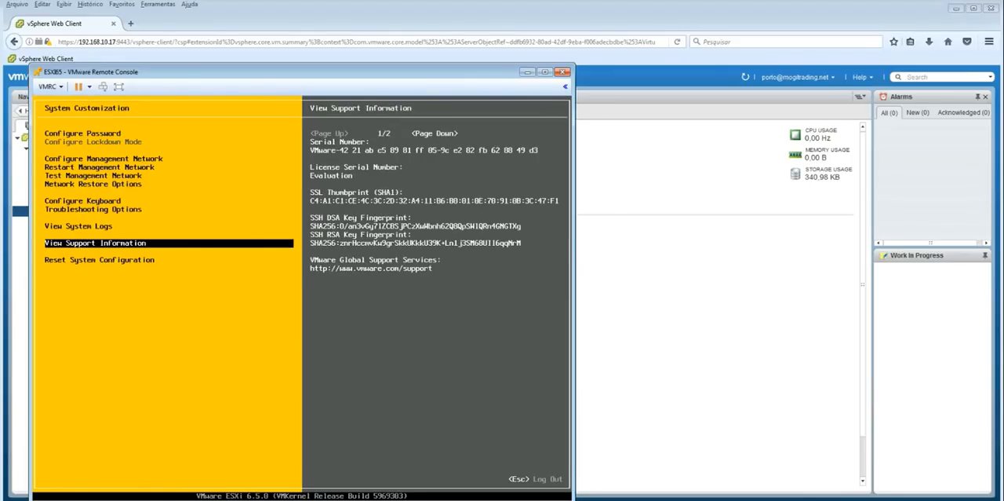
mouse_move(194, 171)
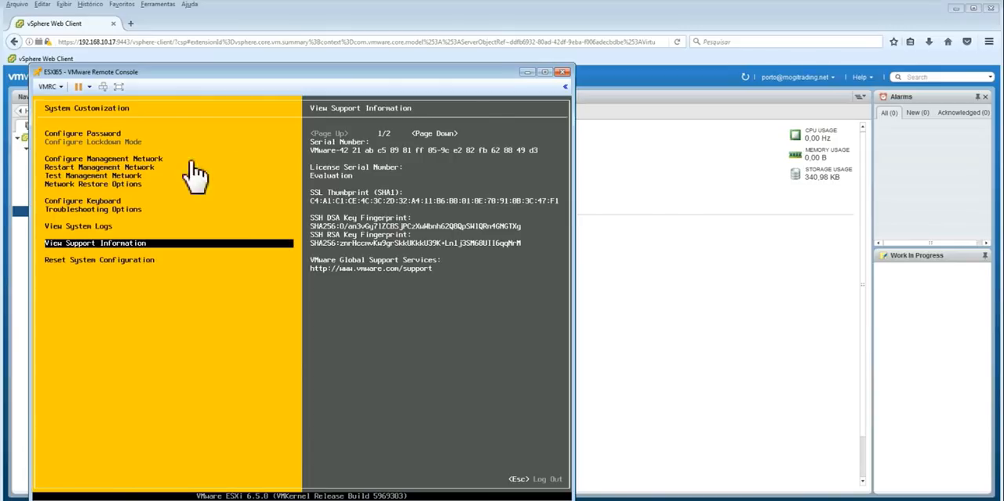
mouse_move(505, 273)
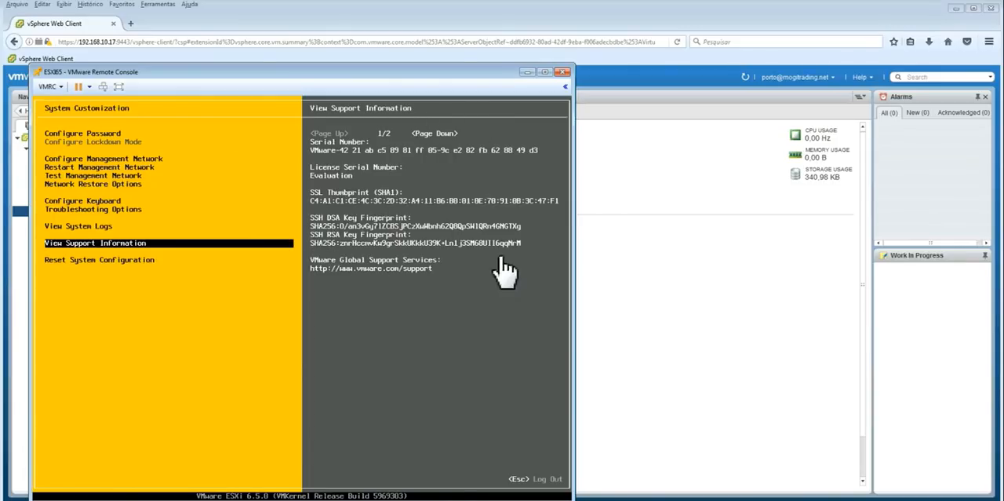
mouse_move(333, 196)
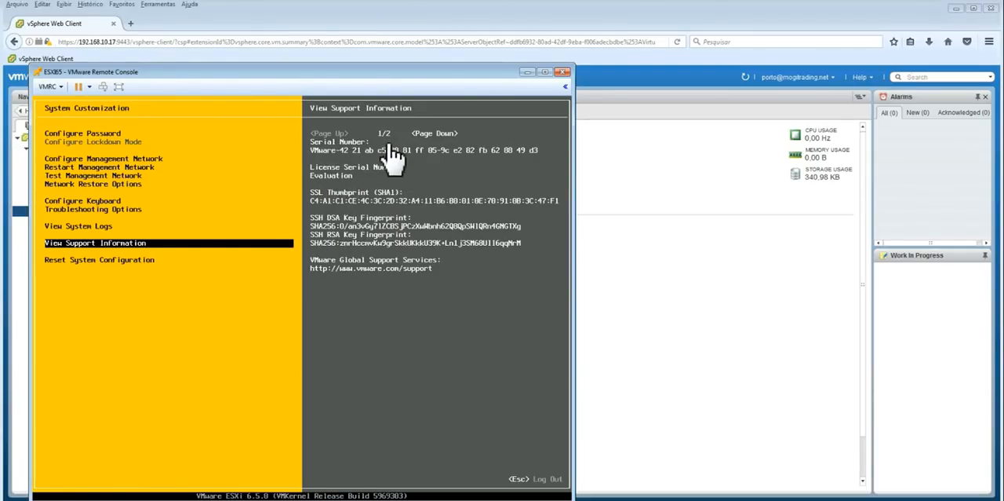
mouse_move(447, 153)
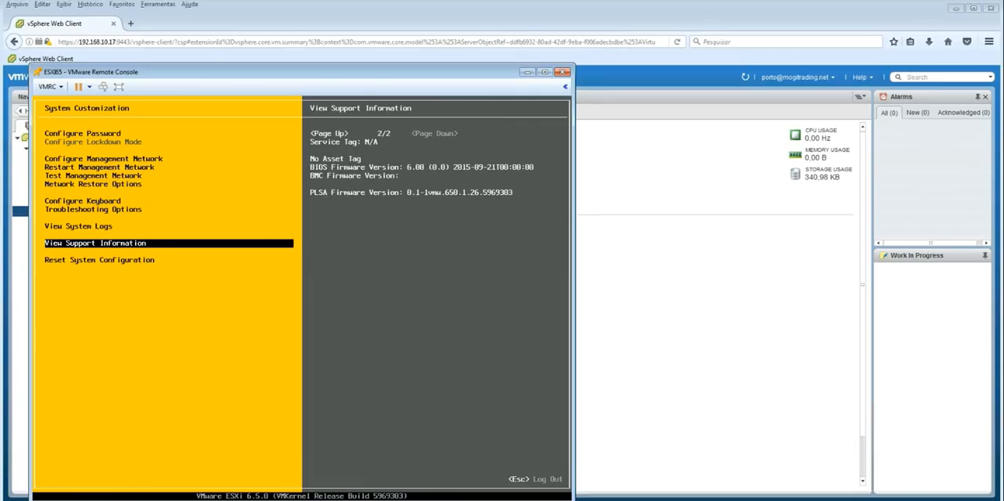
mouse_move(380, 217)
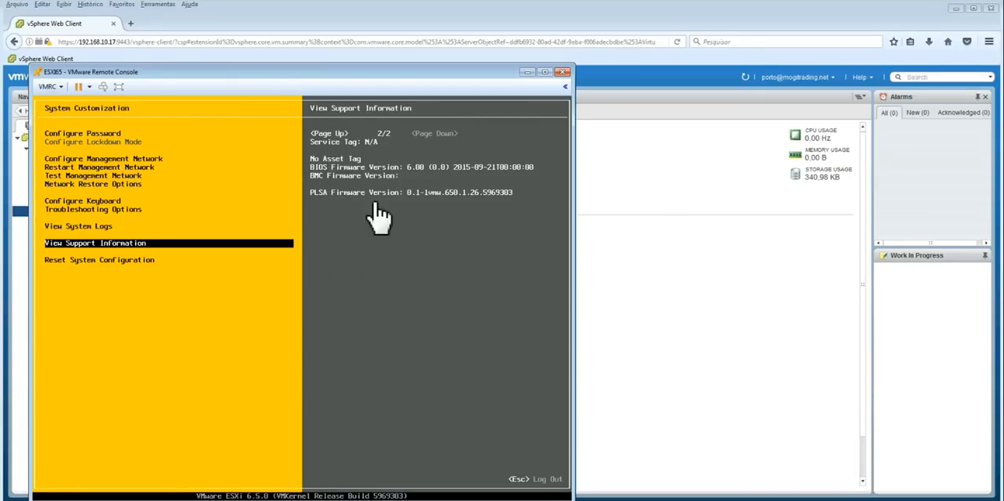
mouse_move(396, 176)
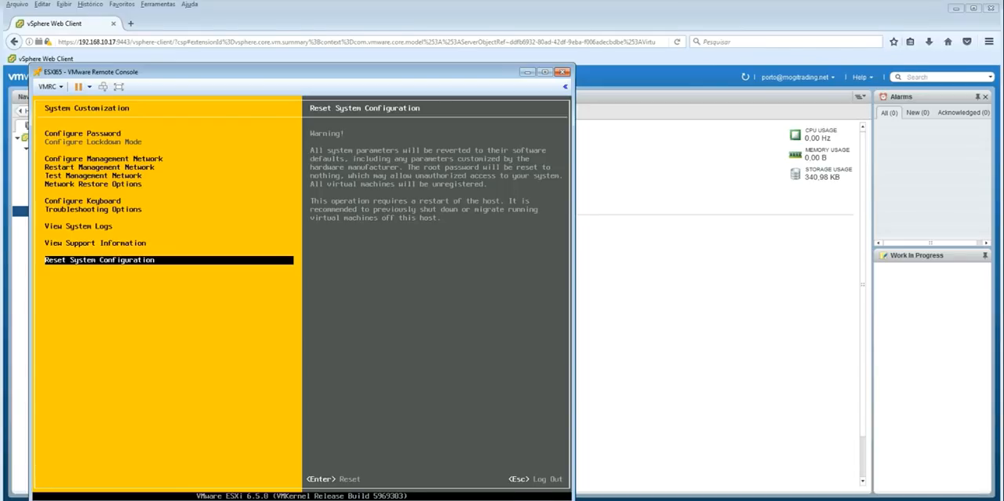
Set the management network to static IPv4 192.168.10.14, mask 255.255.255.0, gateway 192.168.10.1
key(up)
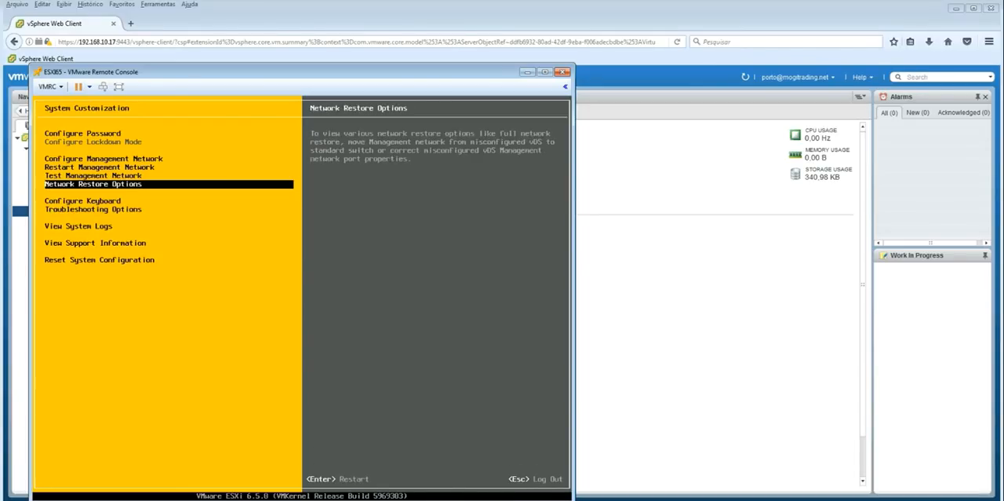
key(Up)
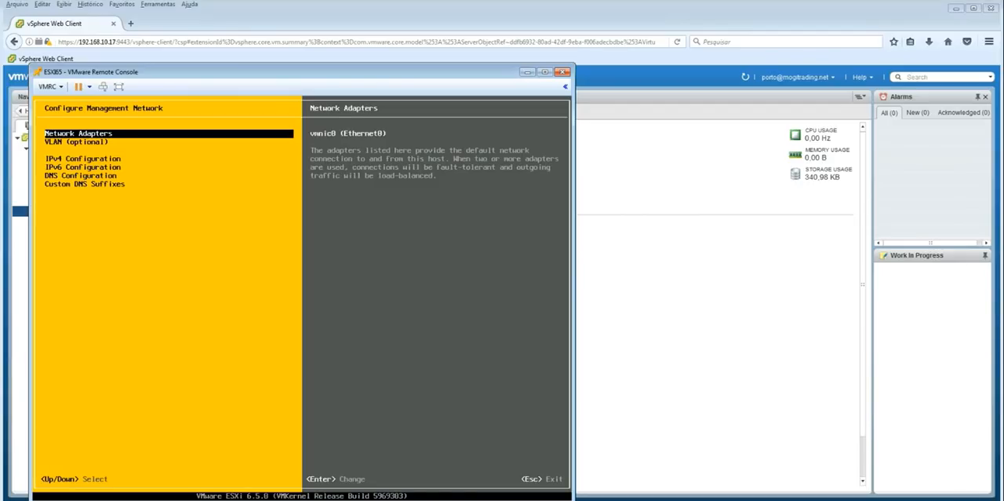
mouse_move(97, 176)
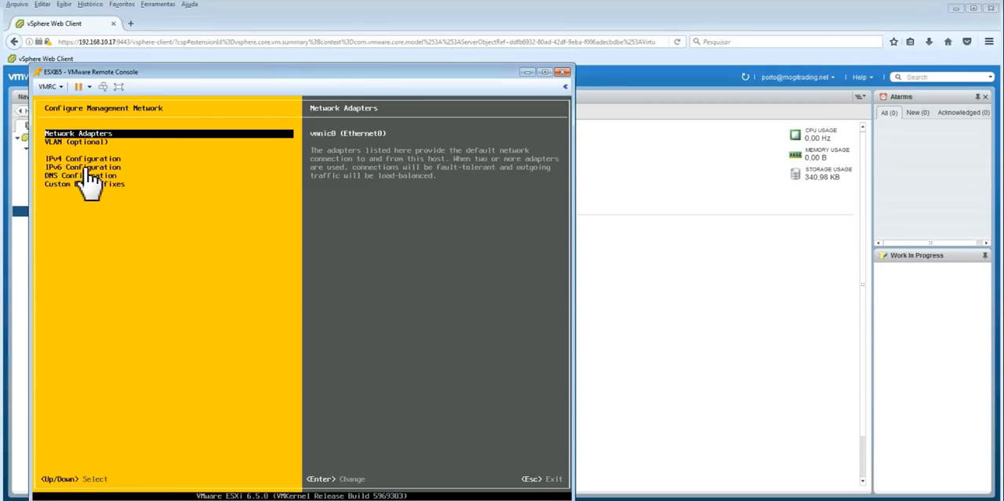
mouse_move(389, 154)
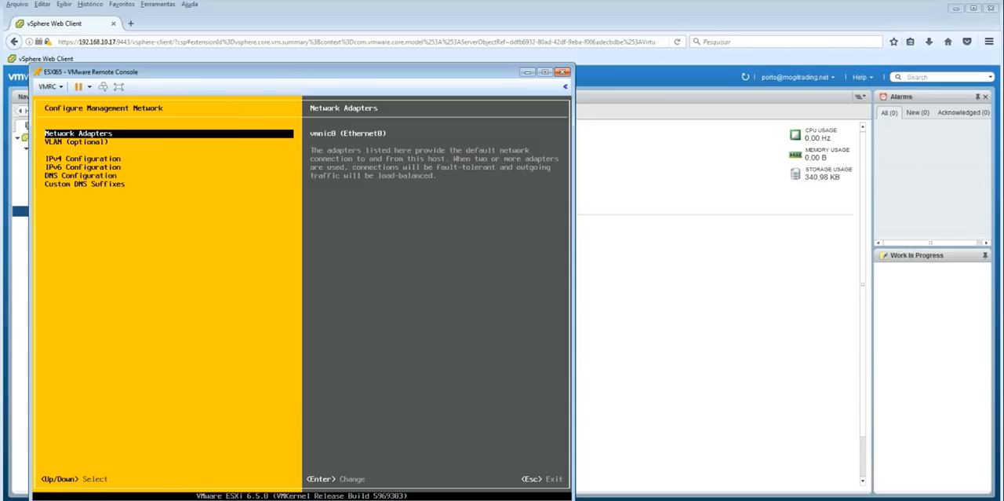
key(Down)
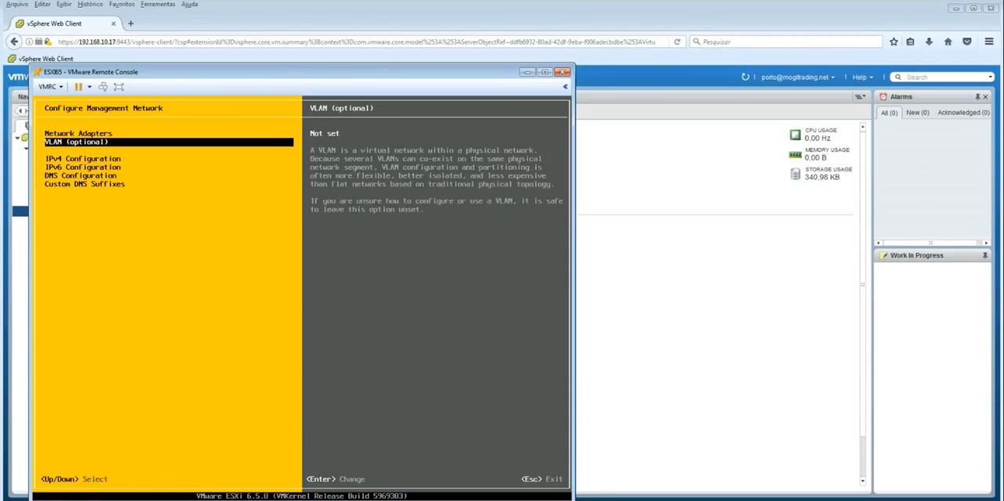
key(Down)
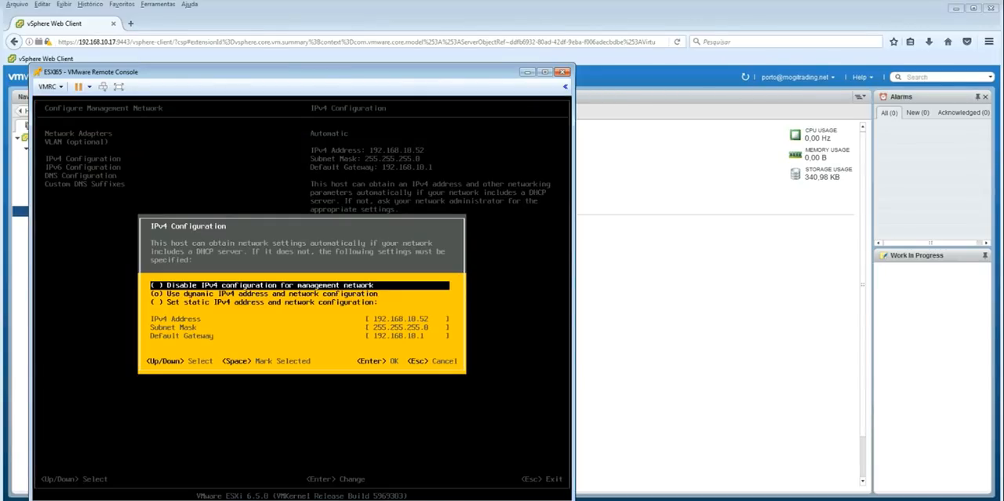
key(Down)
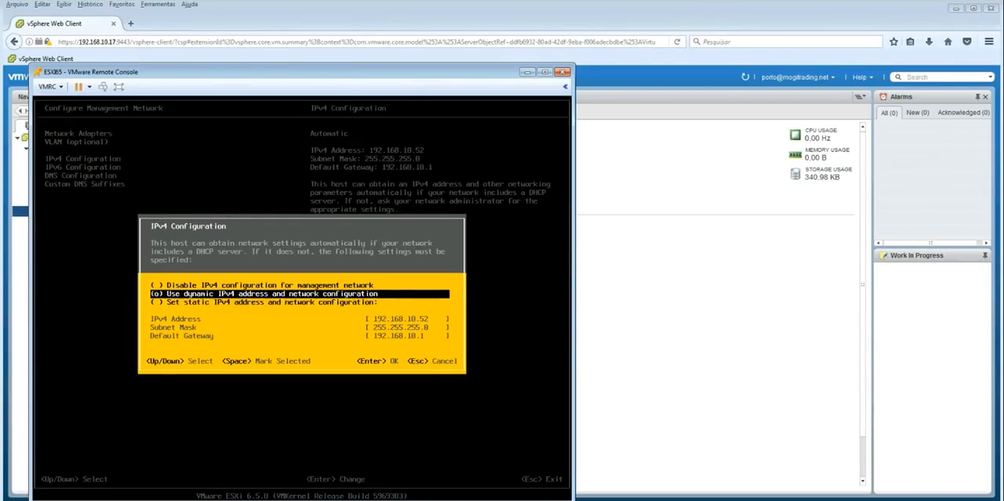
key(Down)
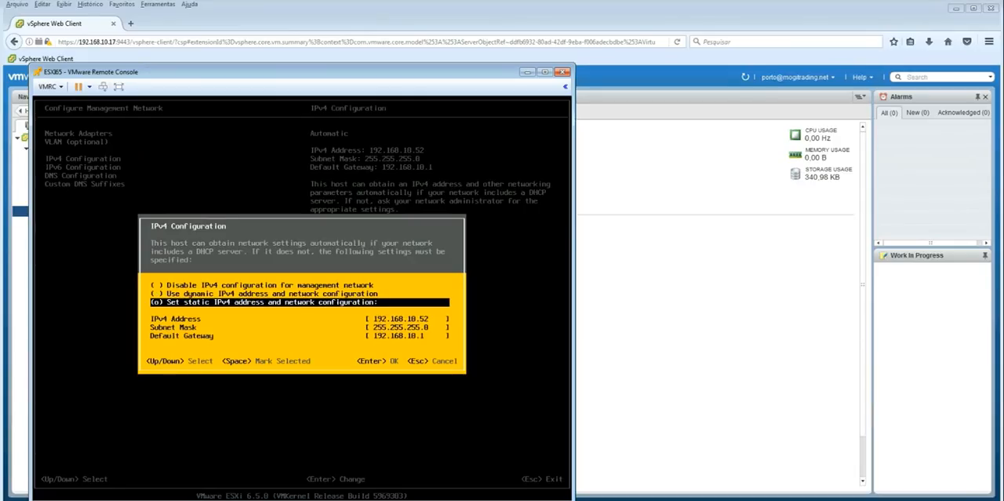
key(Down)
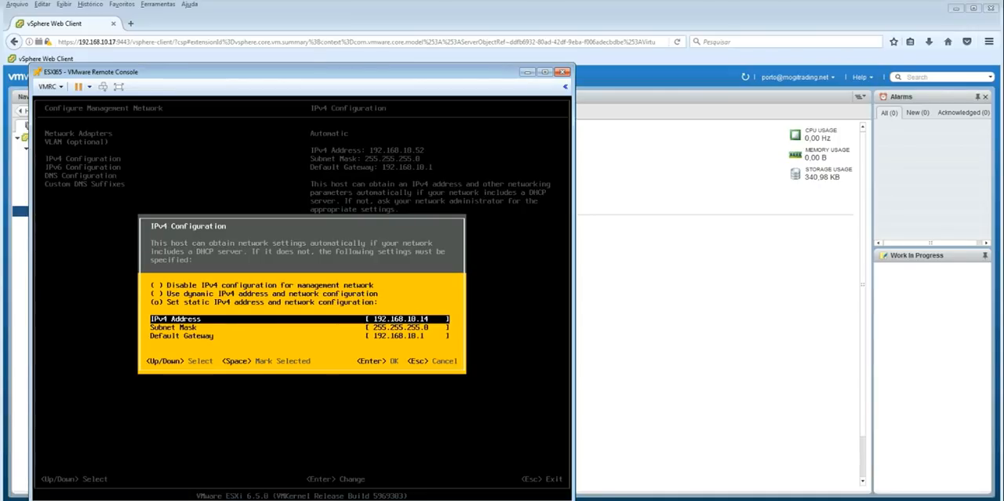
key(Return)
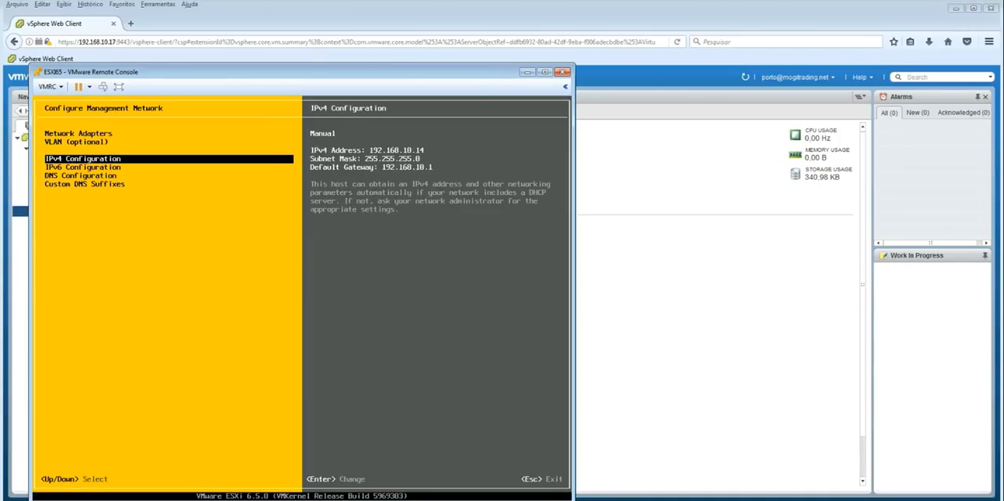
Set DNS servers 192.168.10.4 and 192.168.10.9, hostname, and DNS suffix mogitrading.net
key(Down)
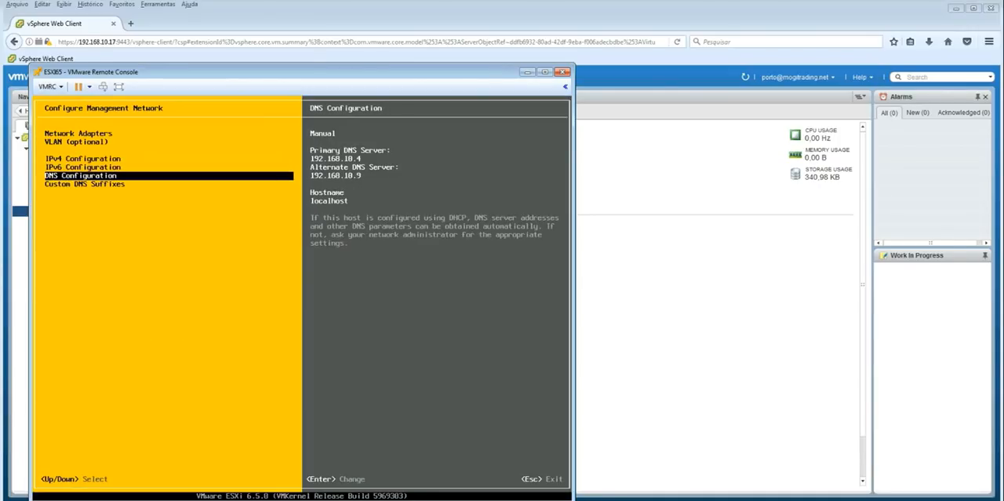
key(Return)
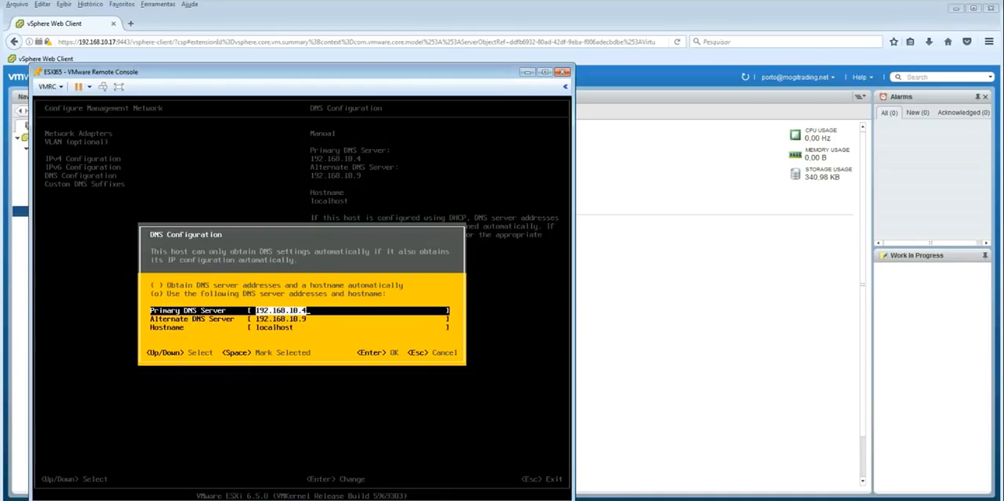
key(Down)
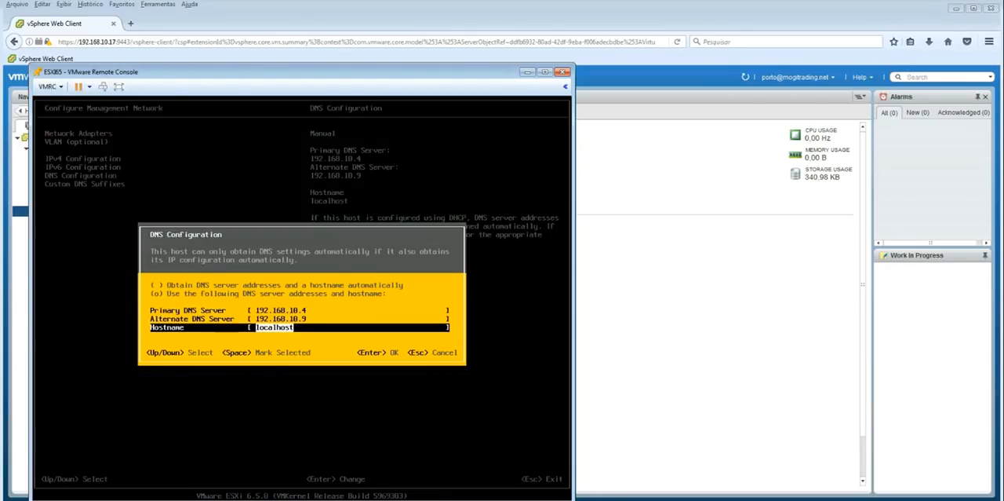
text(ES)
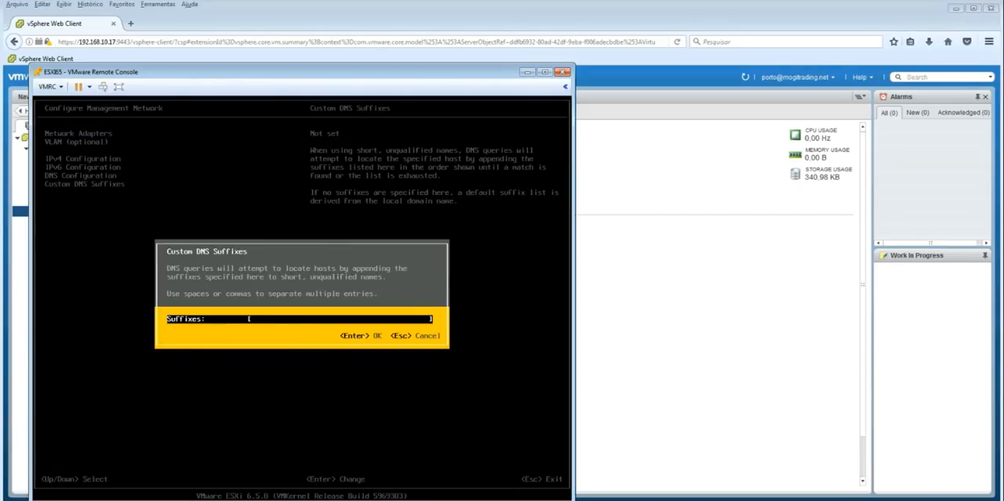
text(mogitrading)
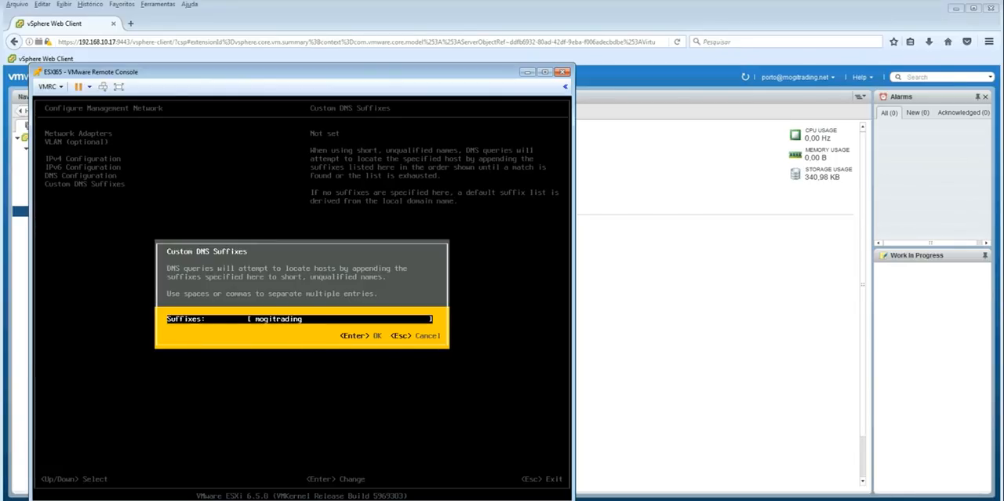
text(.net)
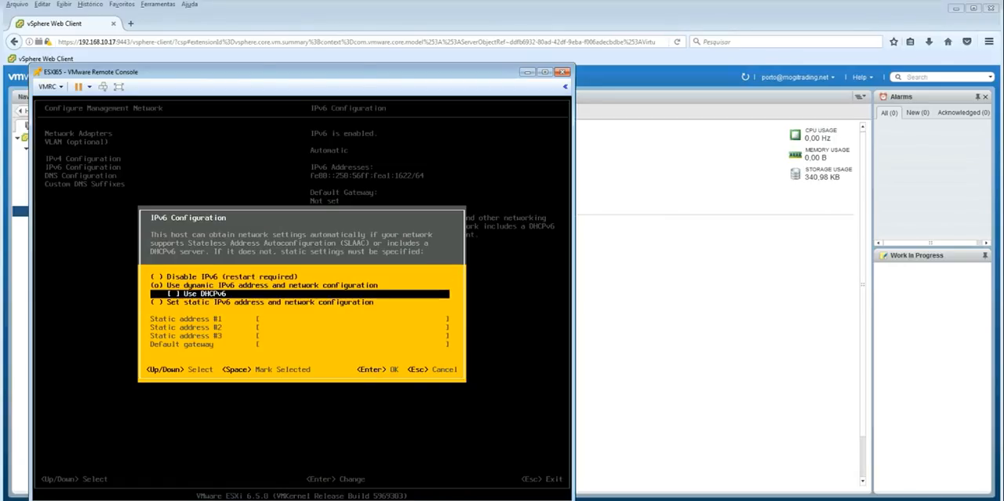
Choose the Disable IPv6 option in IPv6 Configuration
key(Up)
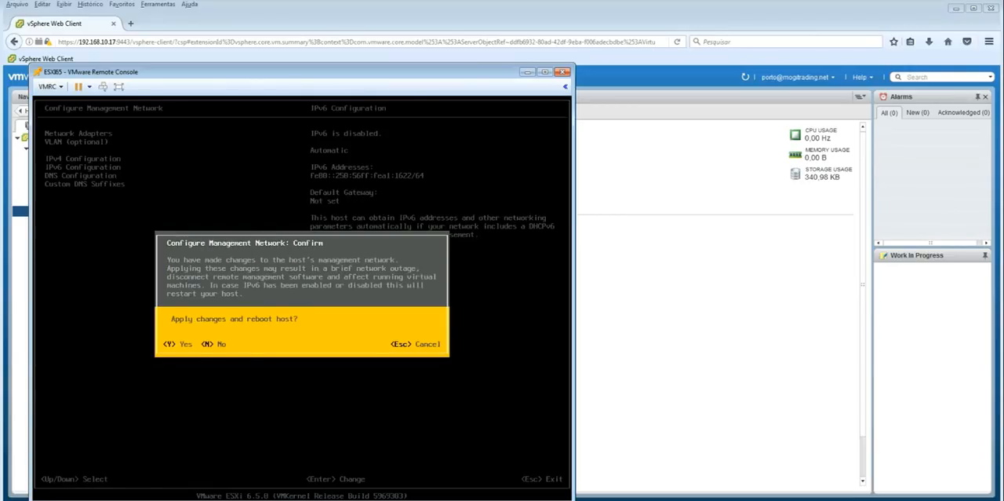
mouse_move(172, 281)
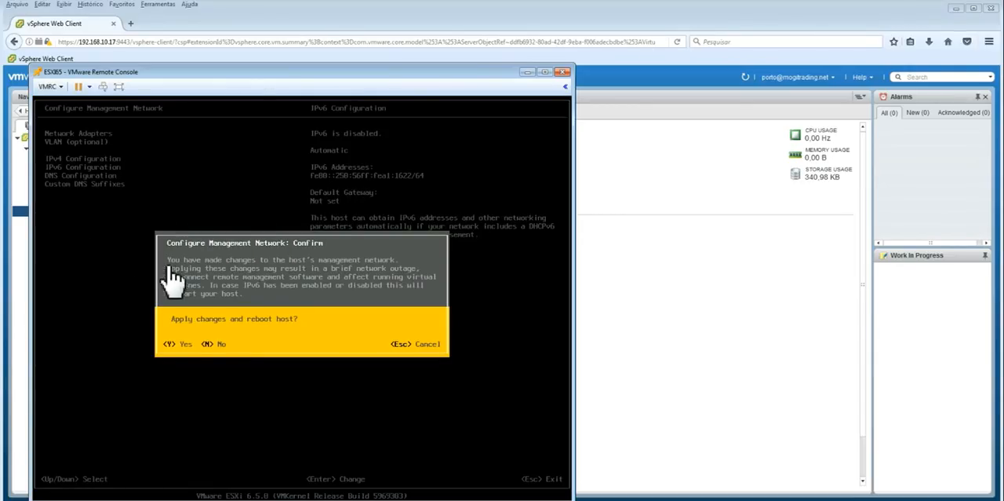
mouse_move(160, 259)
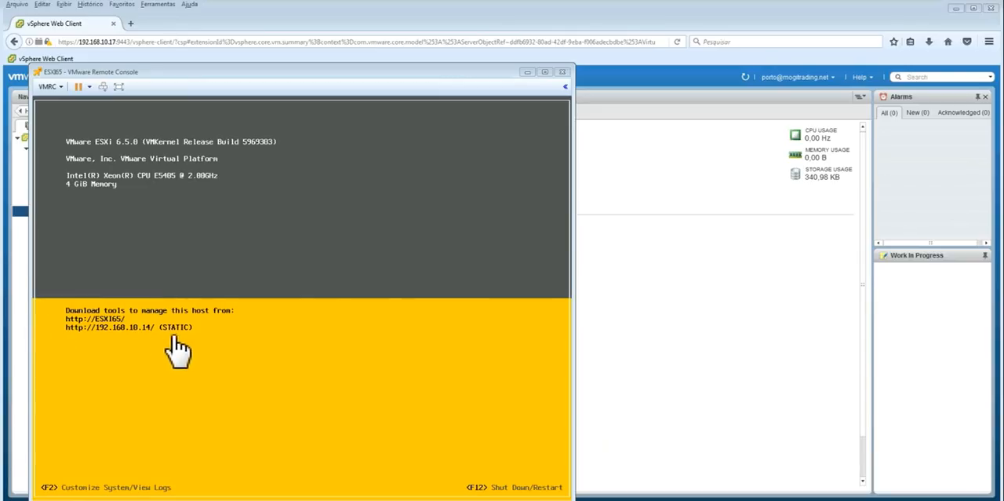
mouse_move(866, 486)
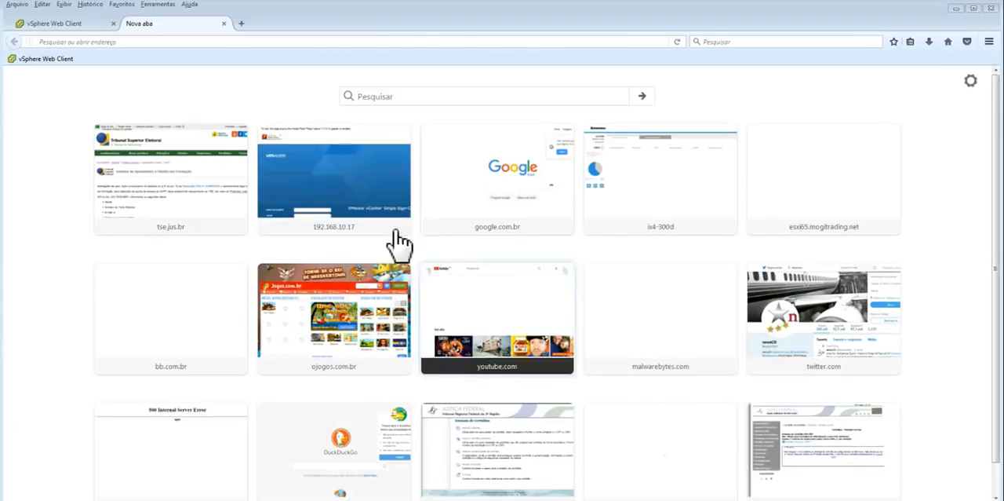
Browse to 192.168.10.14 and confirm a permanent security exception for its certificate
click(212, 41)
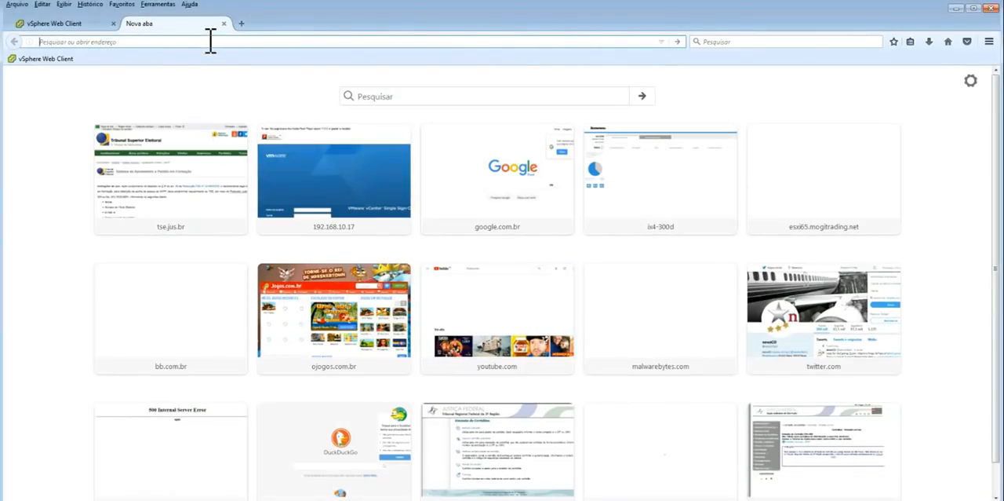
text(https://192.168.10.14)
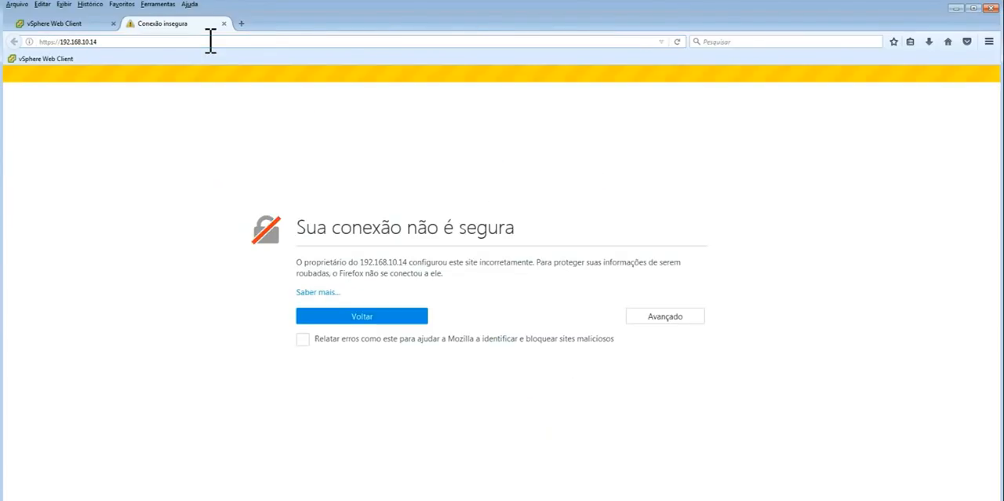
mouse_move(427, 223)
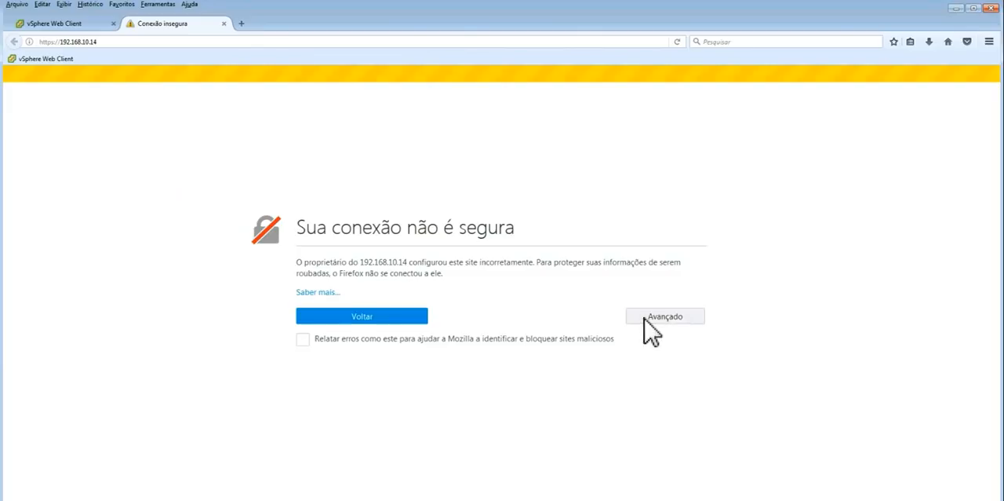
click(665, 316)
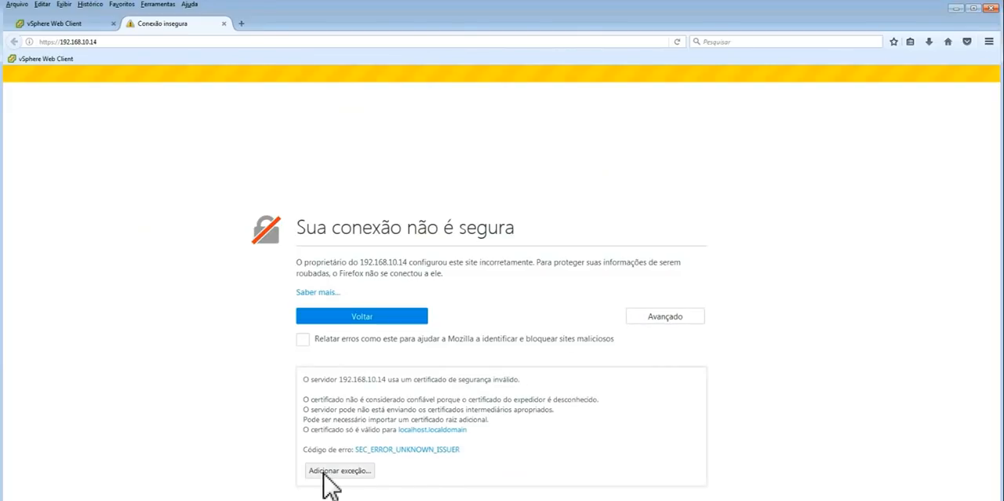
click(339, 471)
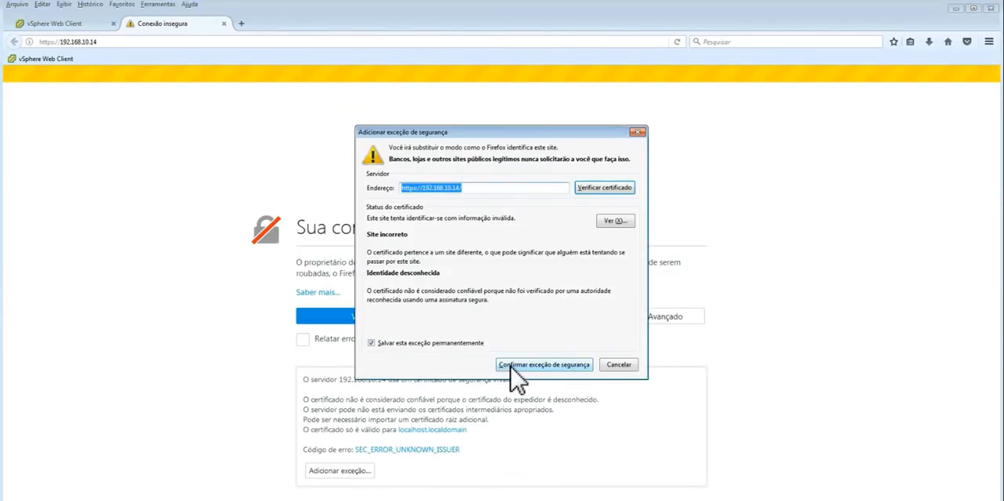
click(543, 364)
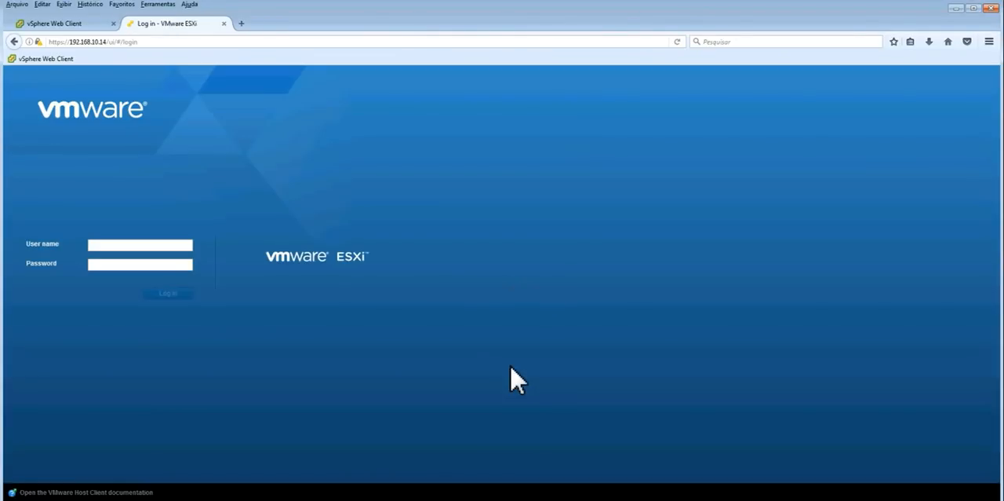
Log in to the ESXi host client as root
click(139, 245)
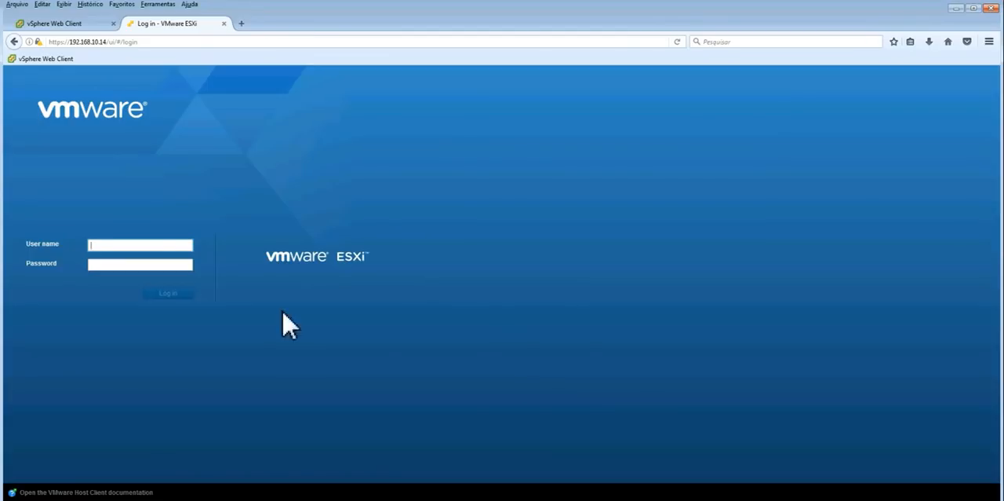
click(139, 245)
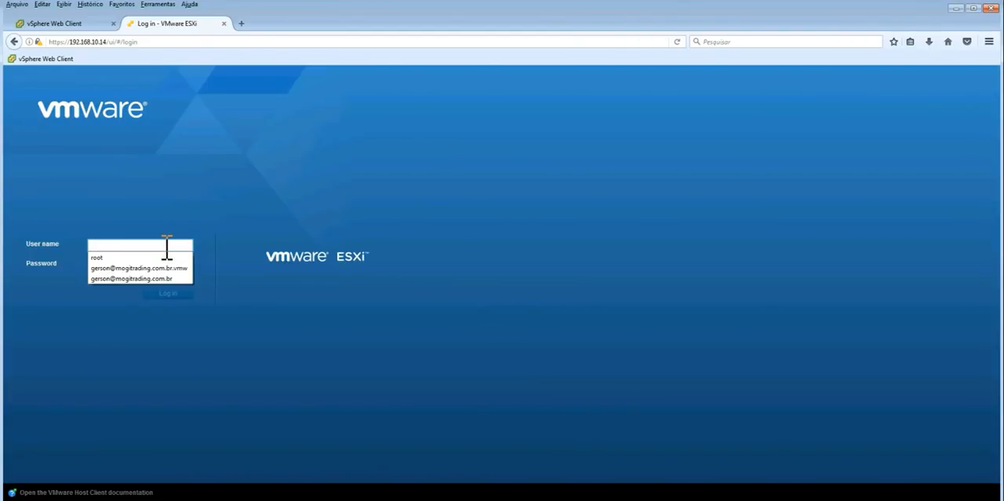
click(95, 255)
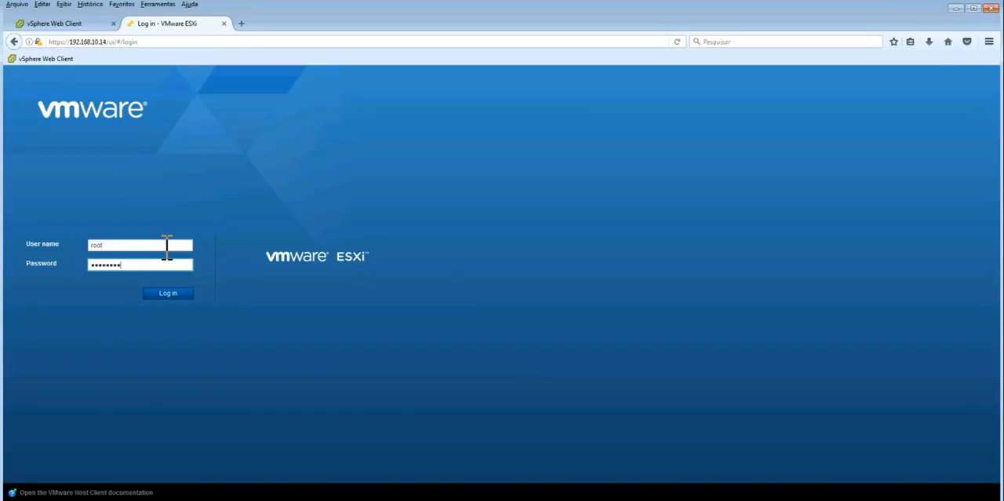
click(167, 292)
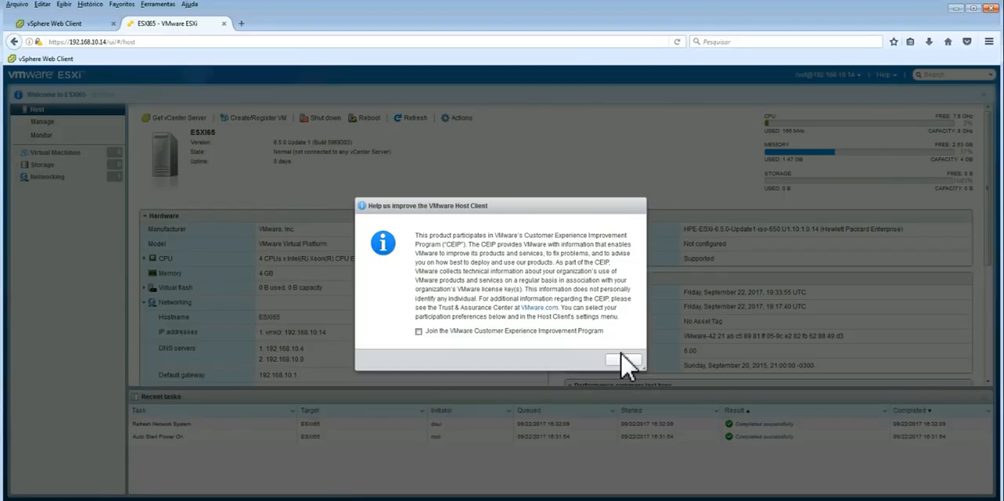
Dismiss the Customer Experience Improvement Program notice
click(625, 359)
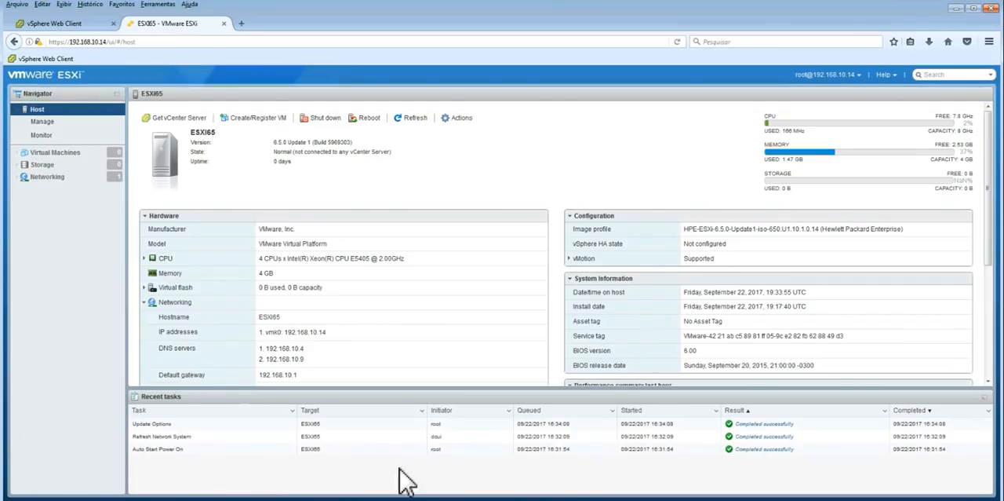
mouse_move(505, 173)
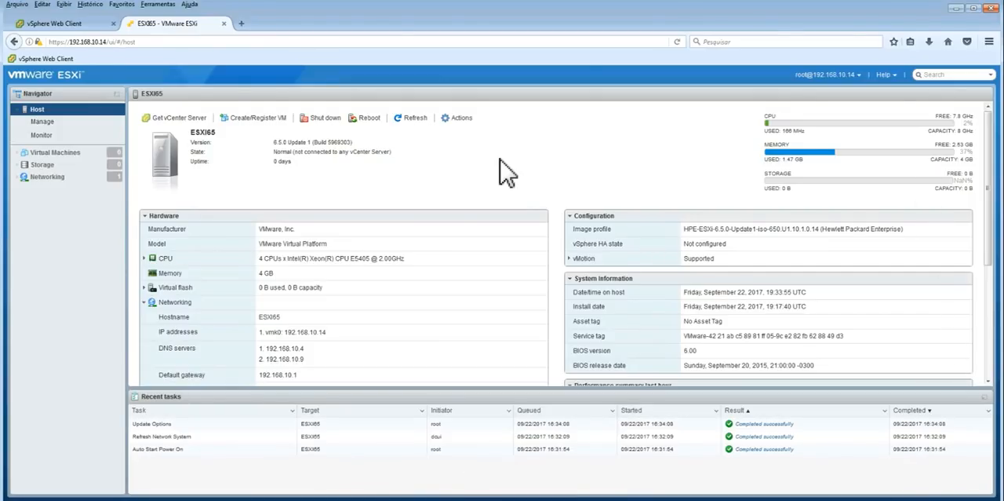
mouse_move(510, 173)
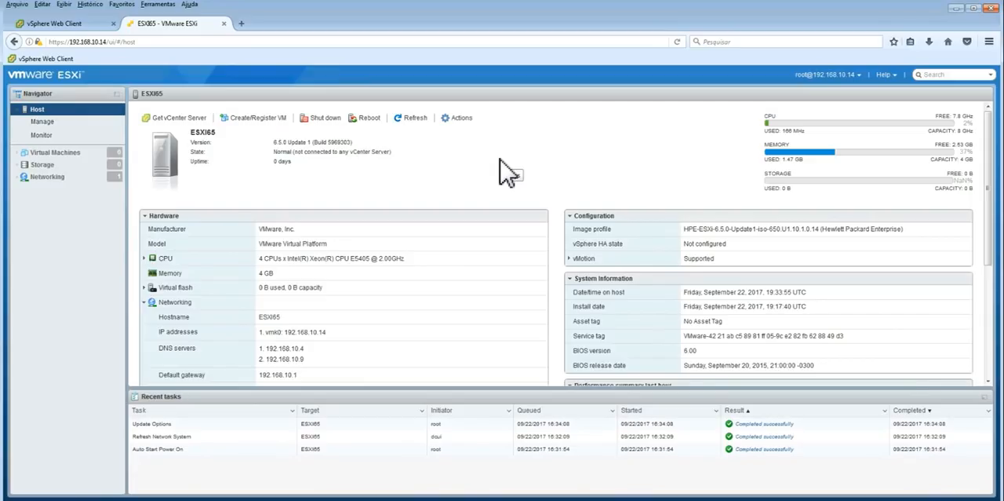
mouse_move(226, 171)
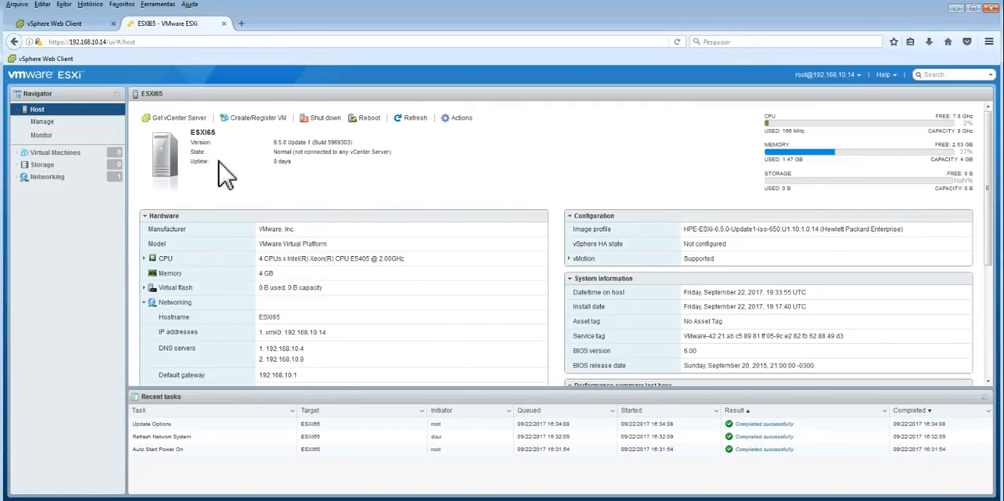
mouse_move(323, 170)
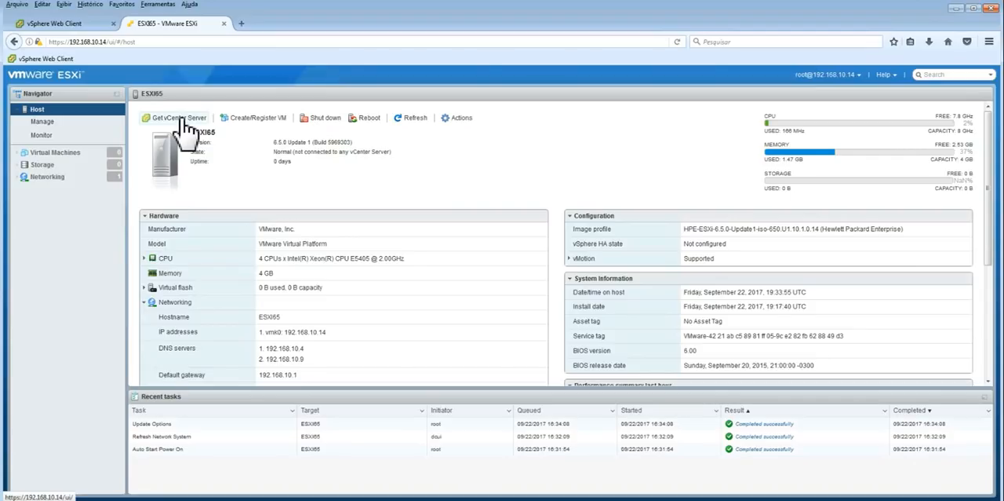
mouse_move(175, 118)
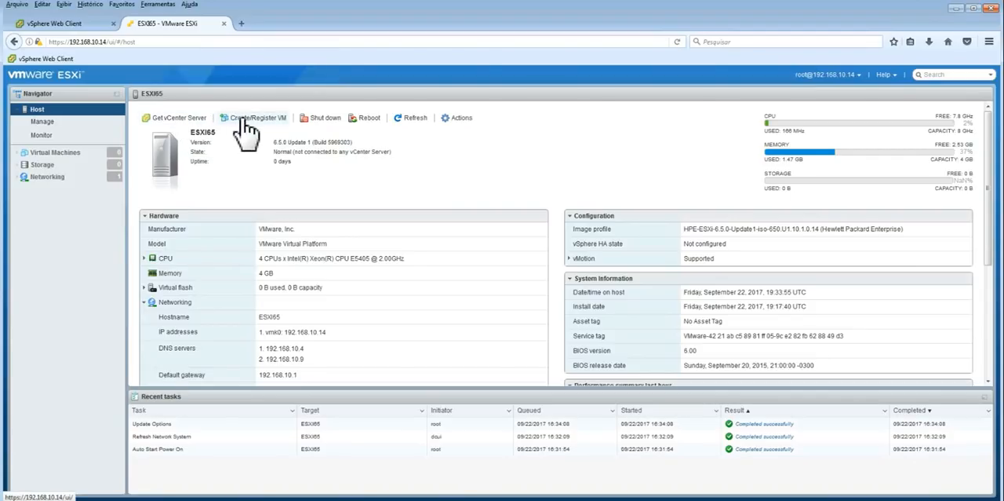
mouse_move(369, 126)
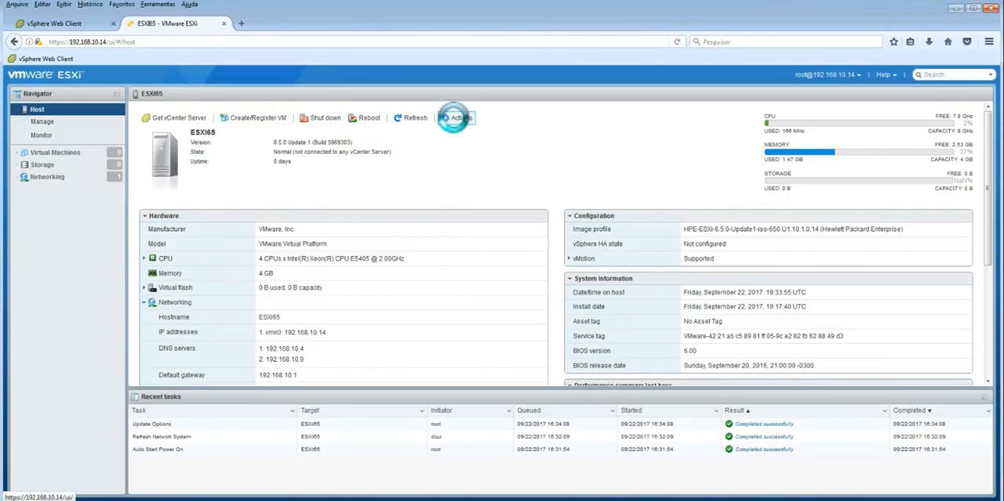
Enable Secure Shell (SSH) from Actions > Services and dismiss the SSH warning banner
click(458, 116)
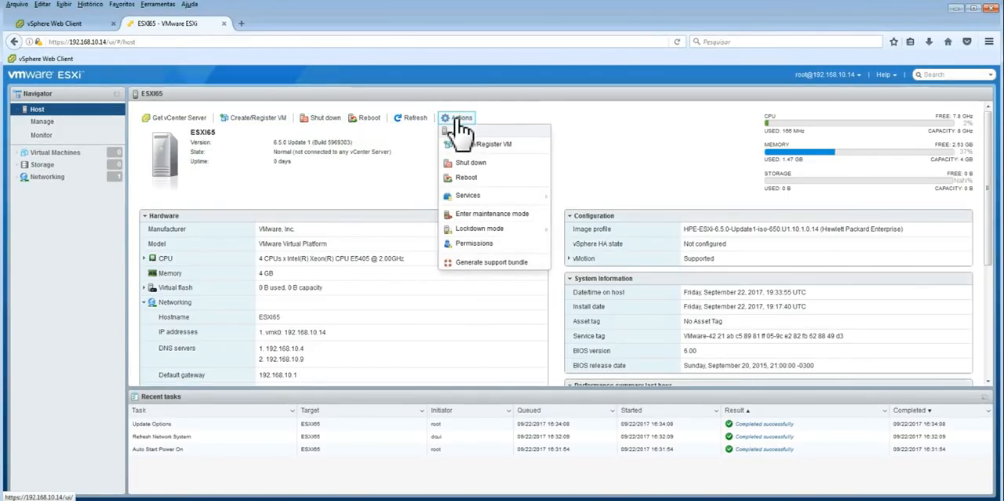
mouse_move(483, 144)
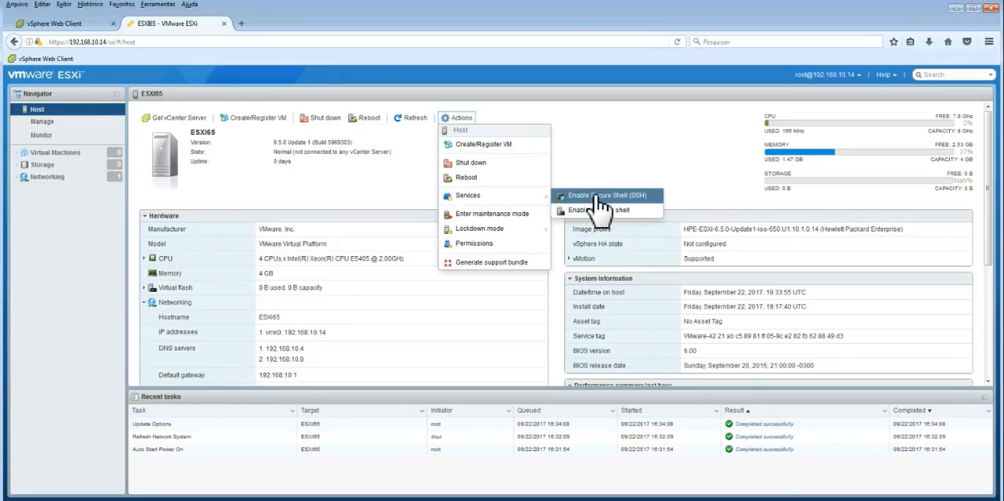
click(606, 194)
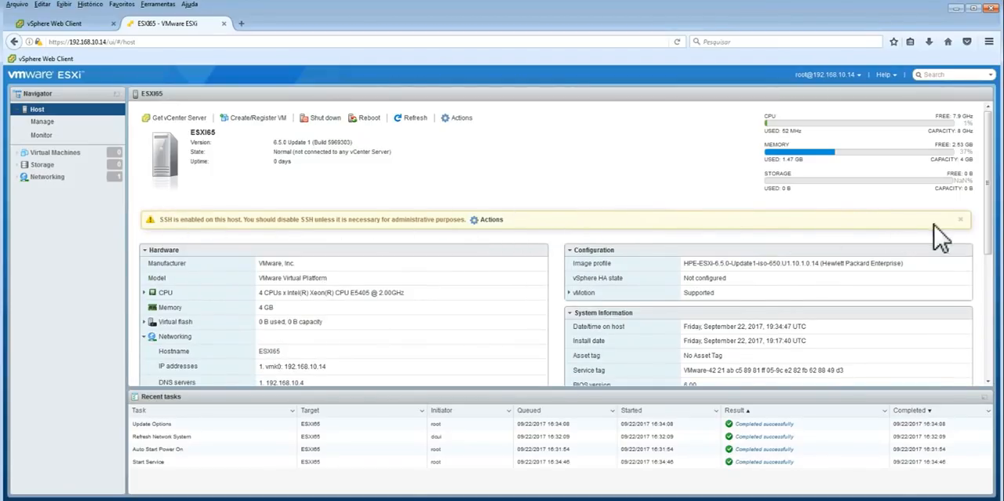
click(961, 220)
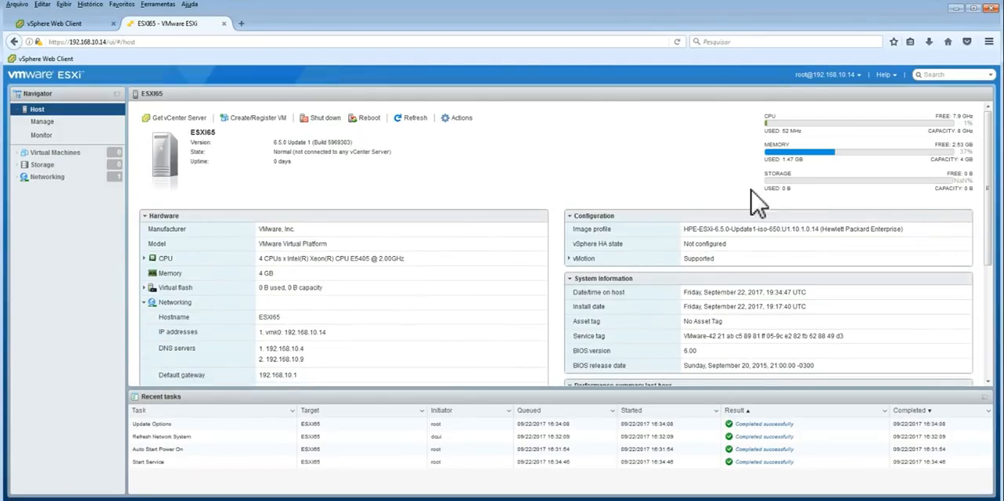
click(457, 116)
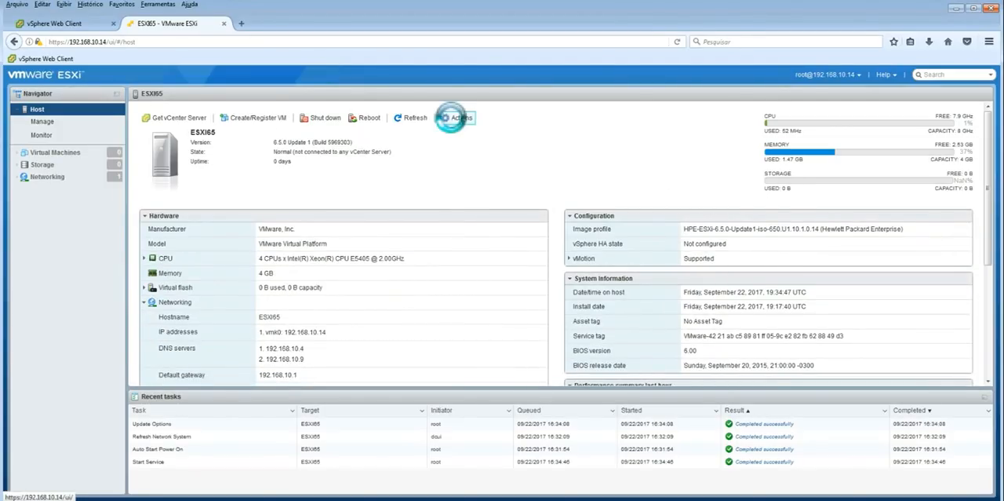
click(458, 116)
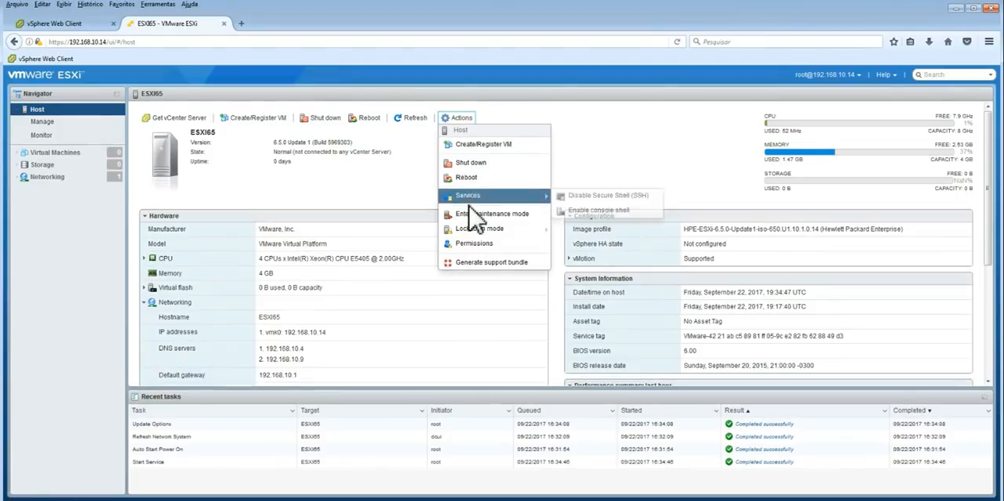
mouse_move(481, 229)
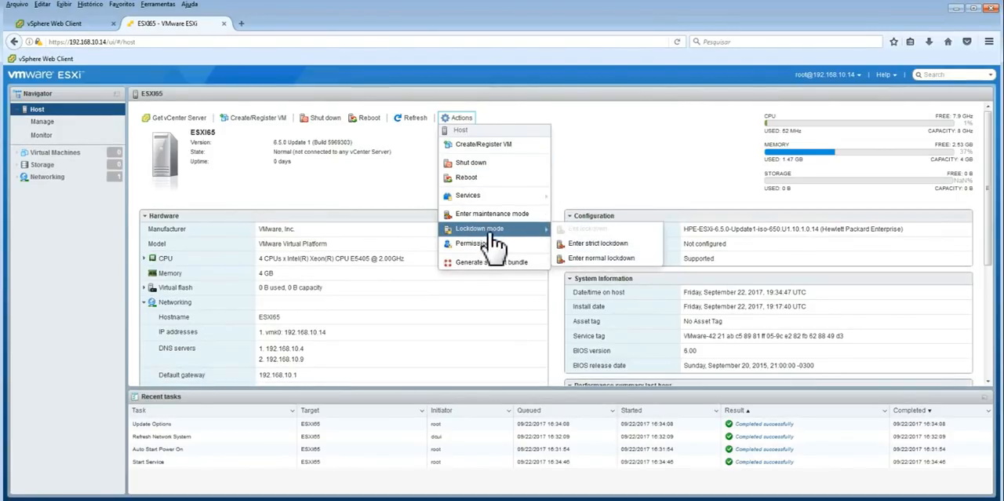
mouse_move(472, 241)
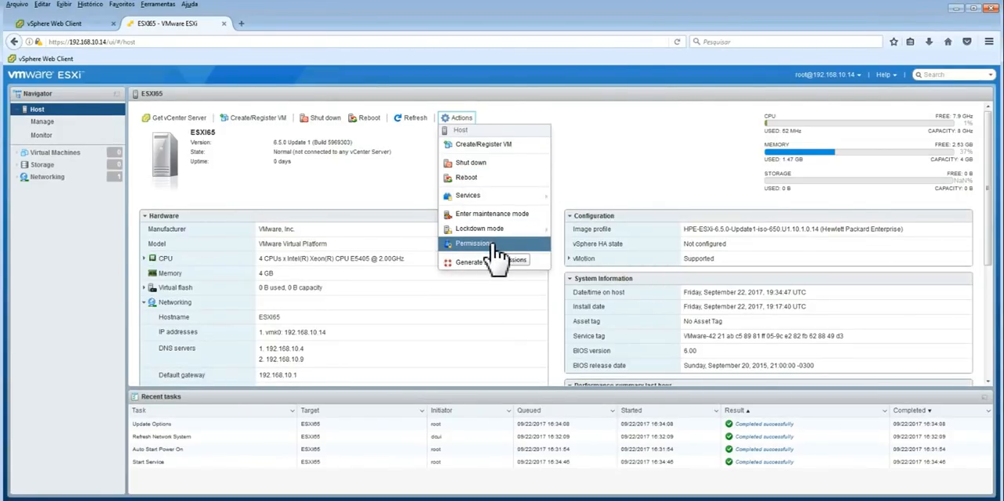
mouse_move(490, 260)
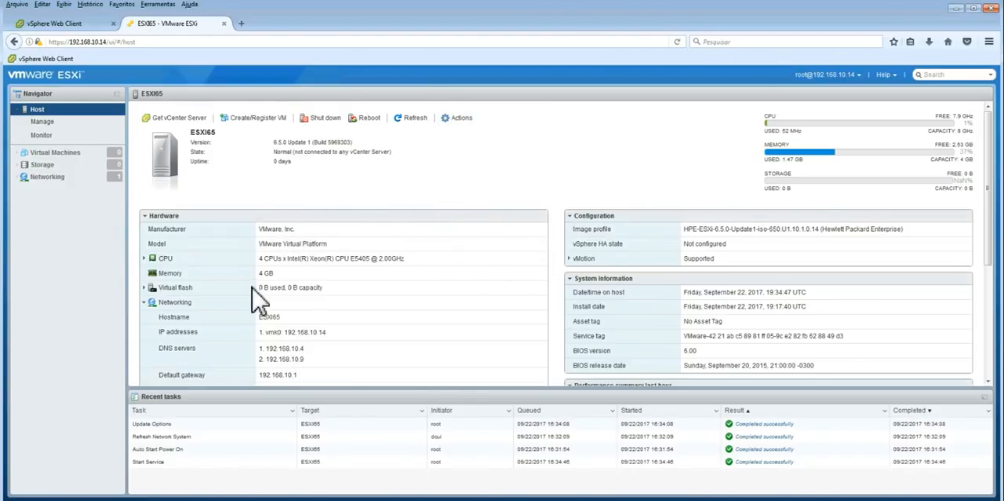
mouse_move(377, 238)
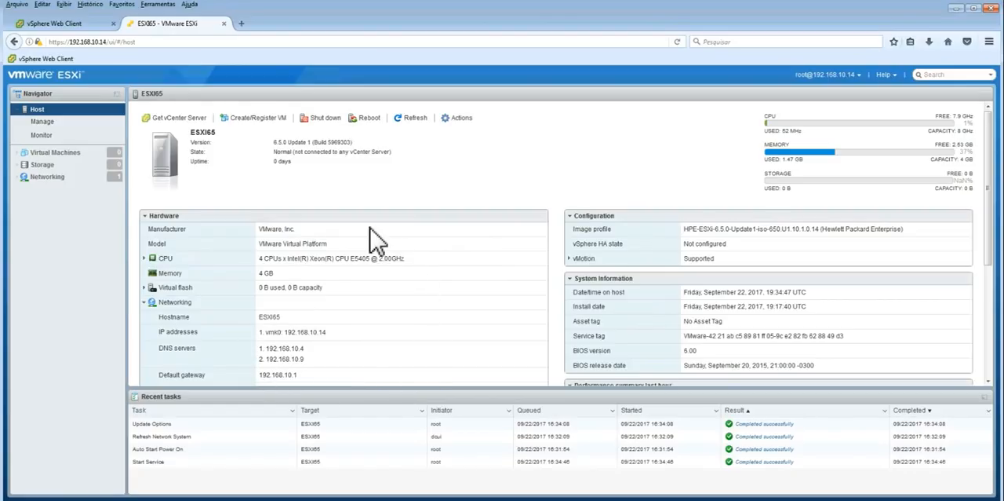
mouse_move(835, 250)
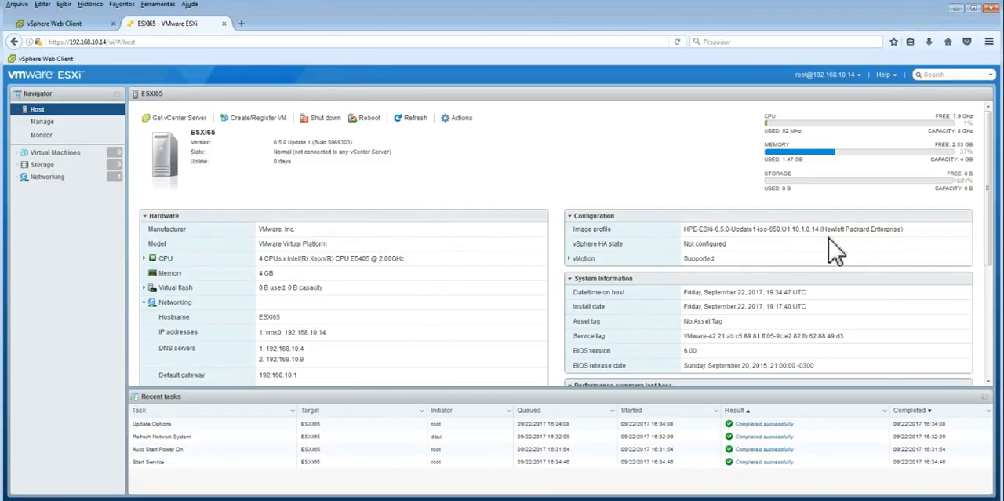
mouse_move(704, 370)
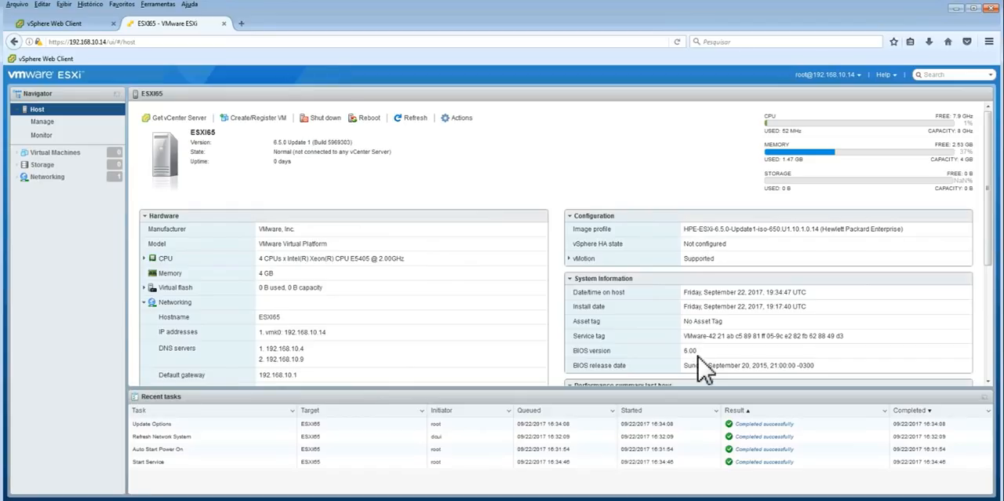
mouse_move(344, 393)
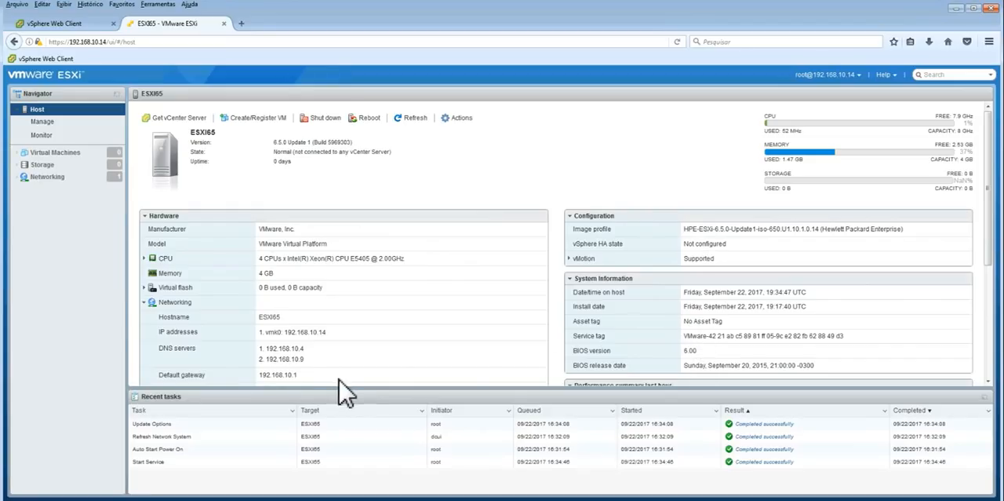
mouse_move(588, 238)
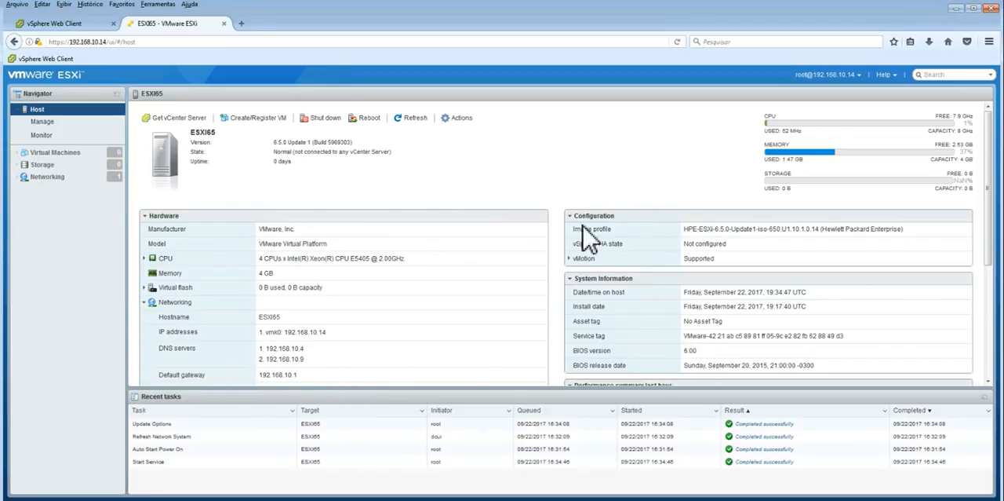
mouse_move(784, 138)
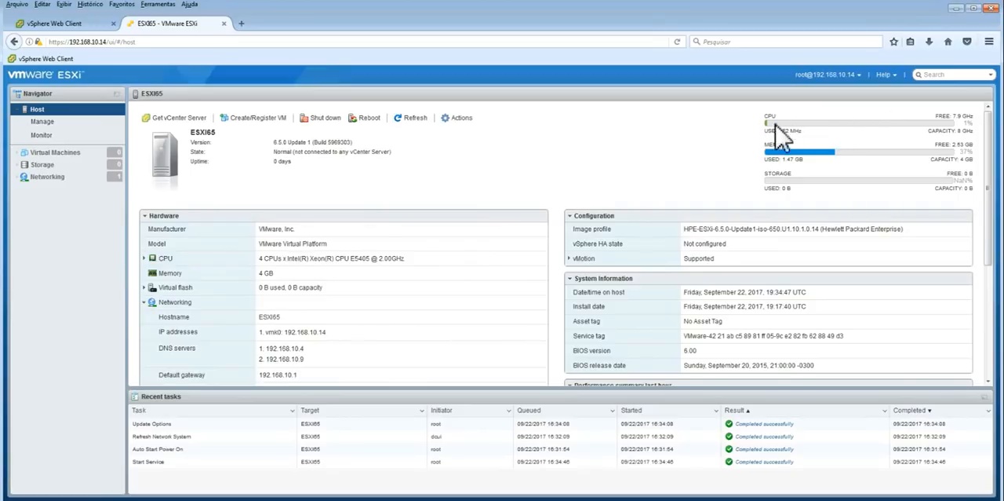
mouse_move(759, 196)
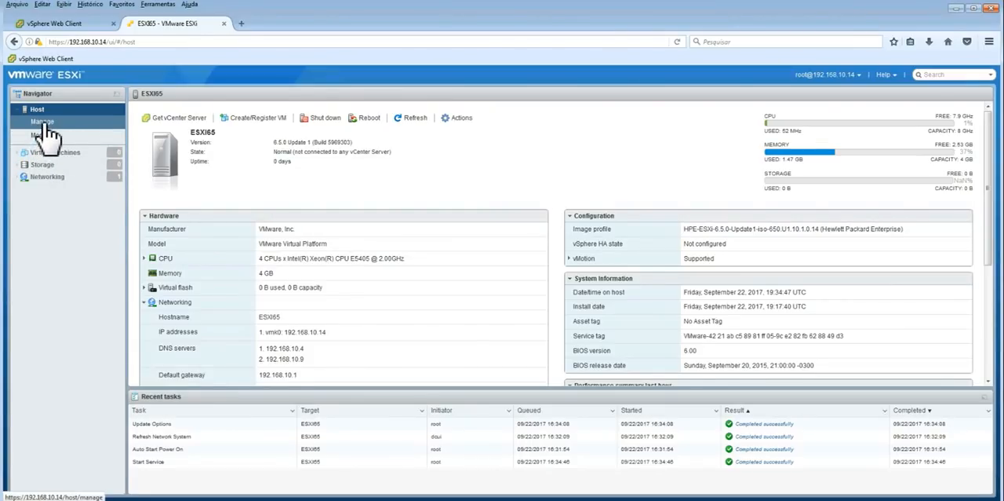
Go to the host's Manage > System view and review its advanced settings
click(43, 122)
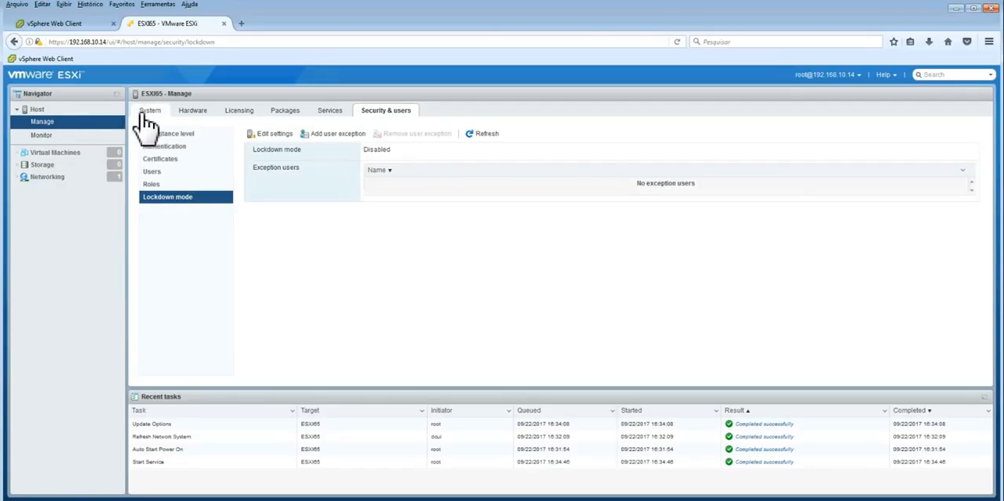
click(151, 110)
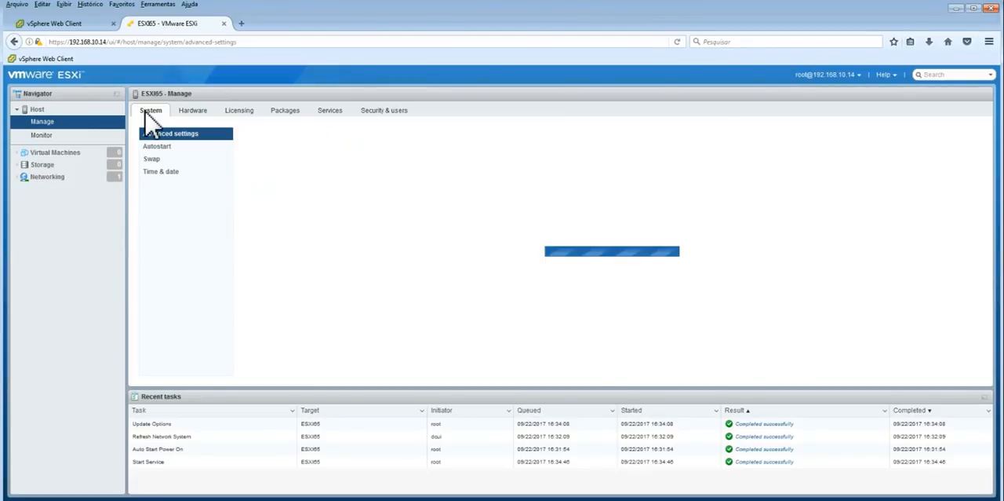
click(169, 132)
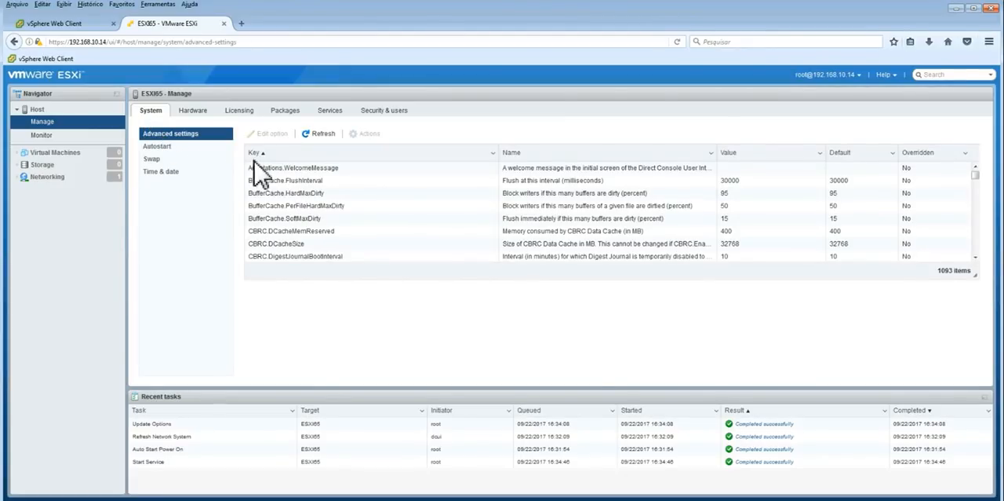
mouse_move(302, 233)
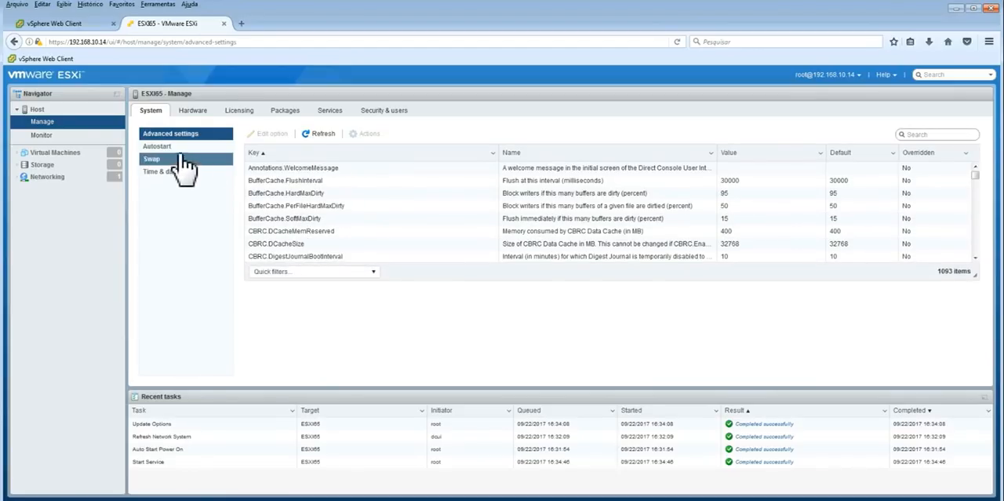
Review the Autostart and Swap settings, then show the Time & date settings
click(157, 146)
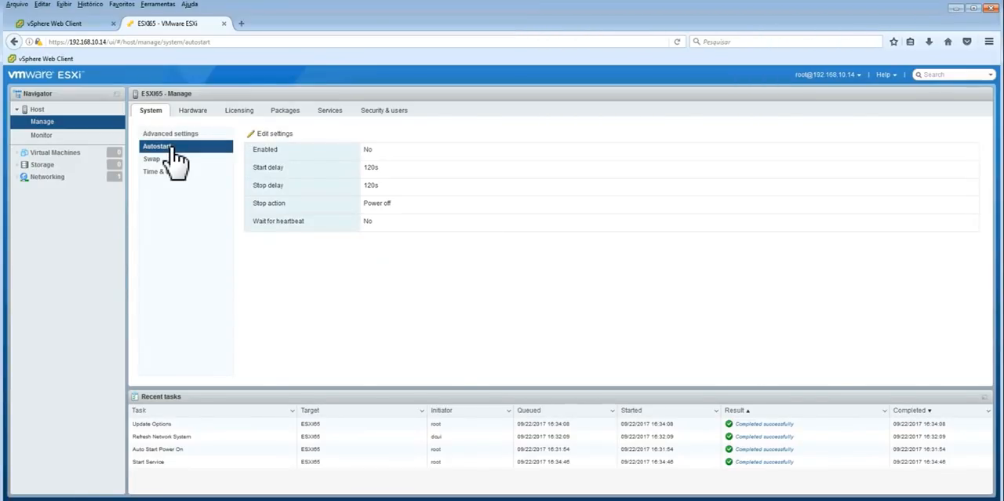
click(151, 158)
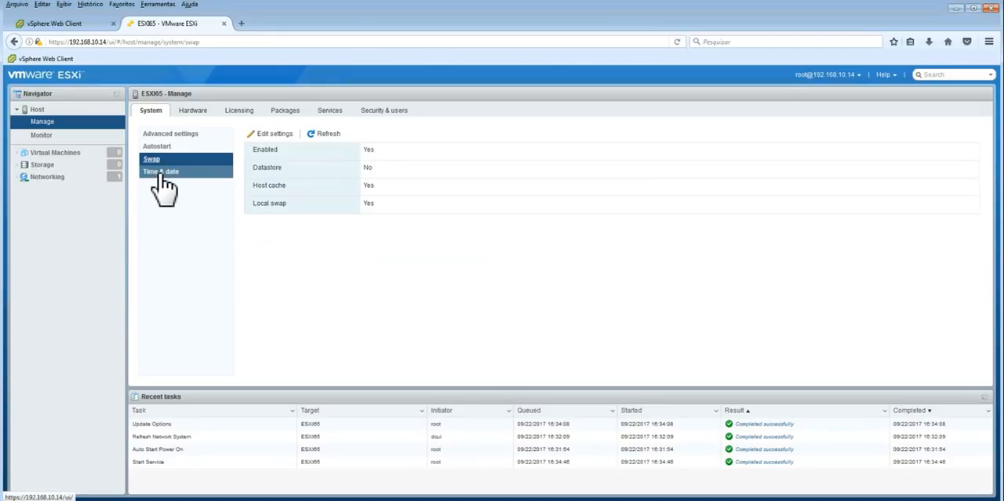
click(160, 171)
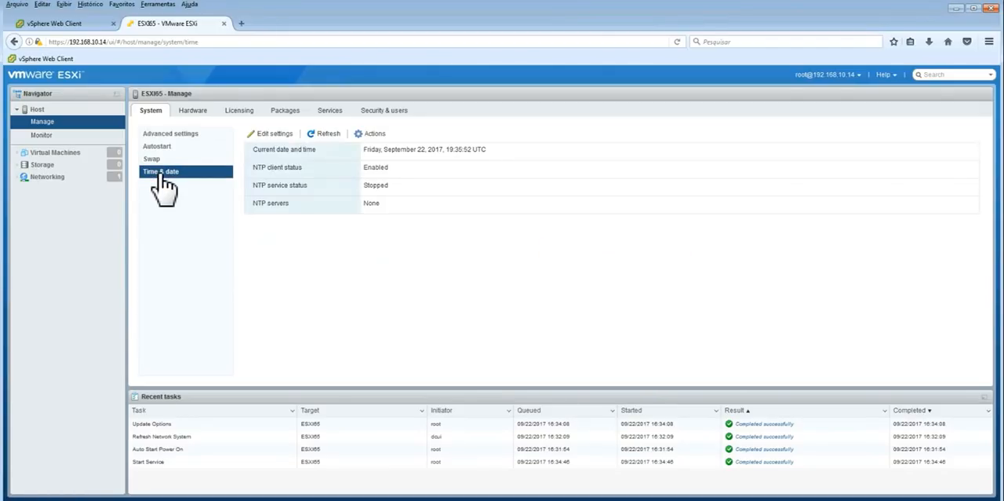
mouse_move(273, 131)
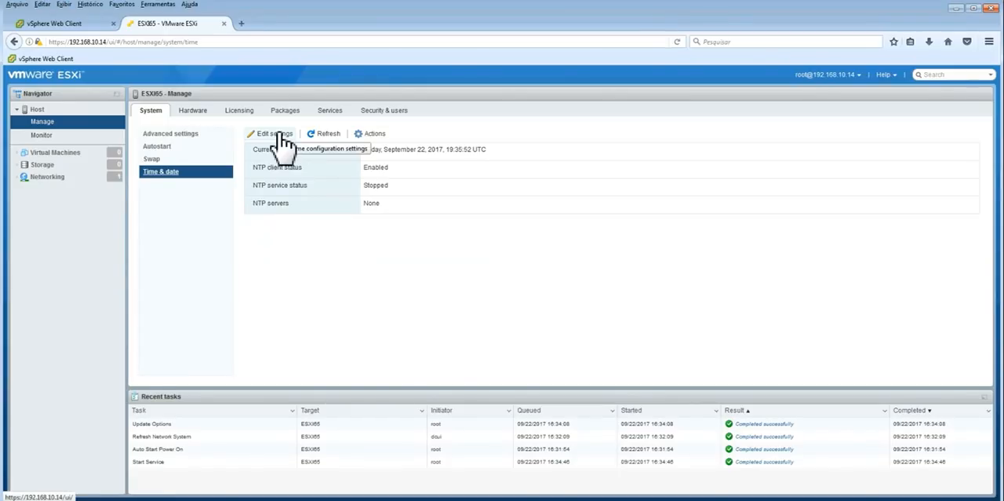
Configure the host to use NTP with servers a.ntp.br, b.ntp.br and c.ntp.br and save
click(273, 132)
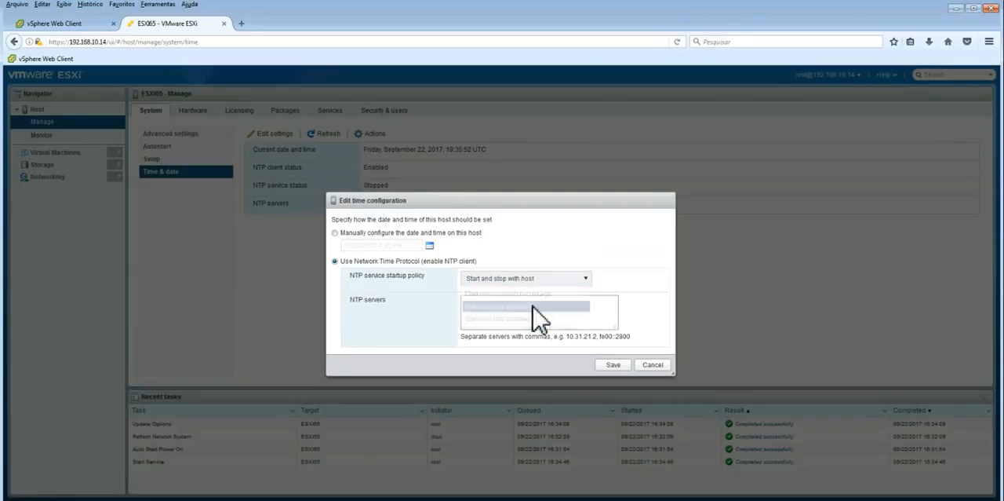
click(539, 306)
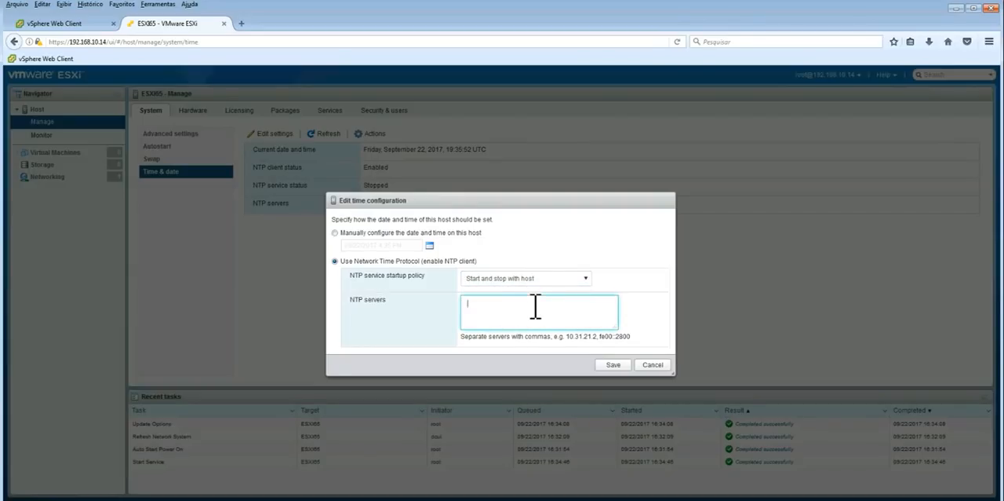
text(a)
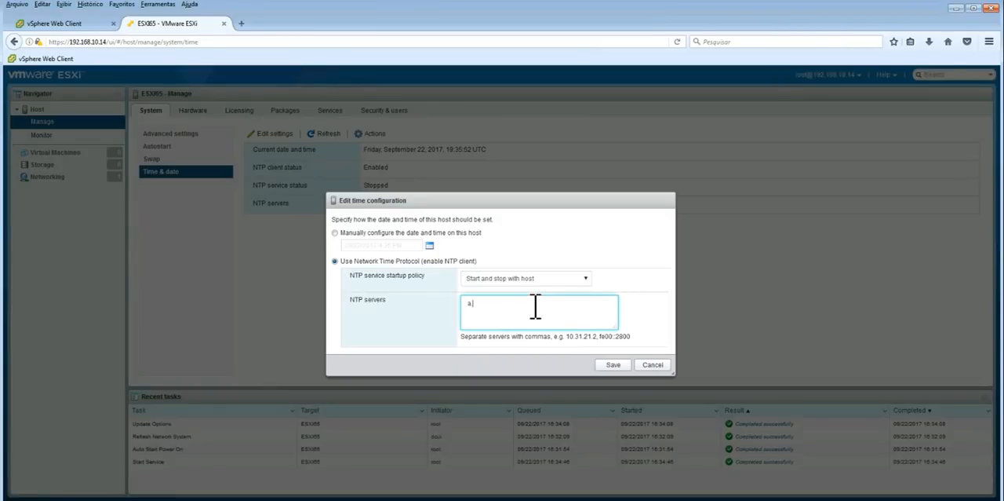
text(.ntp.br)
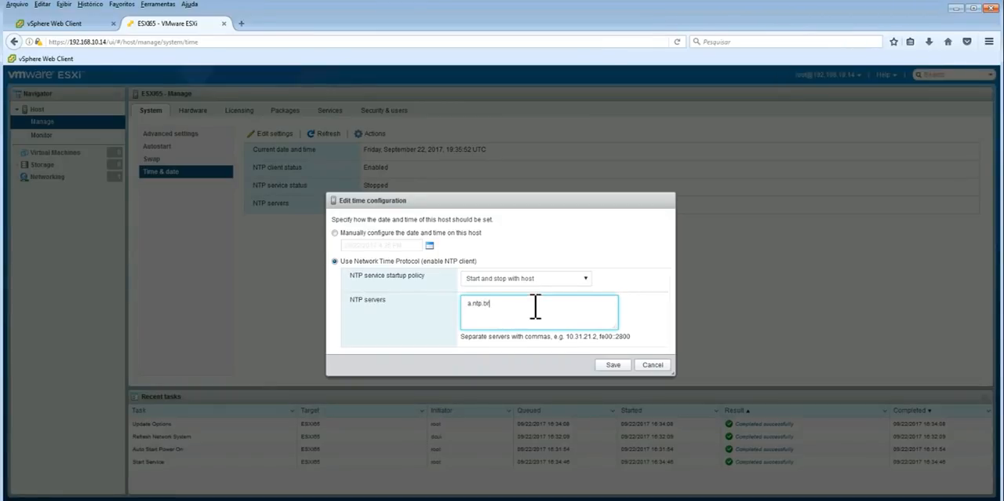
text(, b.ntp.br, c.ntp.br)
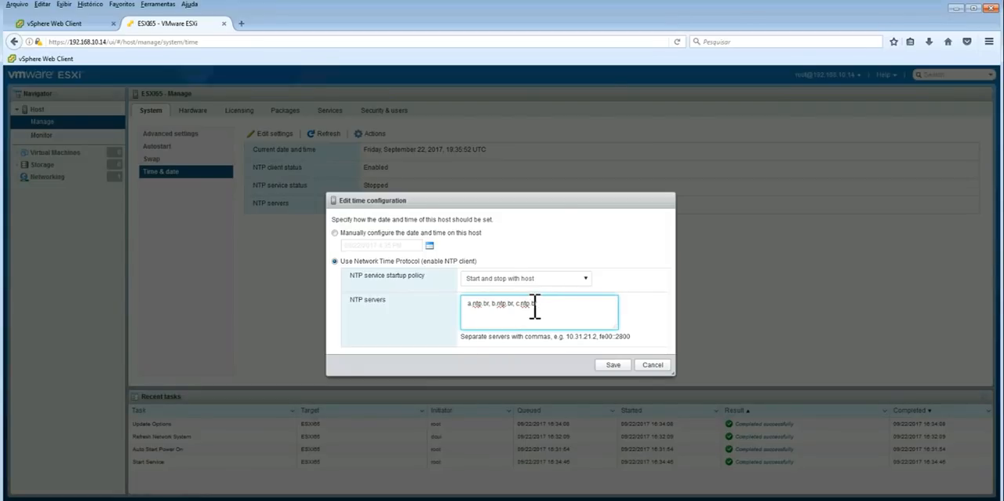
mouse_move(612, 364)
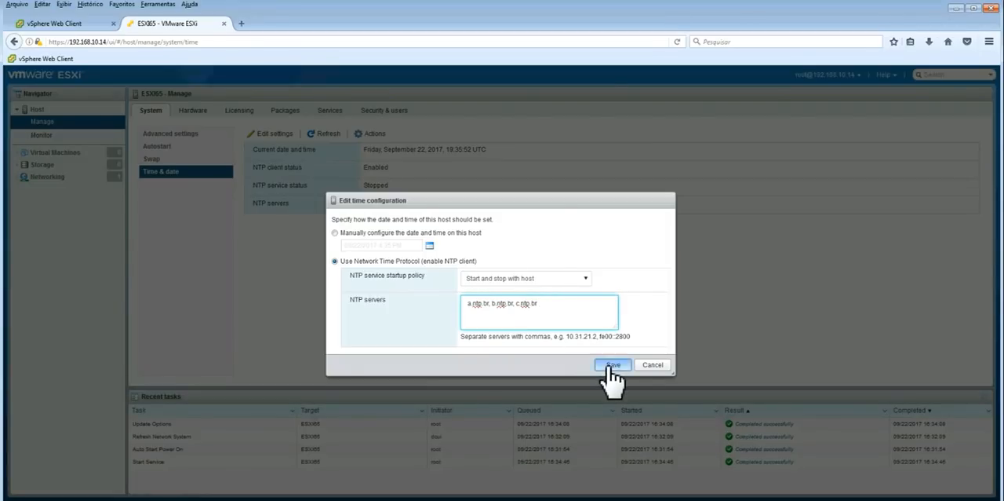
click(612, 364)
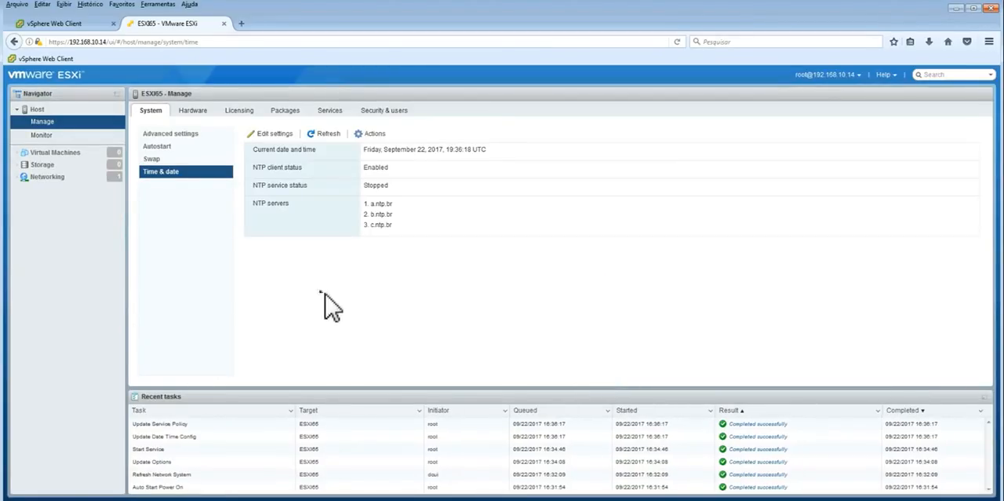
mouse_move(370, 133)
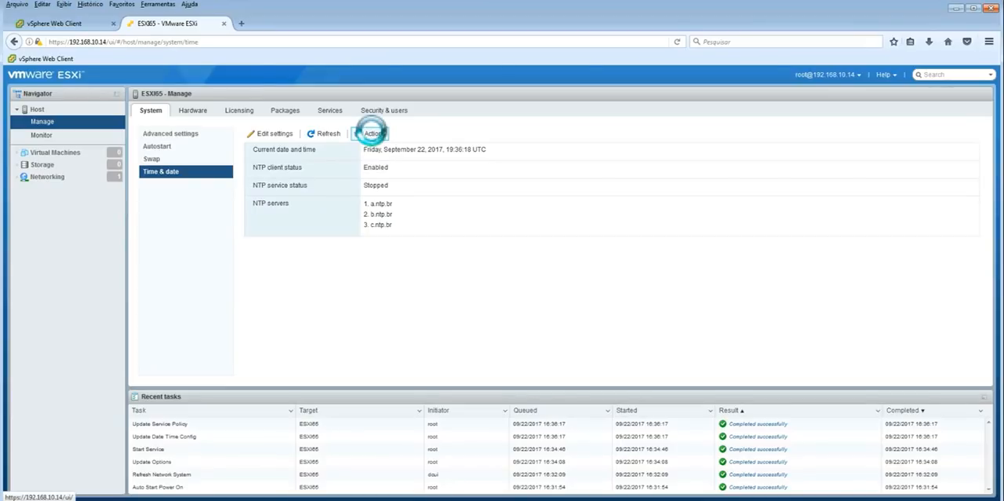
Start the host's NTP service from the Actions menu
click(374, 132)
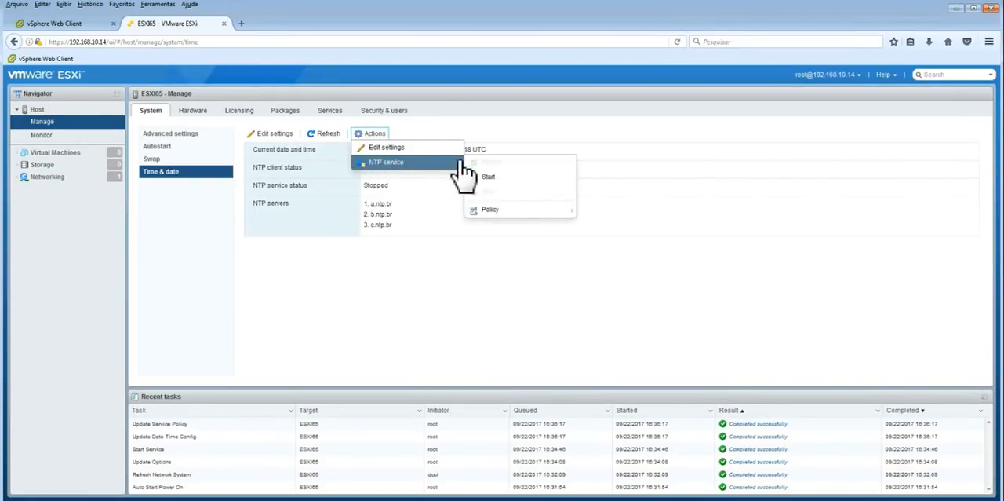
click(488, 176)
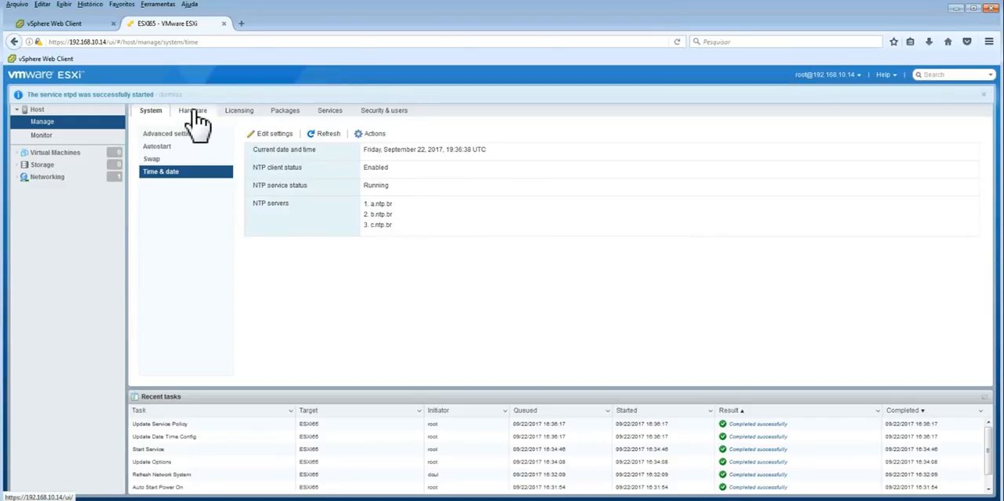
Review PCI devices and power management, then licensing, and show the installed Packages list
click(191, 110)
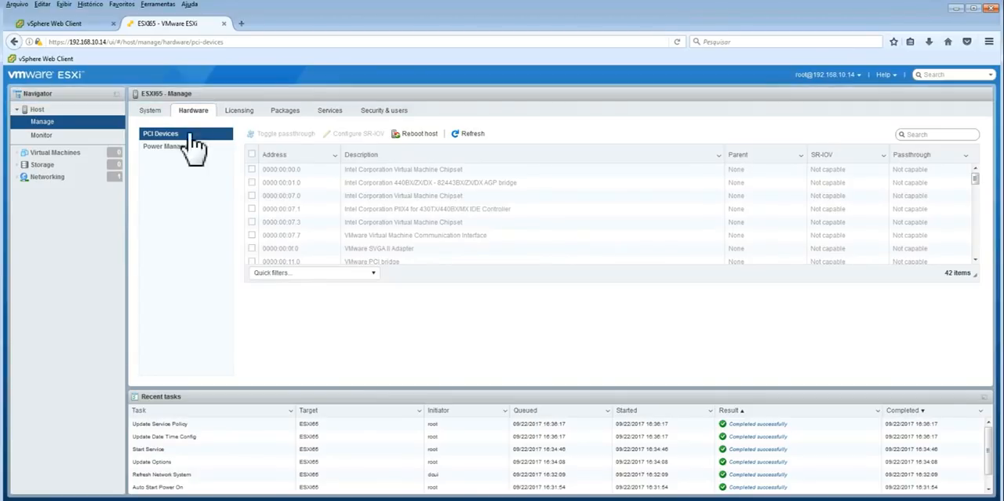
mouse_move(212, 322)
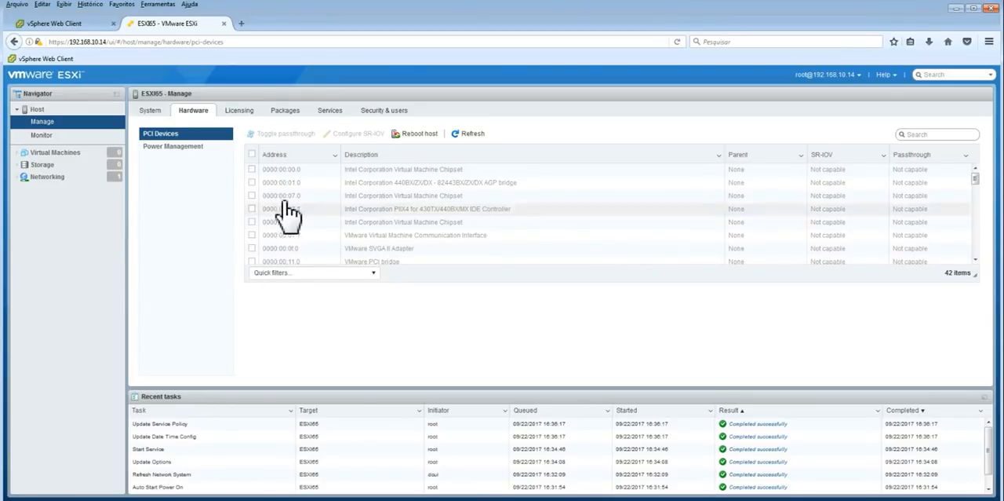
mouse_move(445, 239)
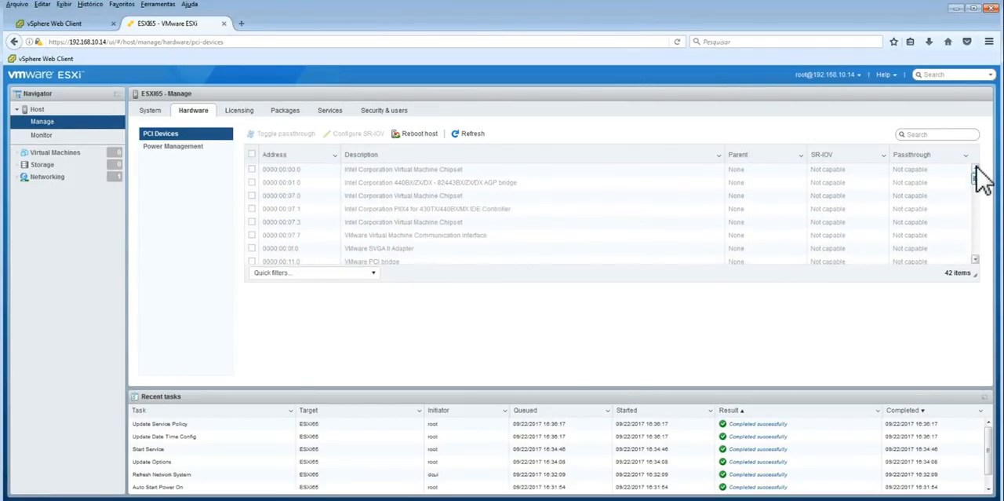
click(173, 146)
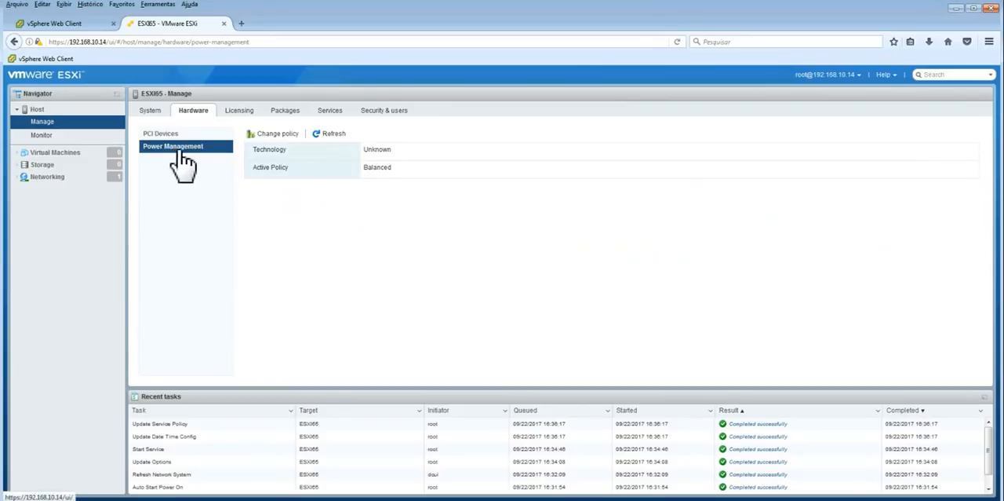
mouse_move(234, 154)
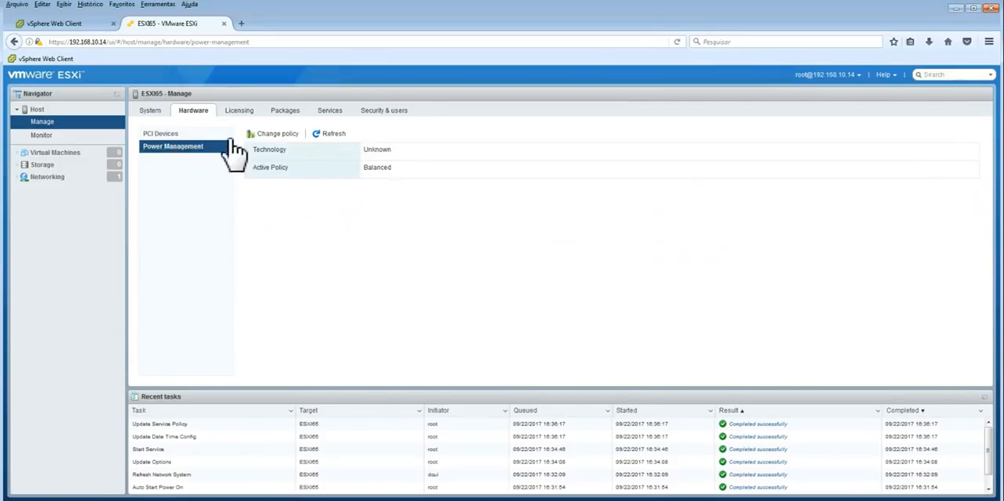
click(239, 110)
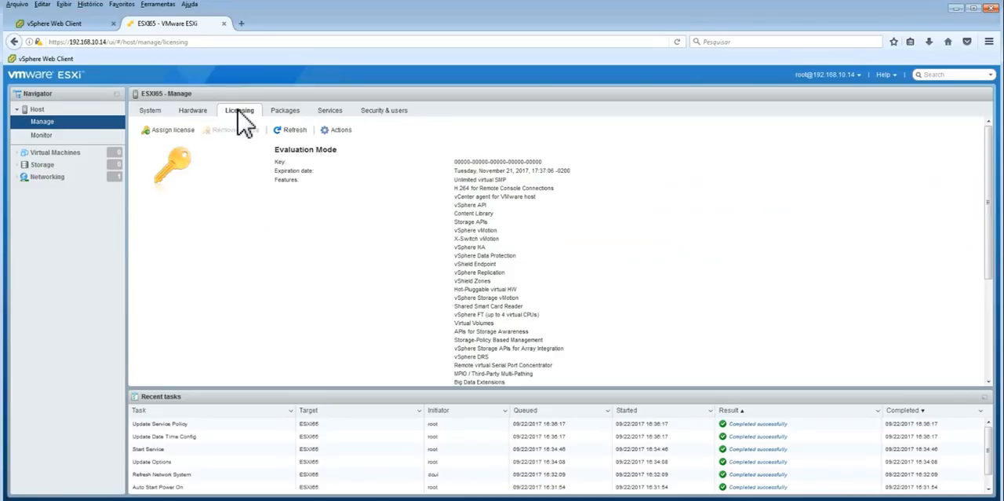
mouse_move(307, 170)
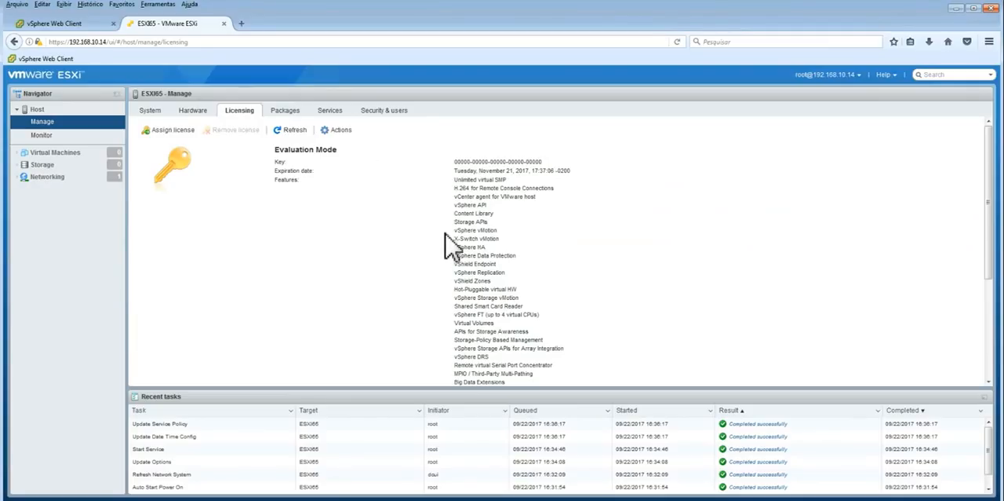
mouse_move(453, 171)
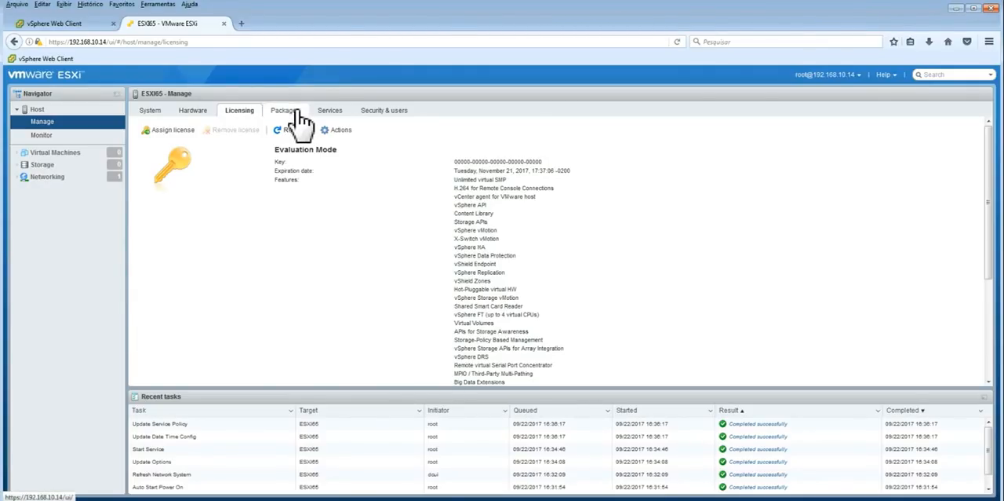
click(286, 110)
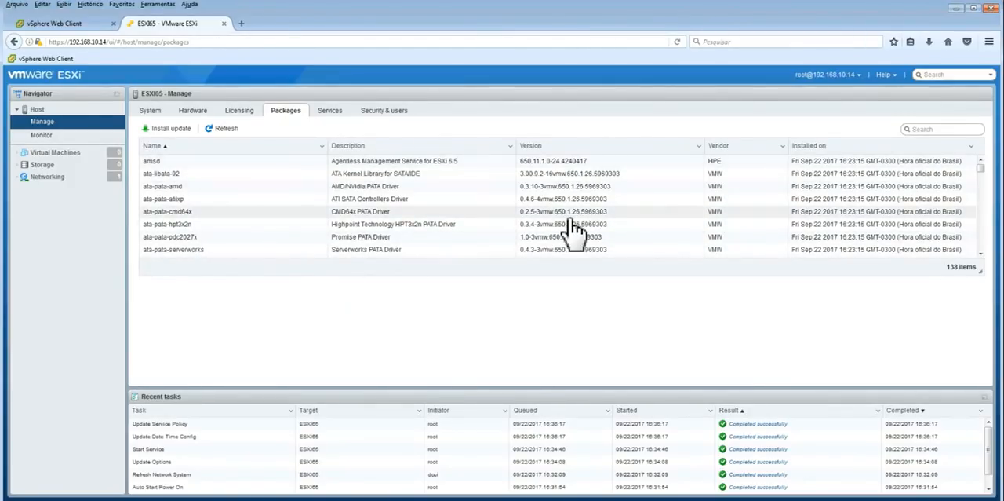
mouse_move(329, 110)
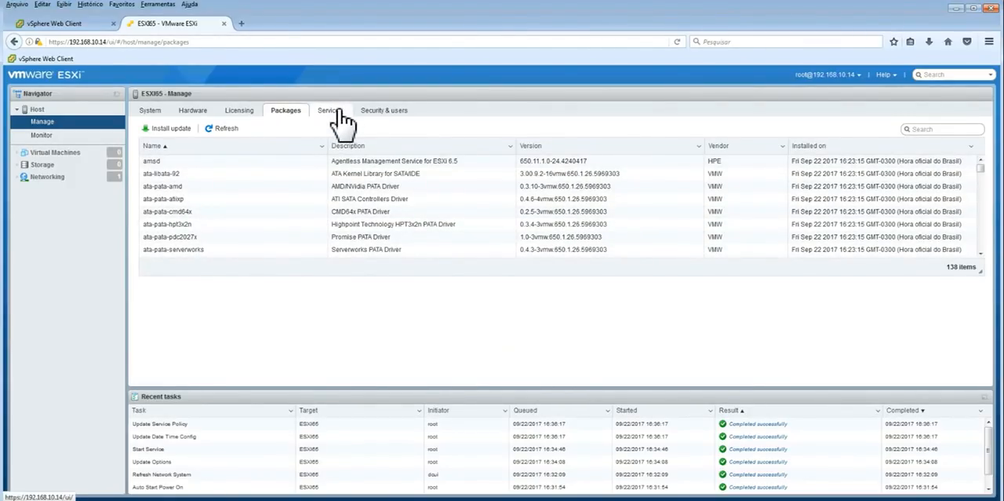
Review the host's Services list, then show the Security & users settings
click(329, 110)
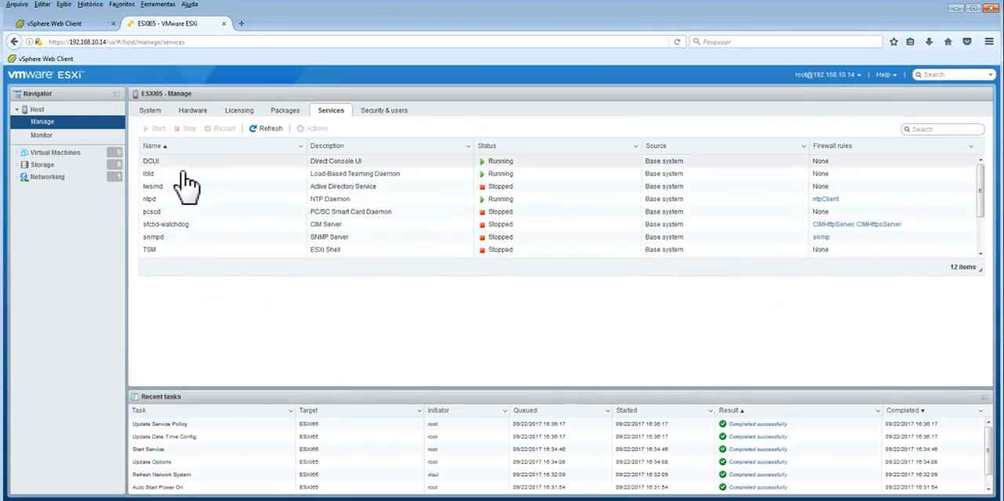
mouse_move(518, 192)
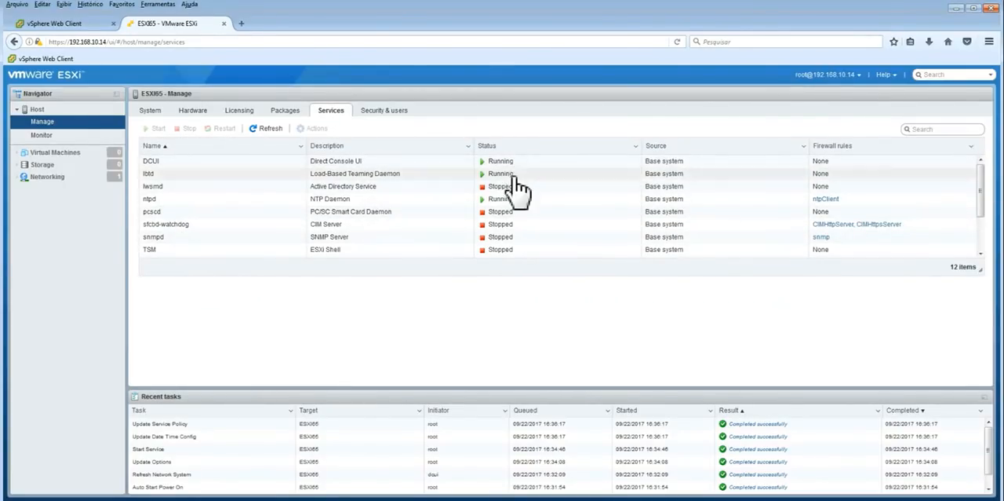
mouse_move(396, 228)
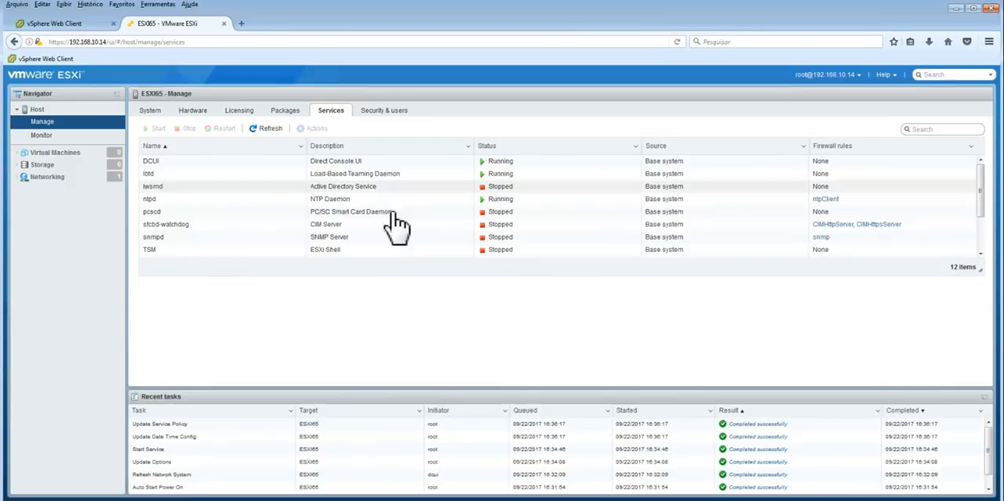
scroll(down, 3)
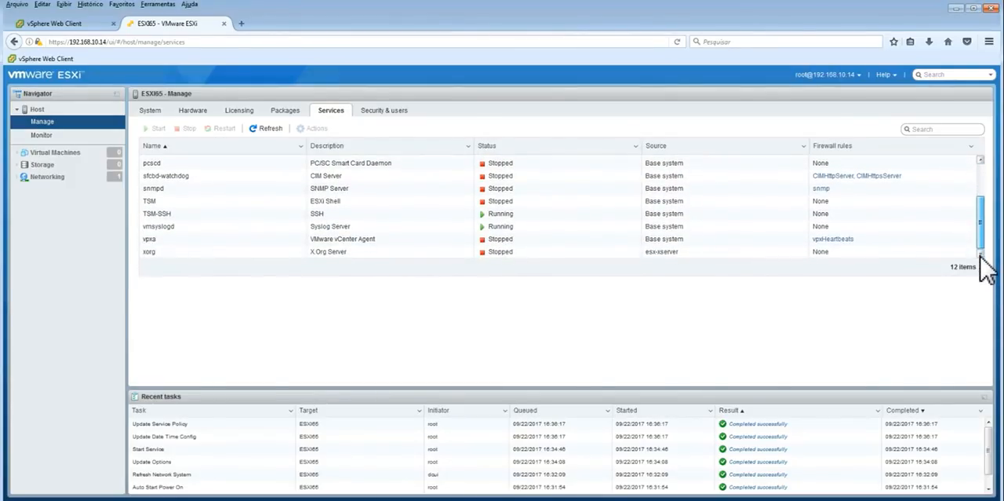
scroll(up, 3)
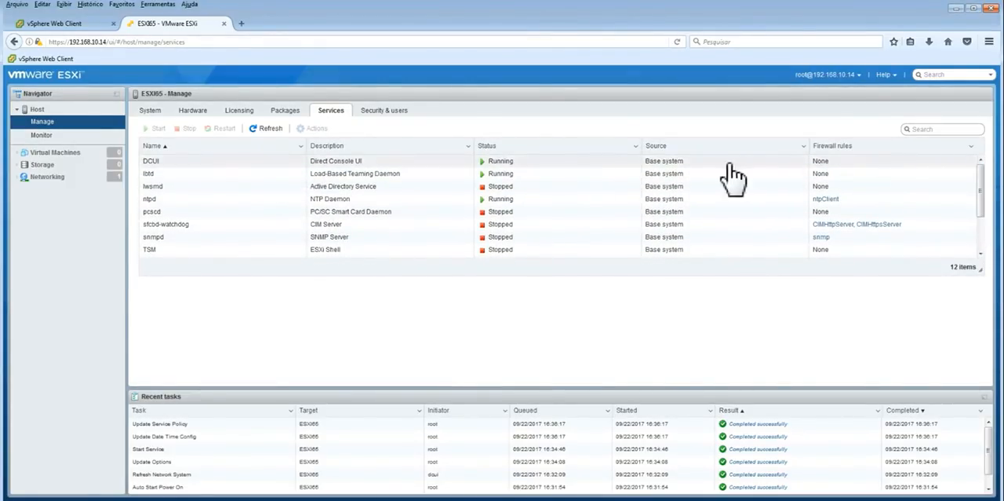
click(383, 109)
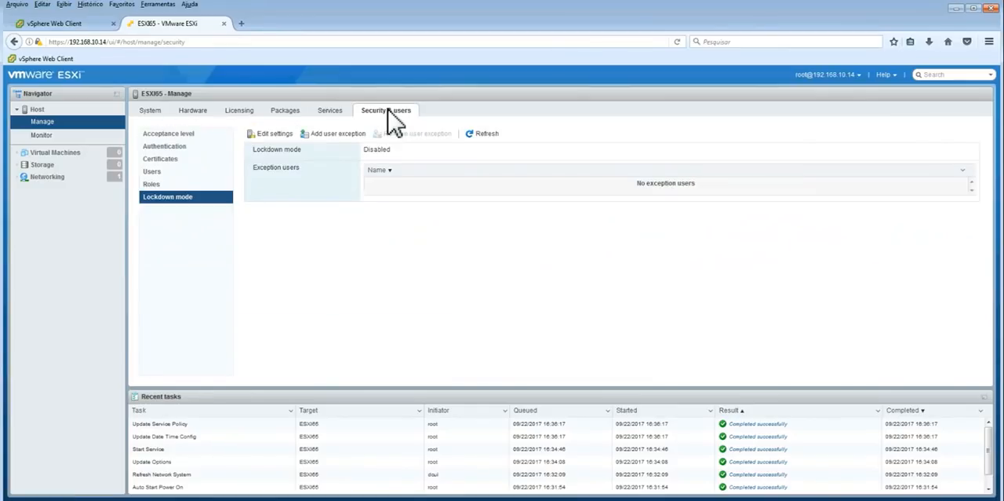
mouse_move(168, 133)
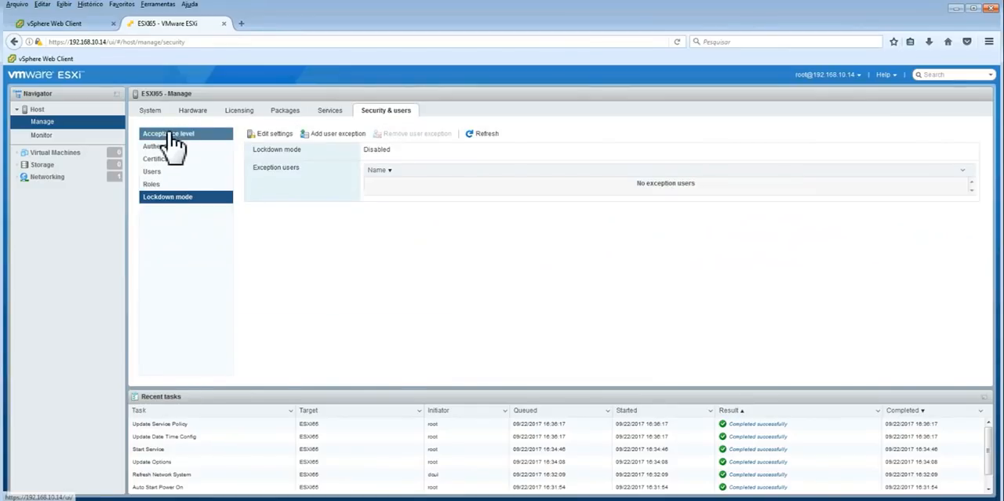
Review the host's acceptance level, authentication and certificate settings
click(166, 132)
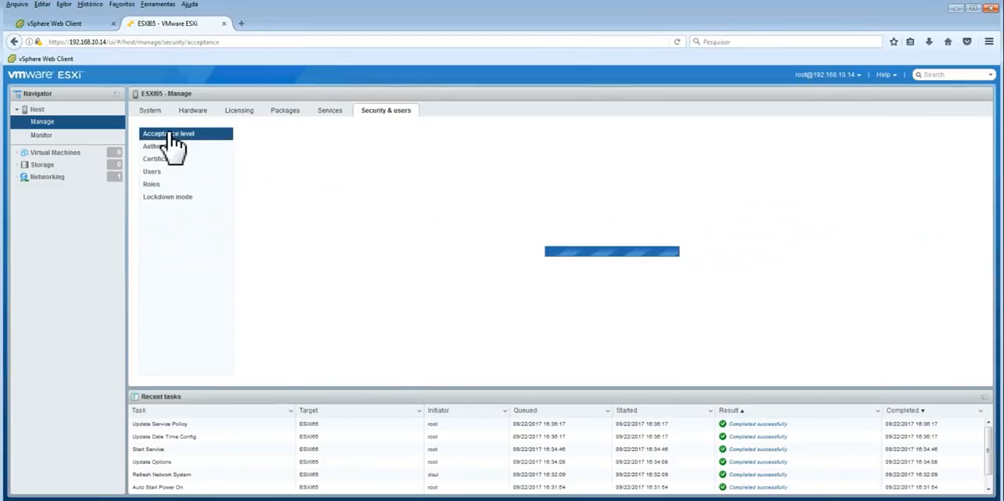
click(166, 132)
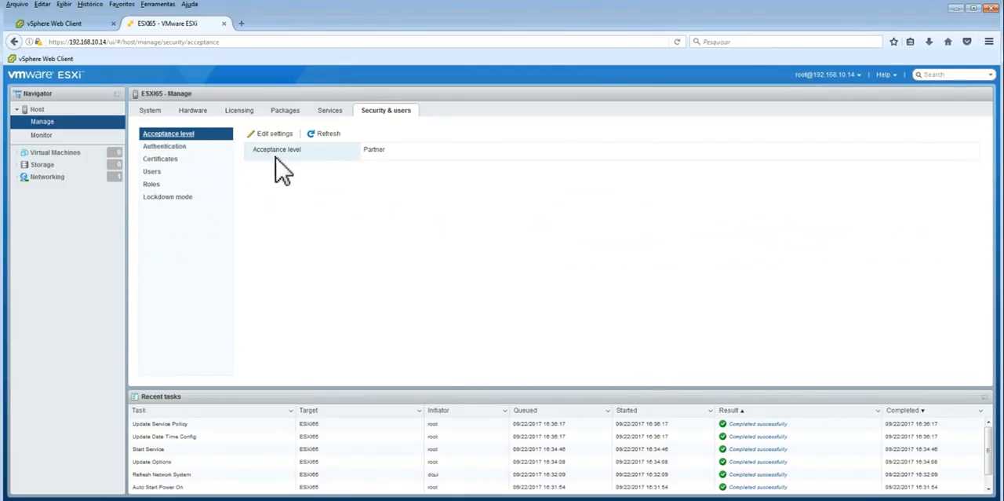
click(163, 146)
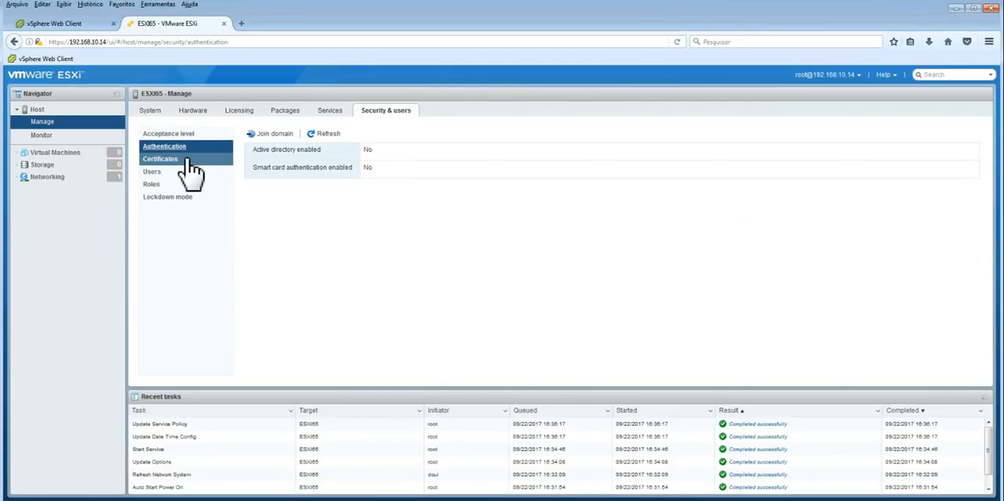
click(160, 158)
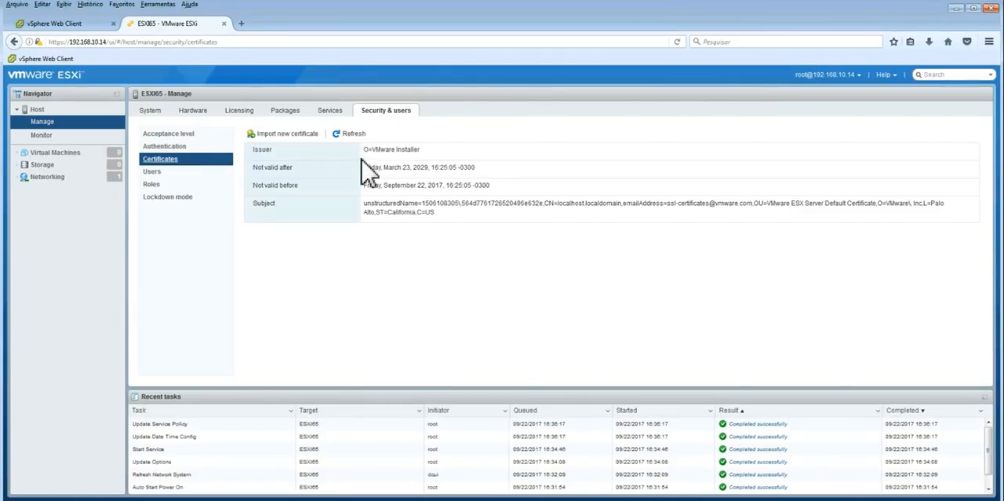
Review the host's users and roles, then show lockdown mode status (Disabled)
click(151, 171)
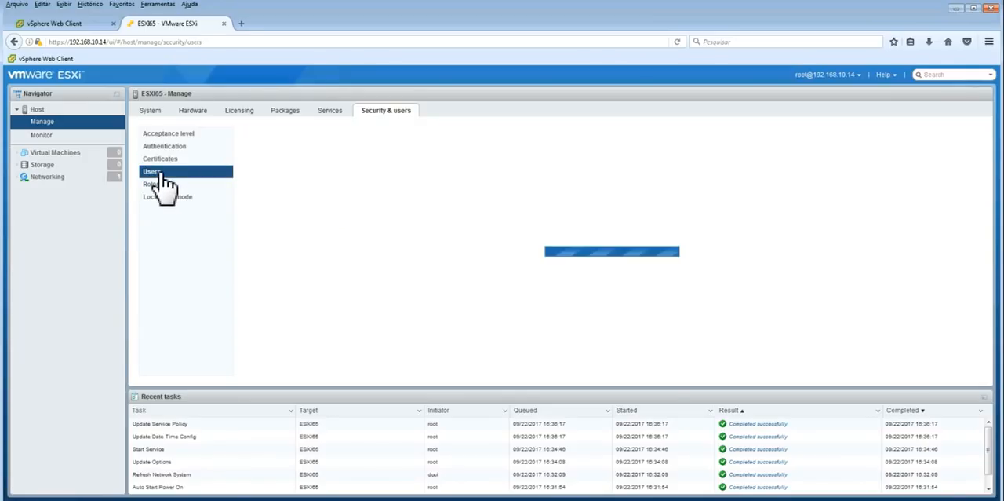
click(151, 171)
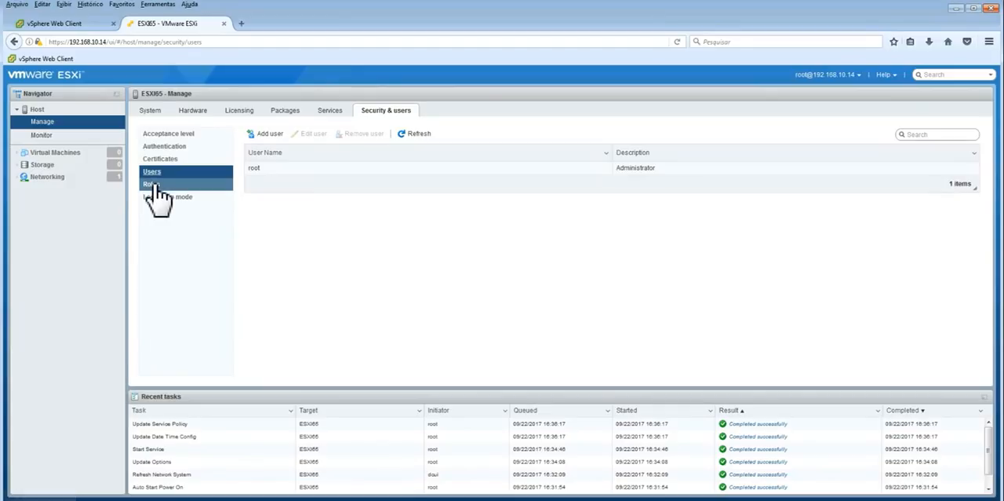
click(151, 184)
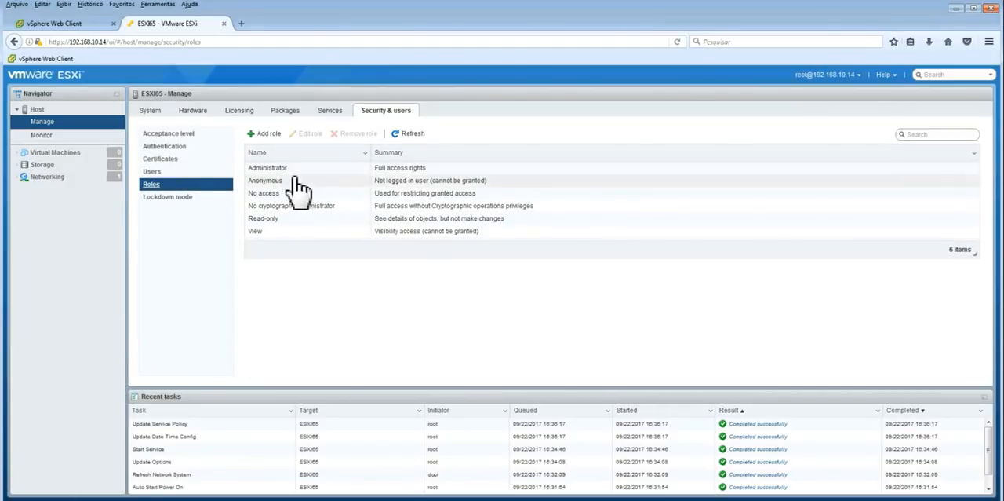
mouse_move(227, 222)
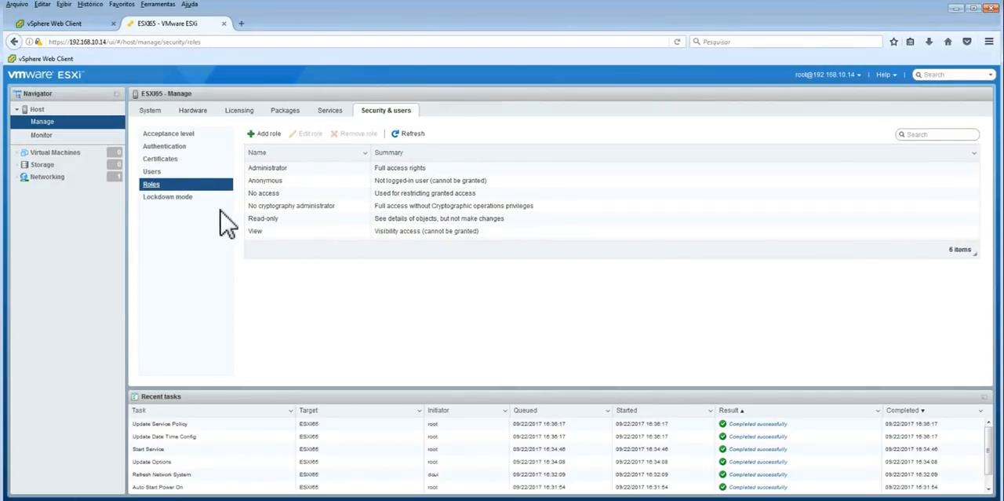
click(166, 196)
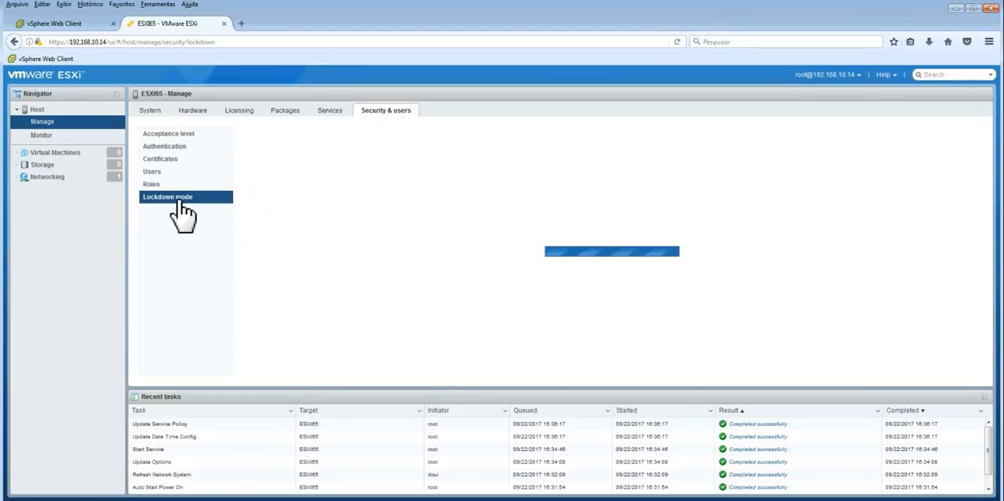
click(167, 196)
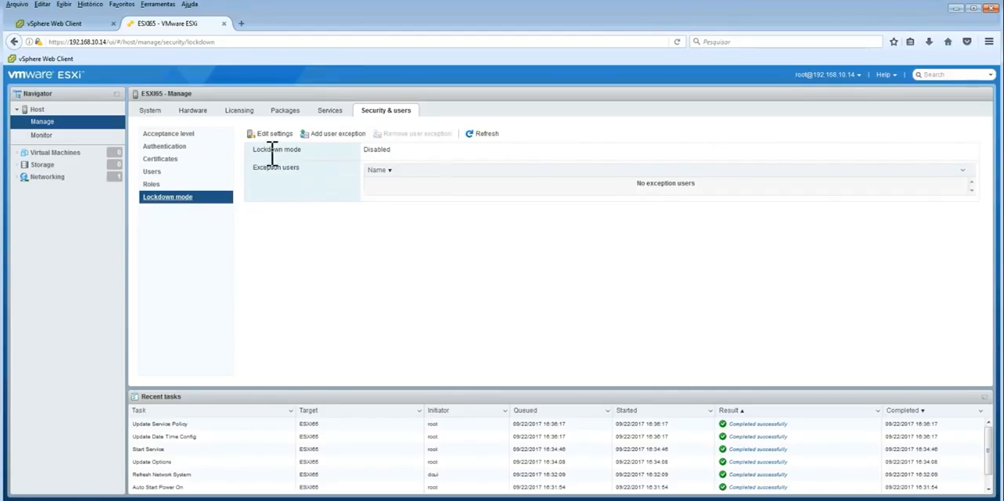
mouse_move(500, 339)
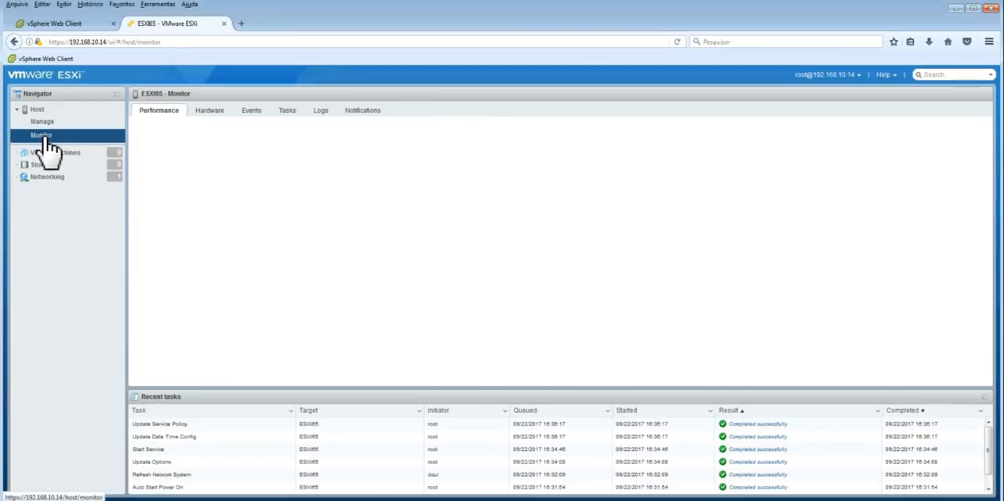
Review the Monitor performance charts, then the hardware health system sensors
click(158, 110)
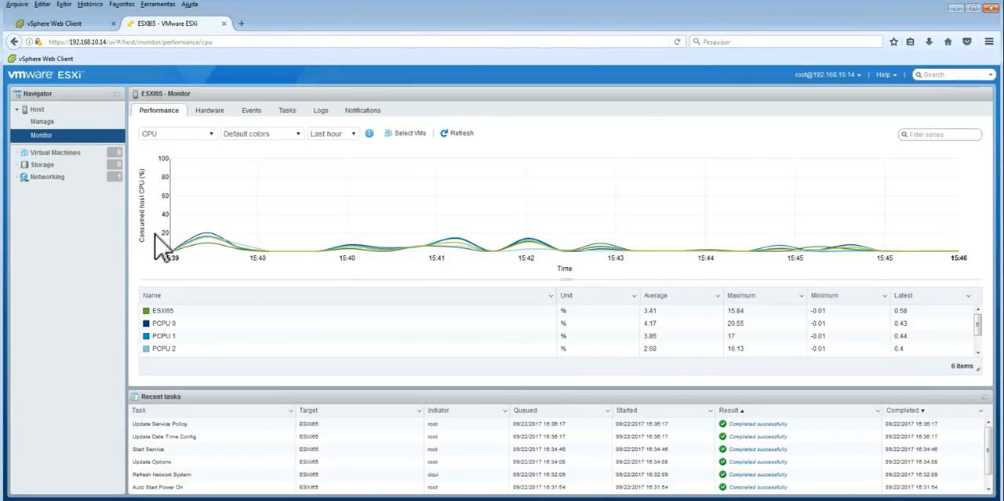
mouse_move(526, 385)
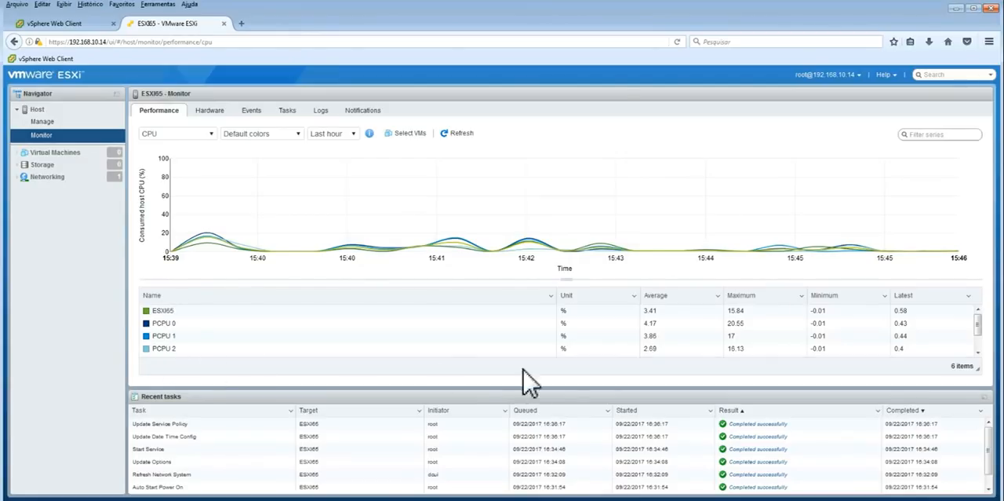
mouse_move(220, 149)
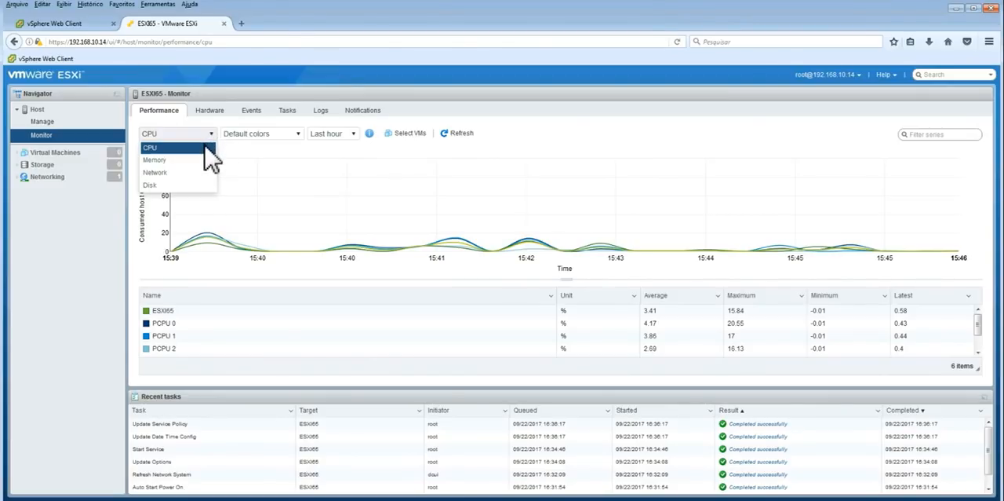
click(210, 110)
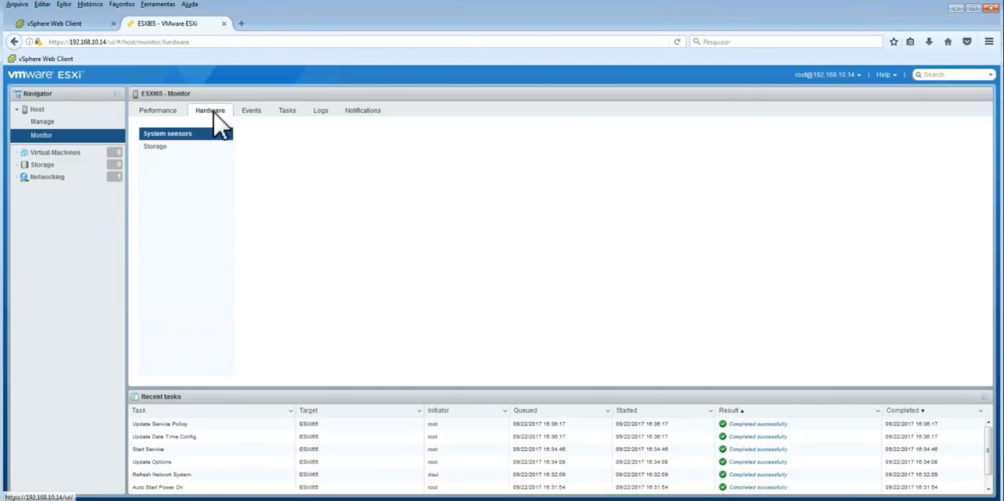
click(166, 132)
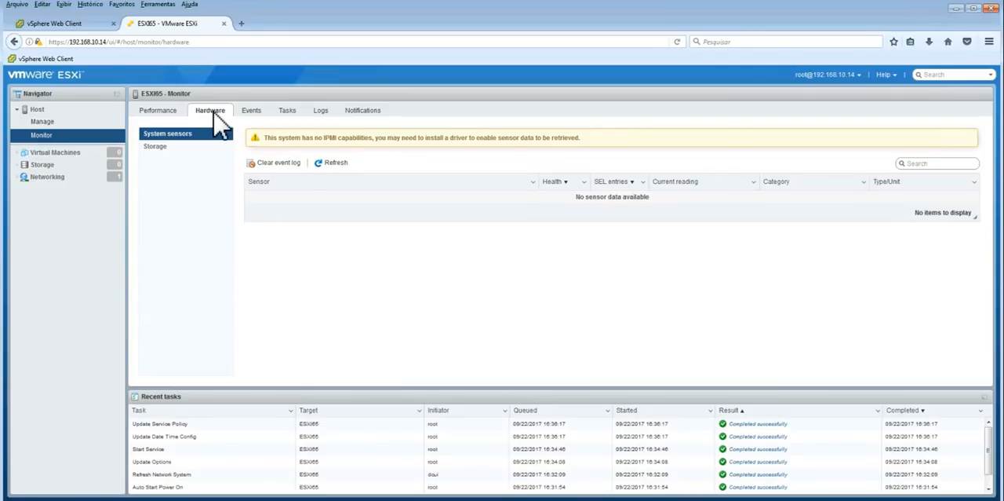
mouse_move(442, 163)
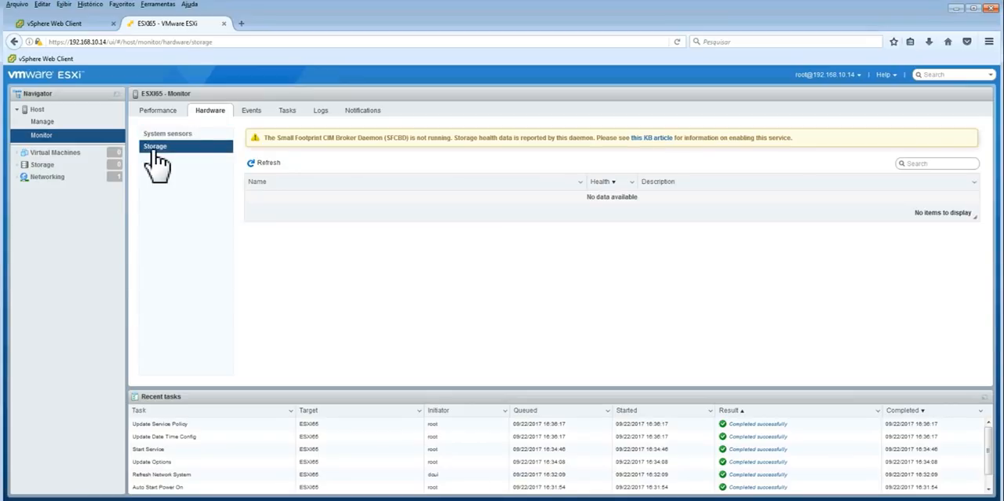
mouse_move(697, 170)
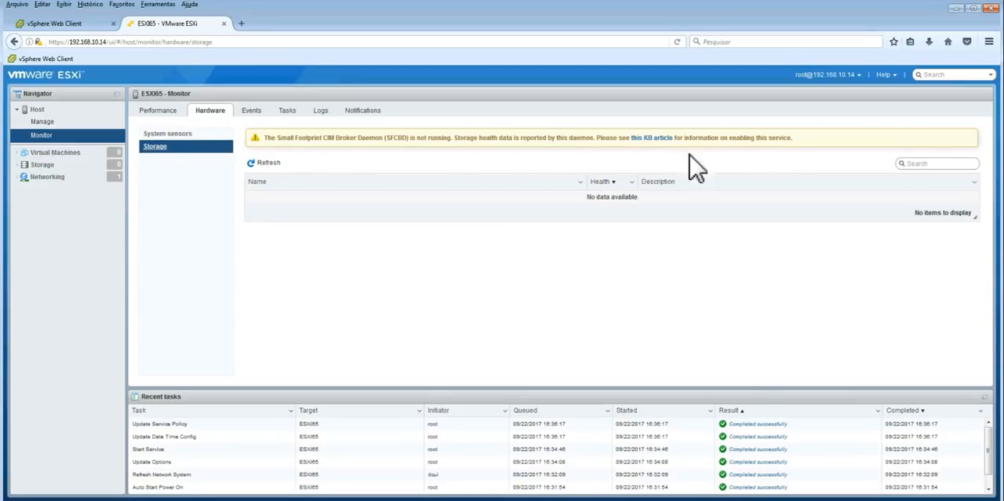
mouse_move(251, 110)
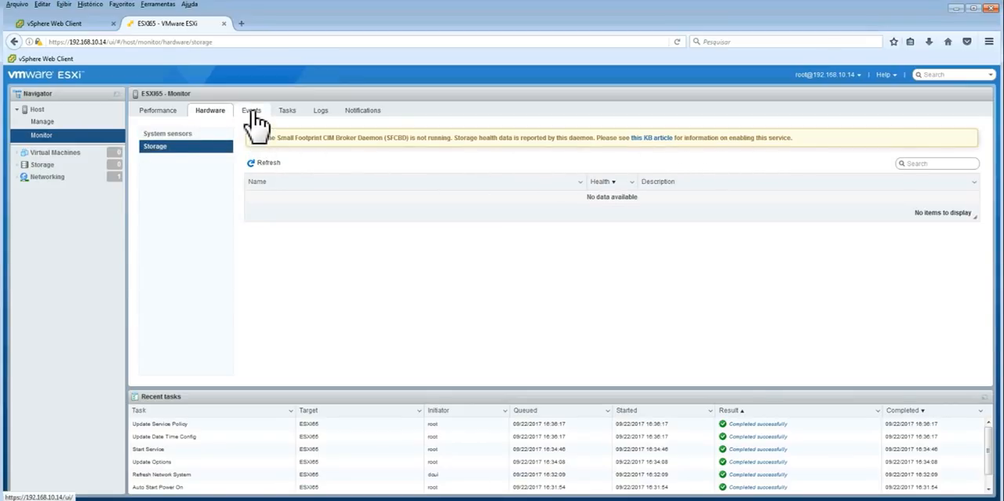
Review the host's Events and Tasks history, then show the Logs page
click(251, 110)
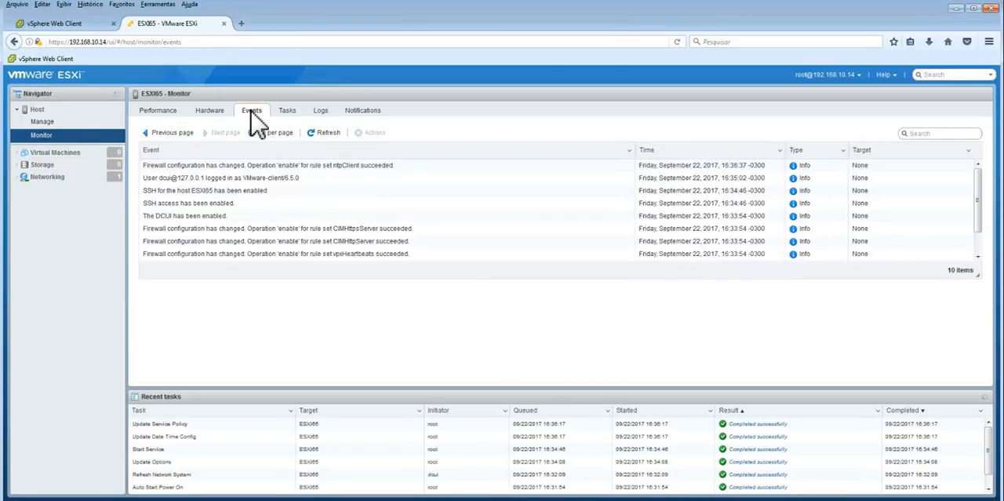
mouse_move(212, 178)
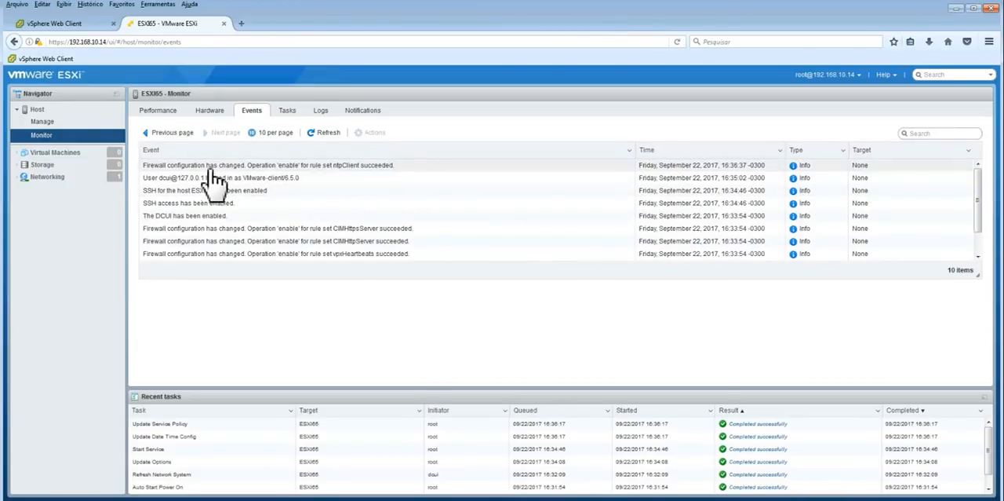
mouse_move(335, 216)
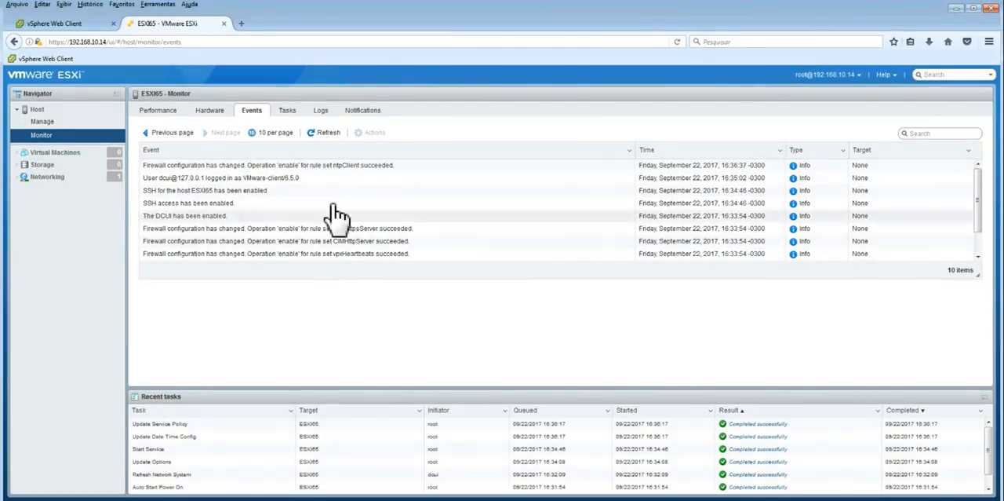
click(287, 110)
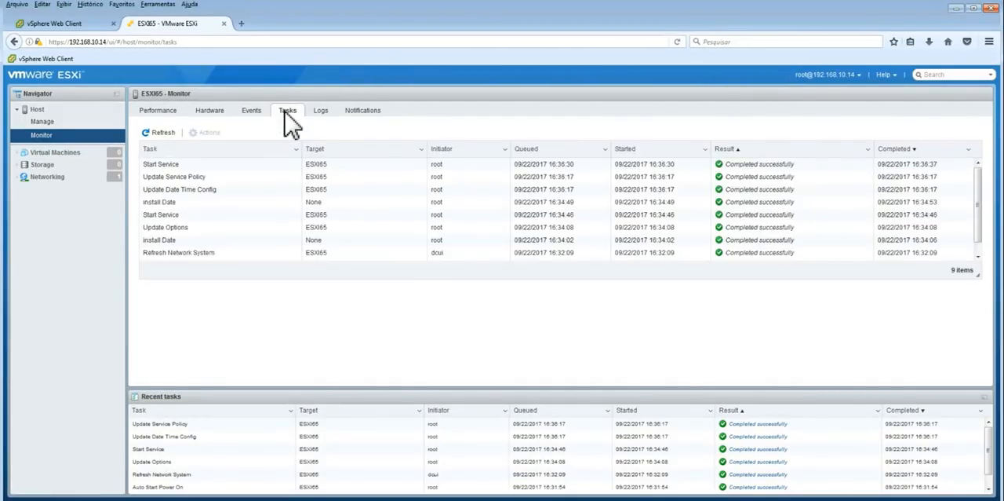
mouse_move(244, 238)
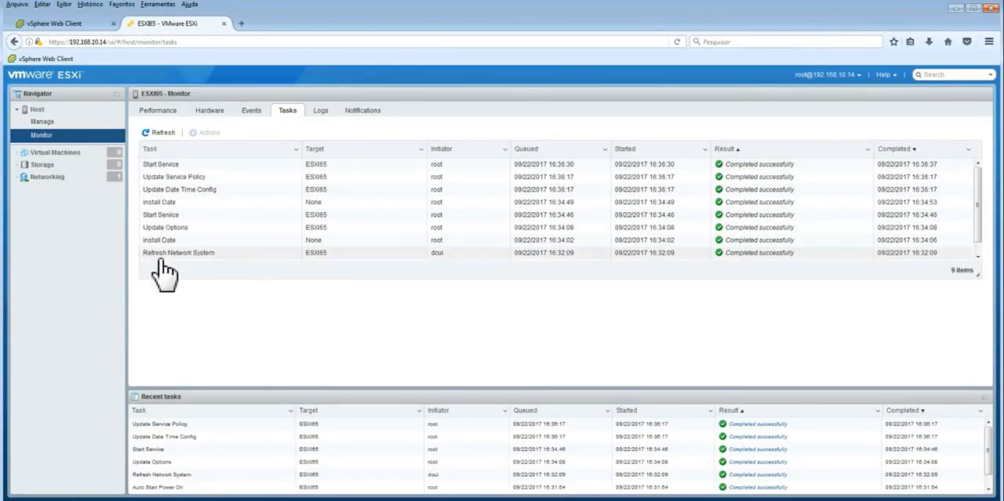
click(320, 110)
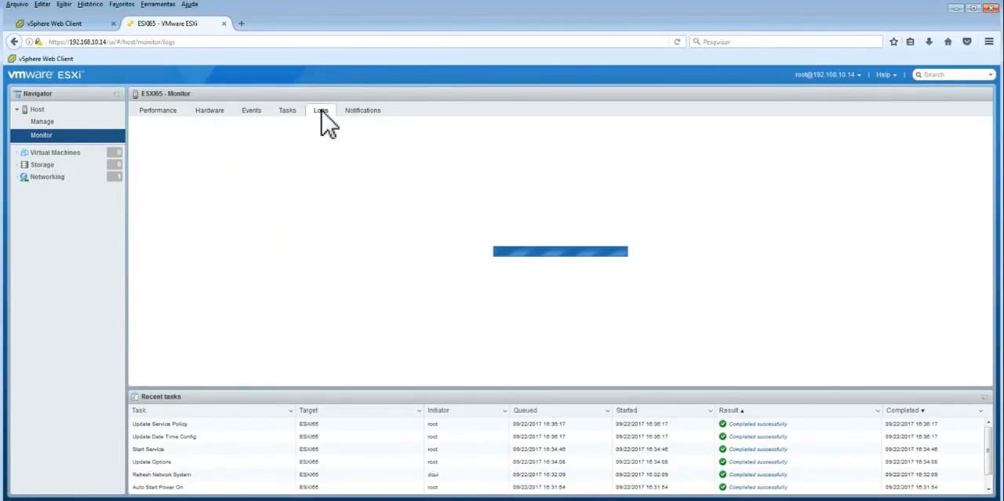
Browse the host's log file list and display the contents of hostd.log
click(320, 110)
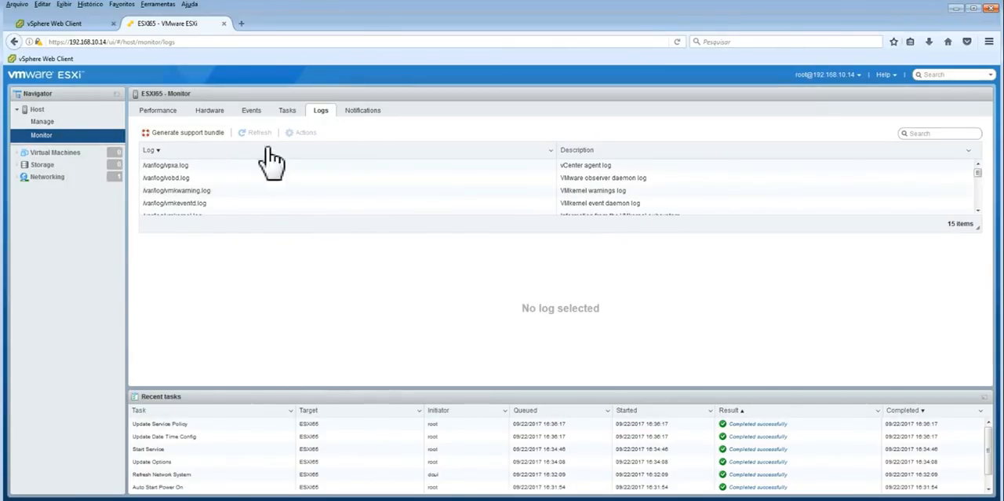
mouse_move(176, 169)
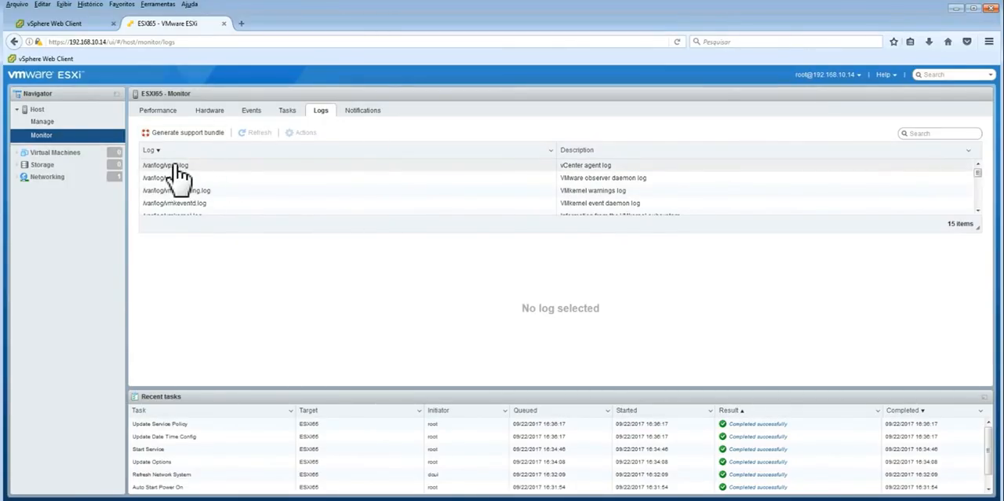
mouse_move(954, 191)
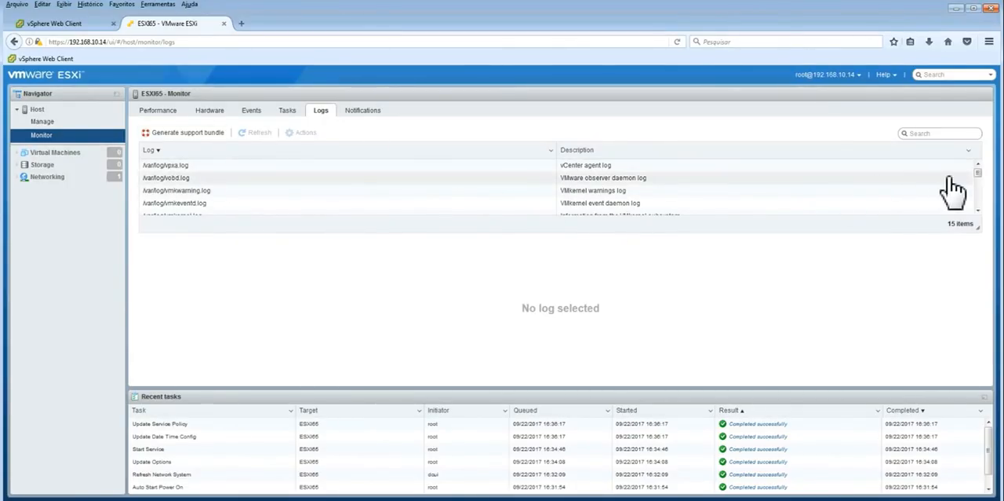
scroll(down, 3)
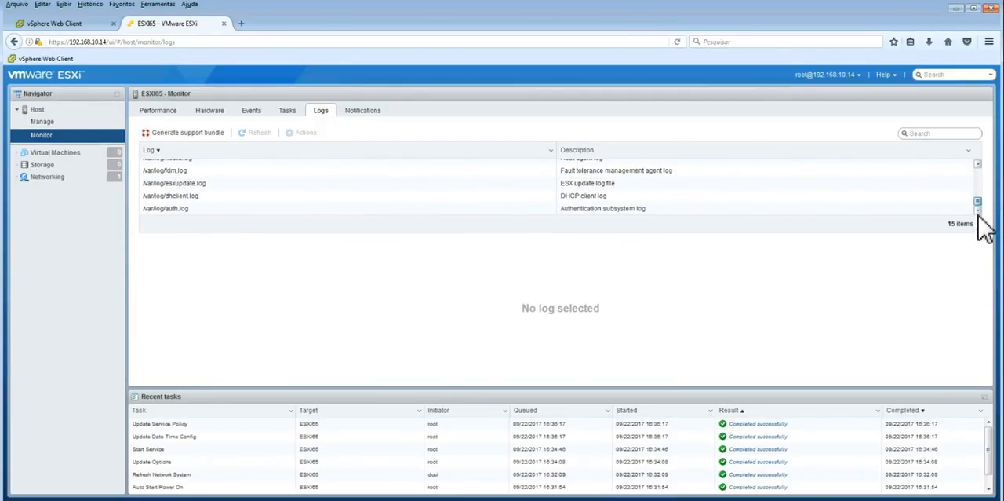
scroll(up, 3)
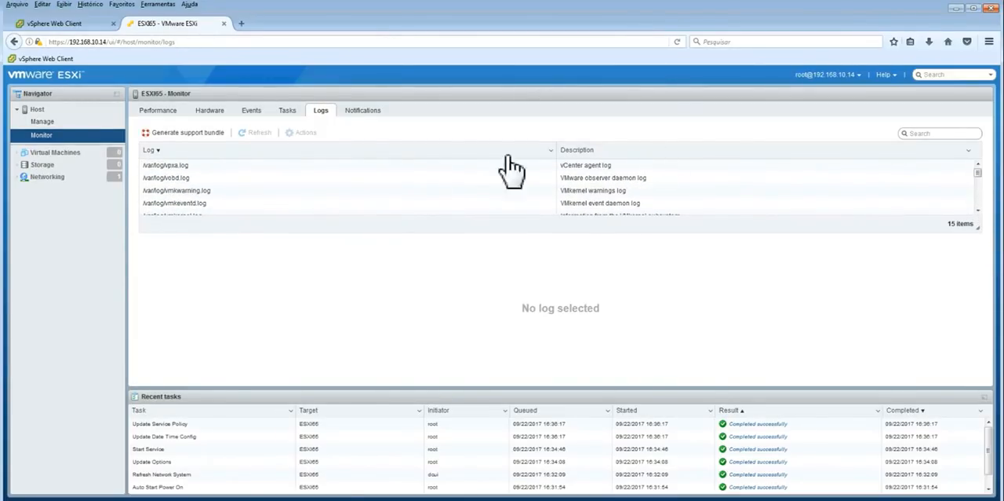
click(165, 165)
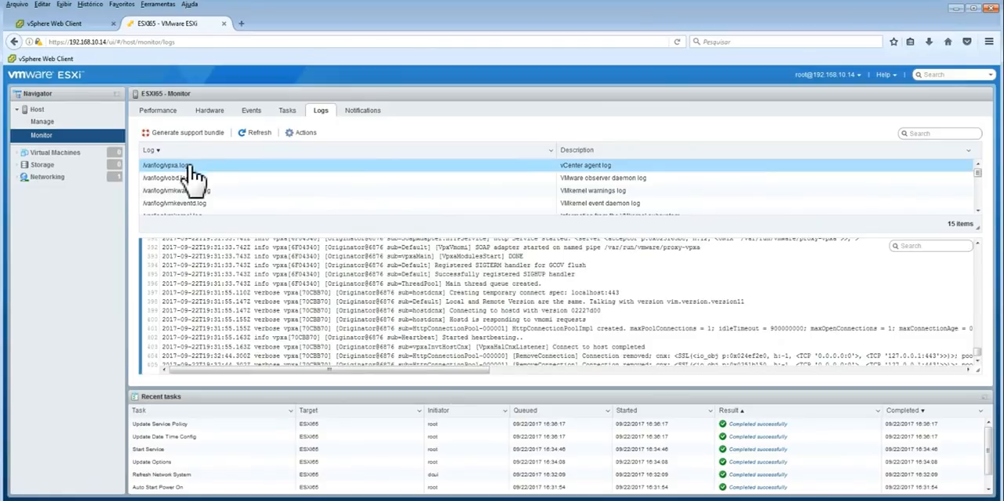
mouse_move(955, 338)
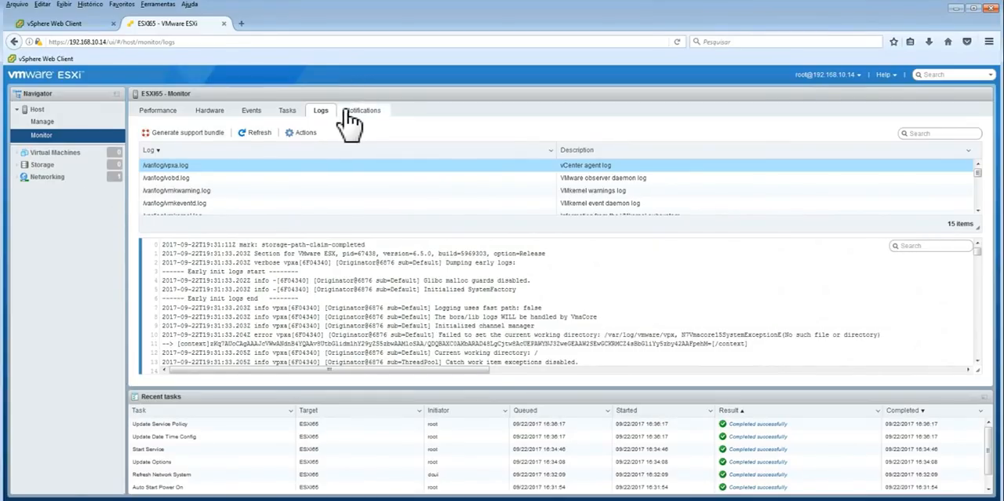
click(364, 109)
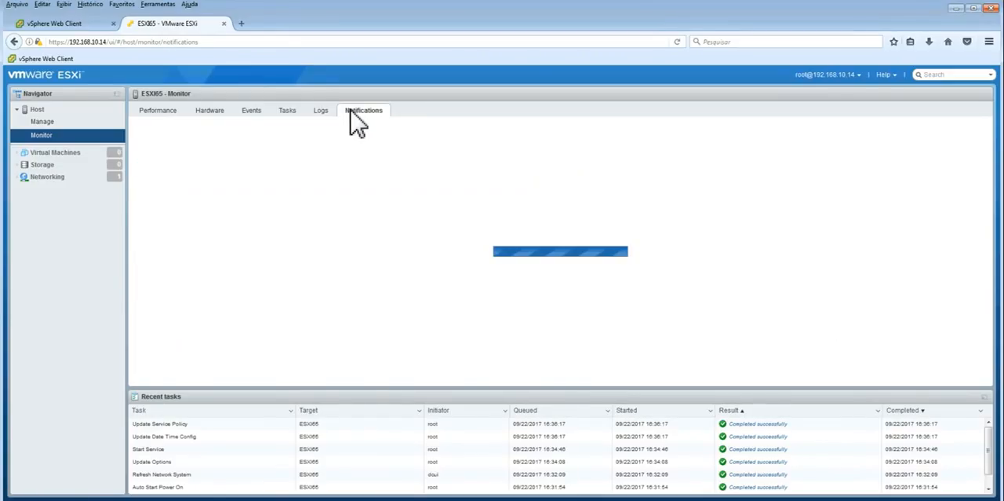
Show the host's Notifications, listing the SSH-enabled warning
click(363, 110)
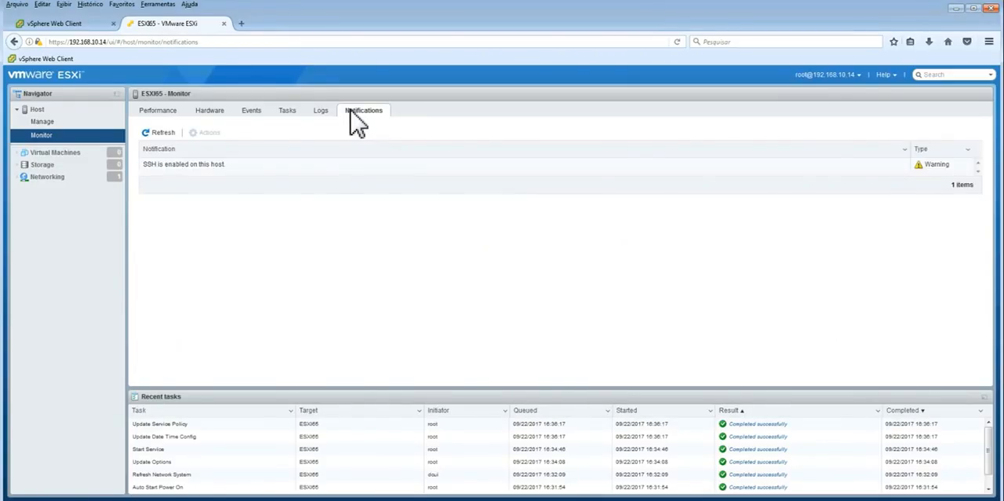
mouse_move(149, 186)
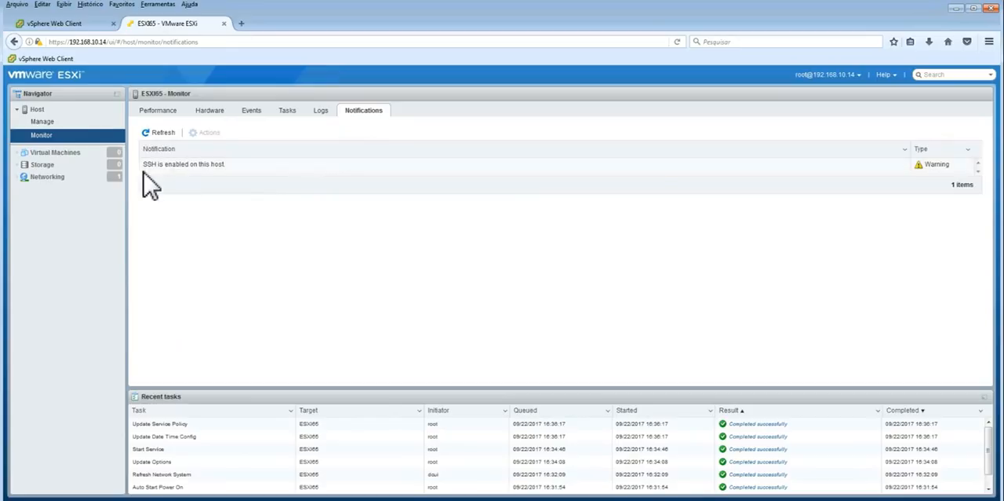
mouse_move(244, 186)
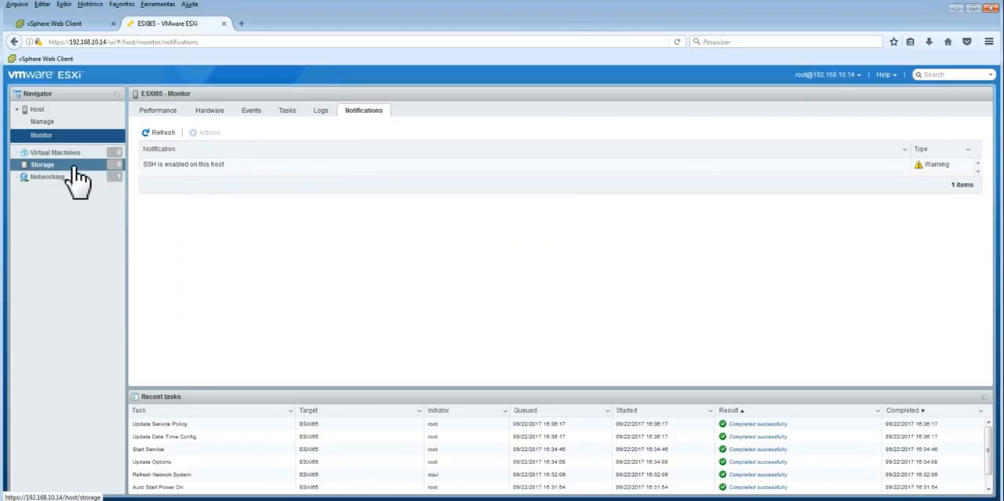
Show ESXi05's virtual switches: vSwitch0 with 2 port groups and 1 uplink
click(47, 176)
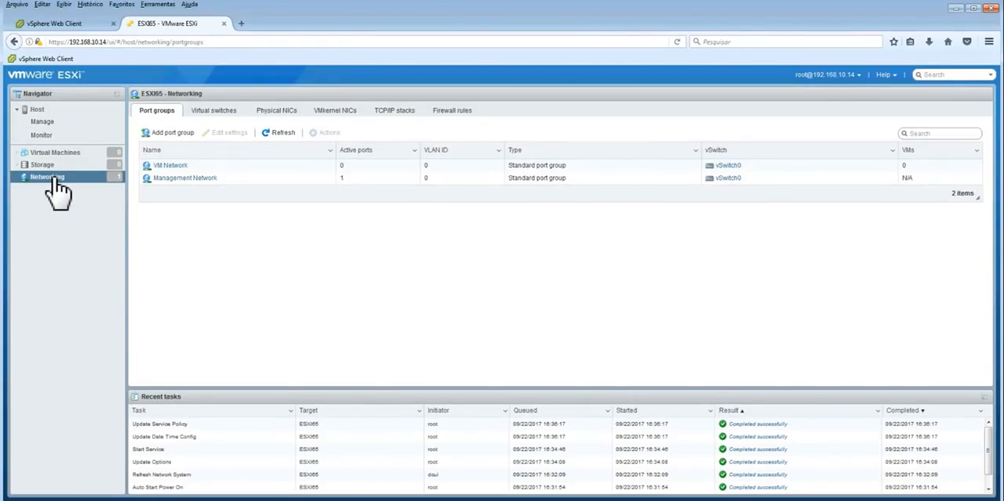
mouse_move(47, 175)
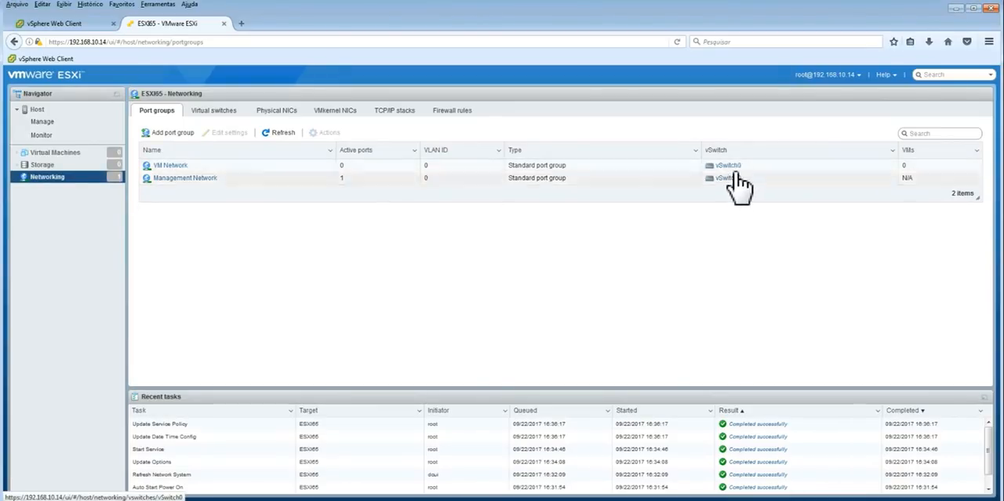
mouse_move(202, 185)
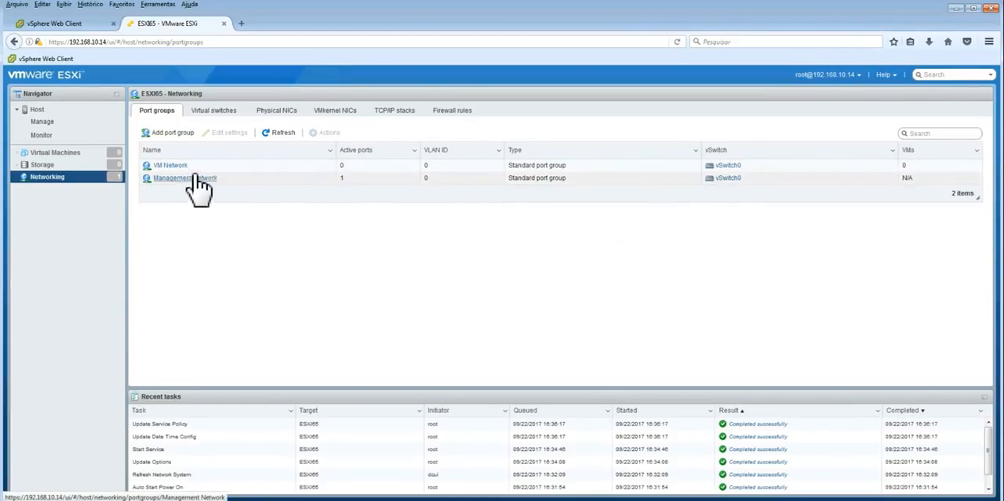
mouse_move(222, 110)
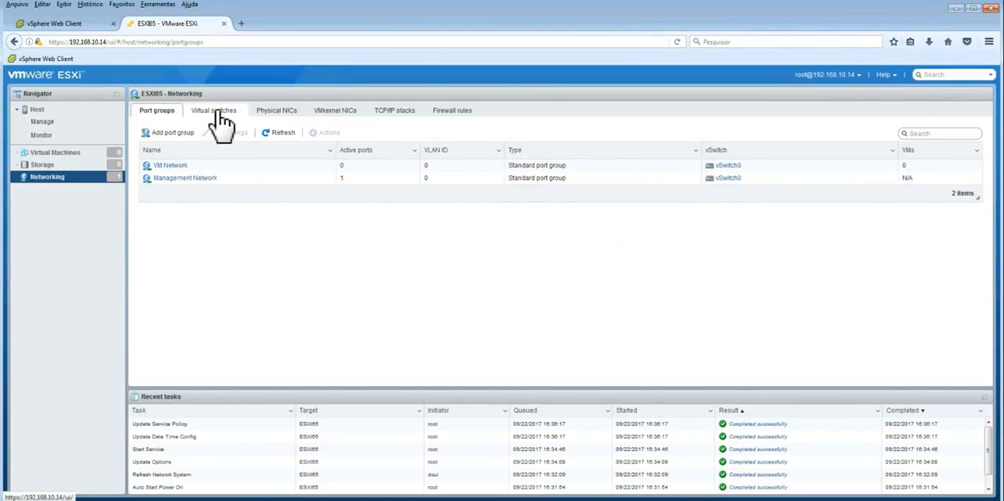
click(213, 109)
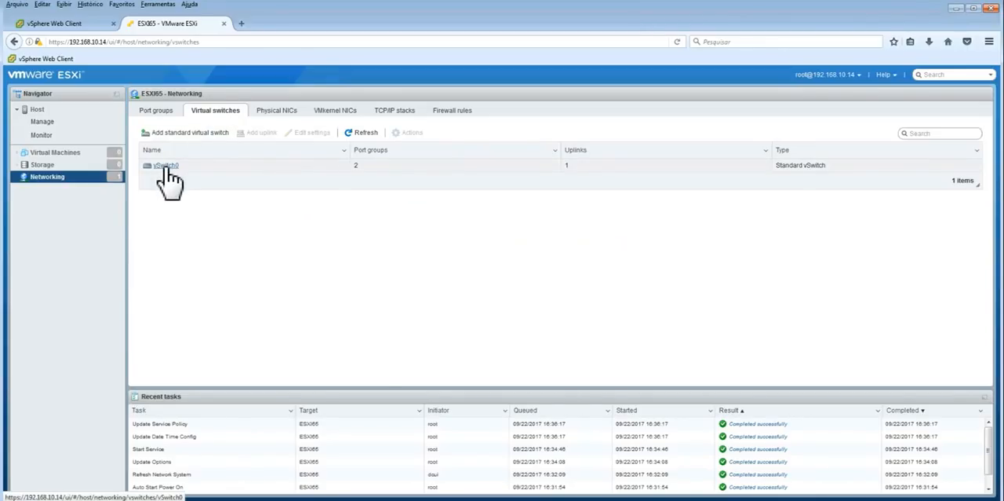
mouse_move(573, 186)
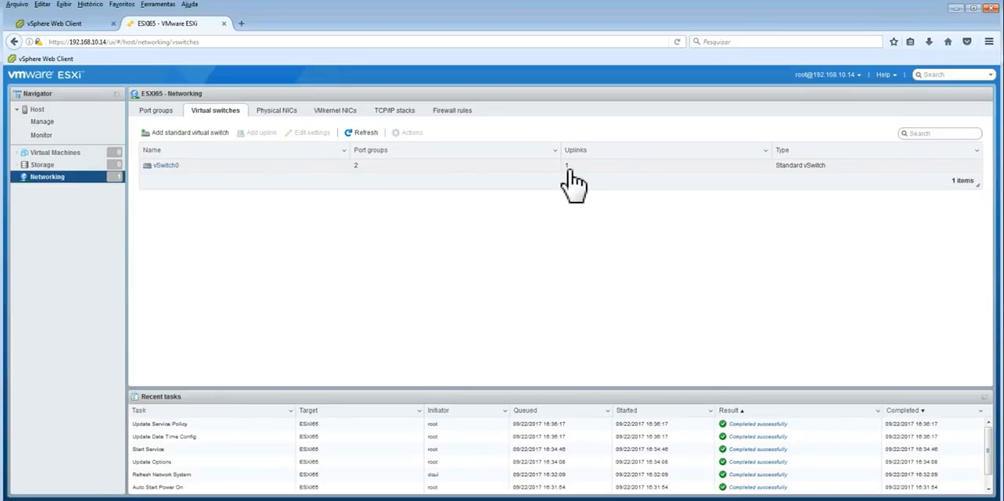
mouse_move(301, 133)
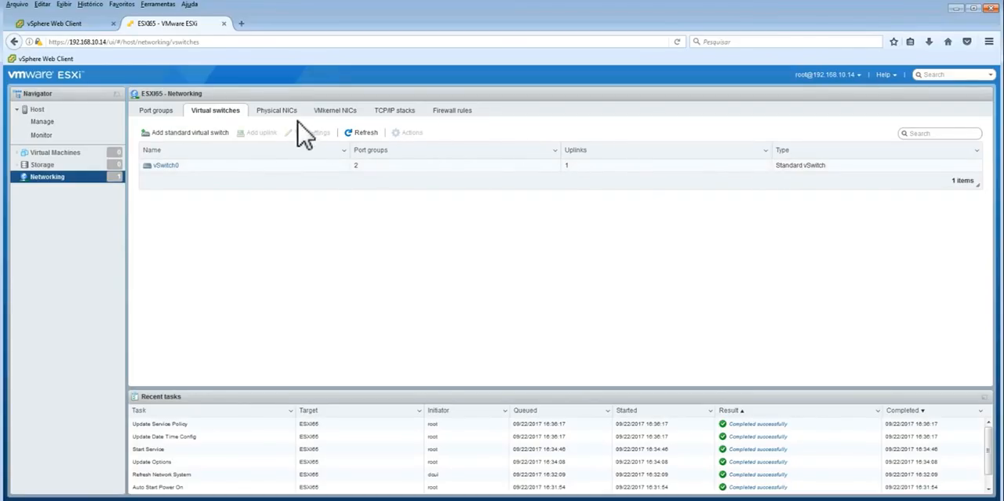
Review physical NIC vmnic0, then list VMkernel NIC vmk0 on Management Network, 192.168.10.14
click(276, 110)
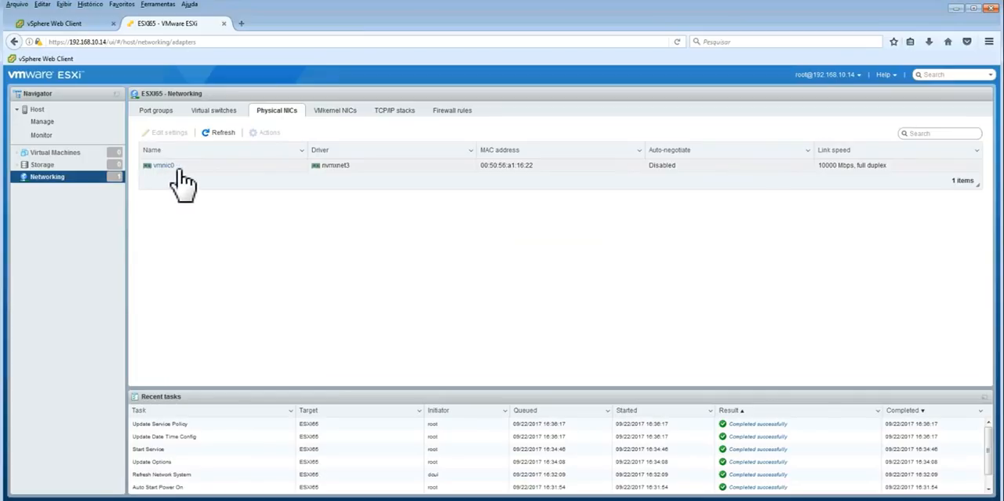
mouse_move(520, 185)
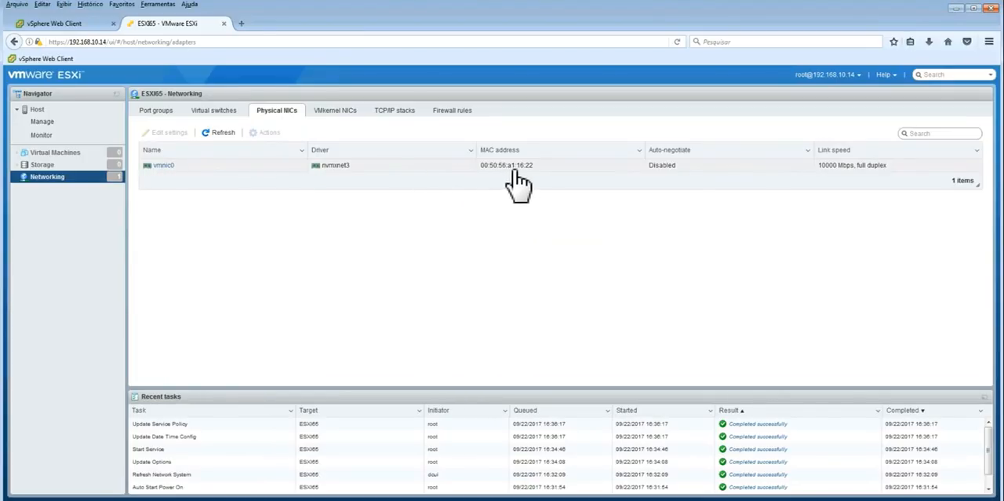
mouse_move(432, 152)
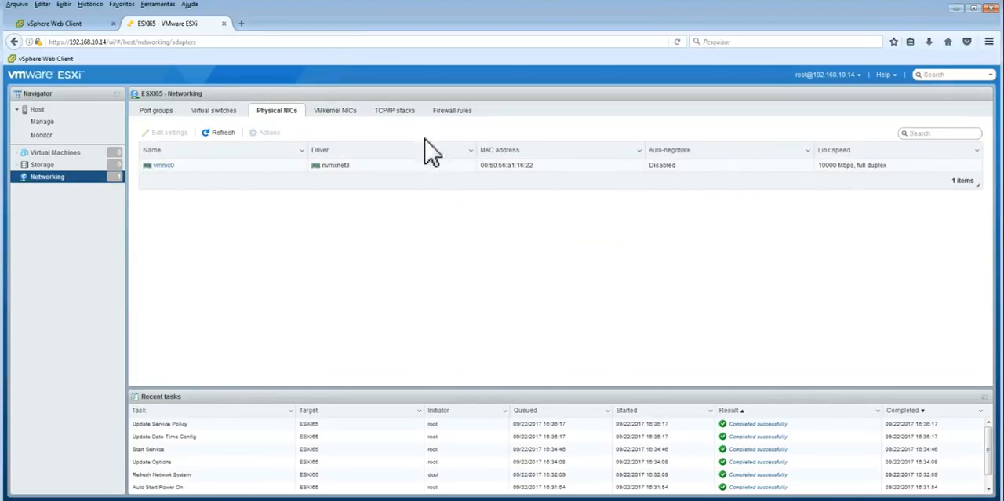
click(335, 109)
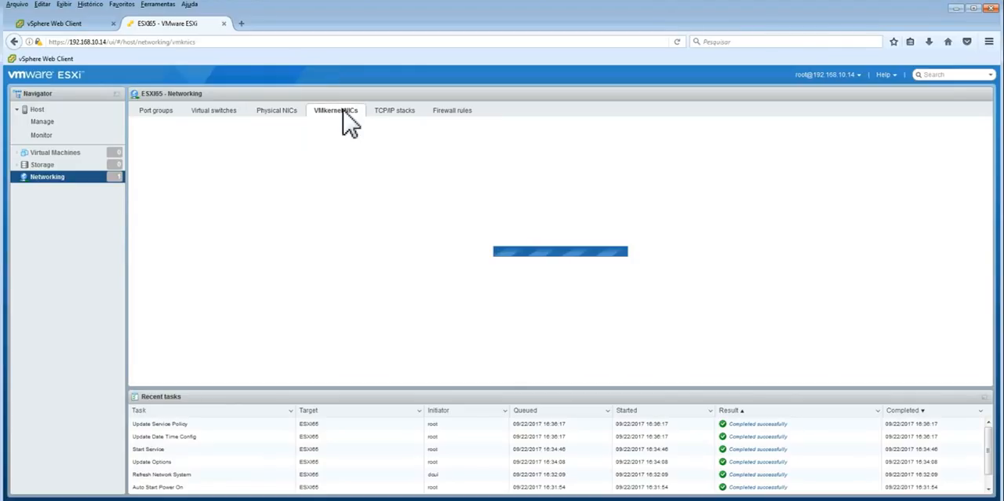
click(336, 110)
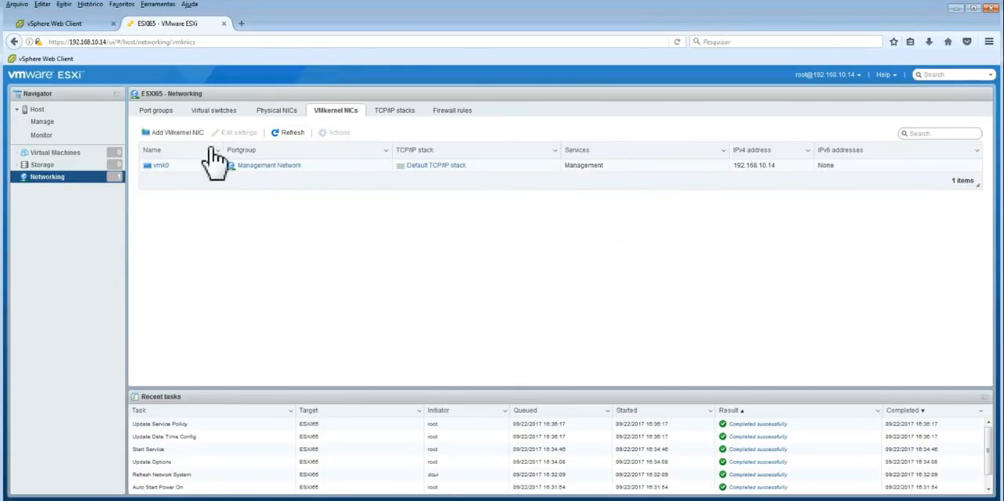
mouse_move(396, 197)
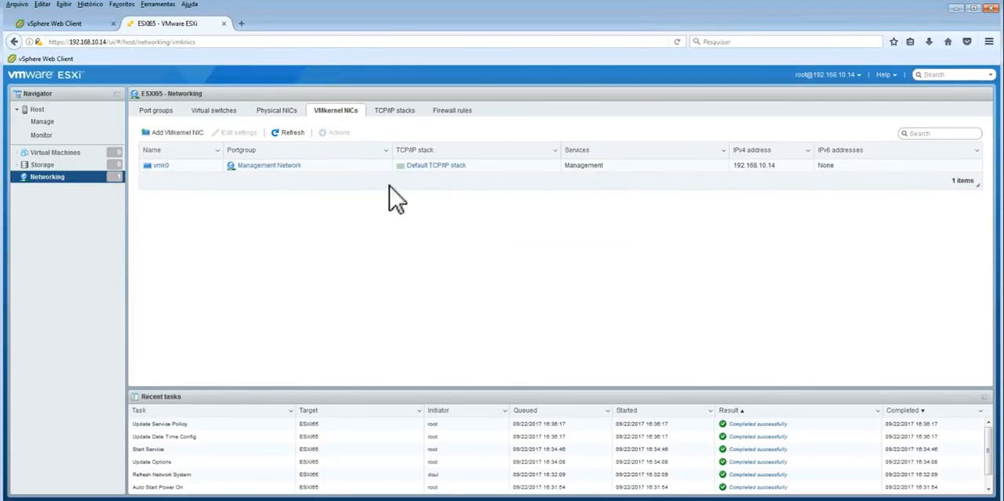
mouse_move(437, 165)
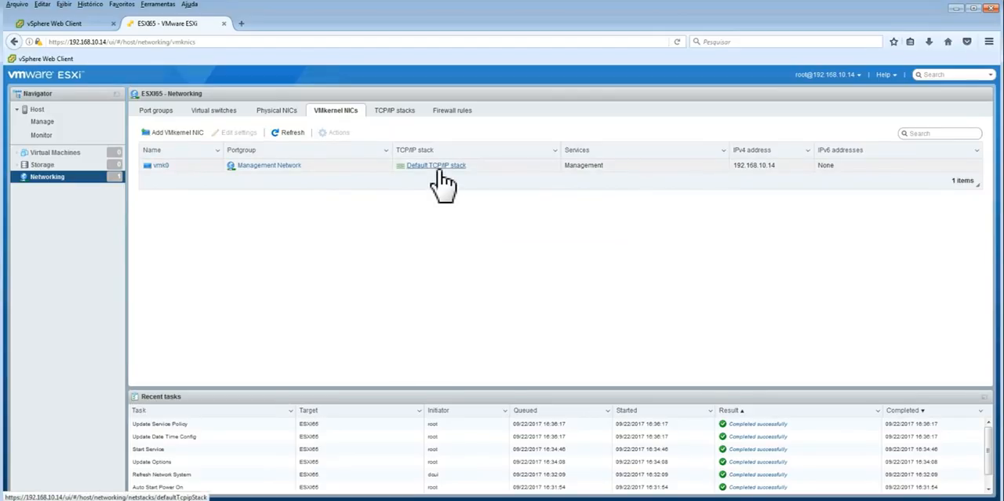
mouse_move(714, 189)
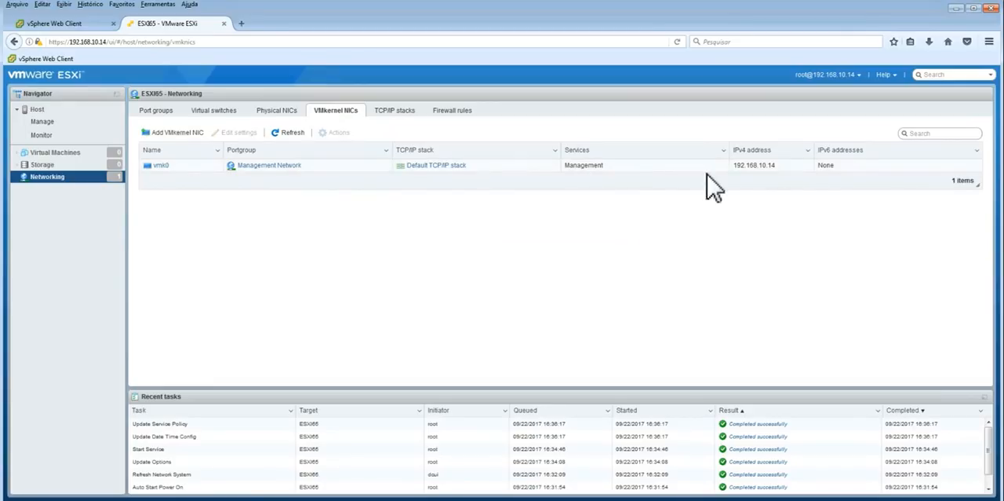
mouse_move(396, 110)
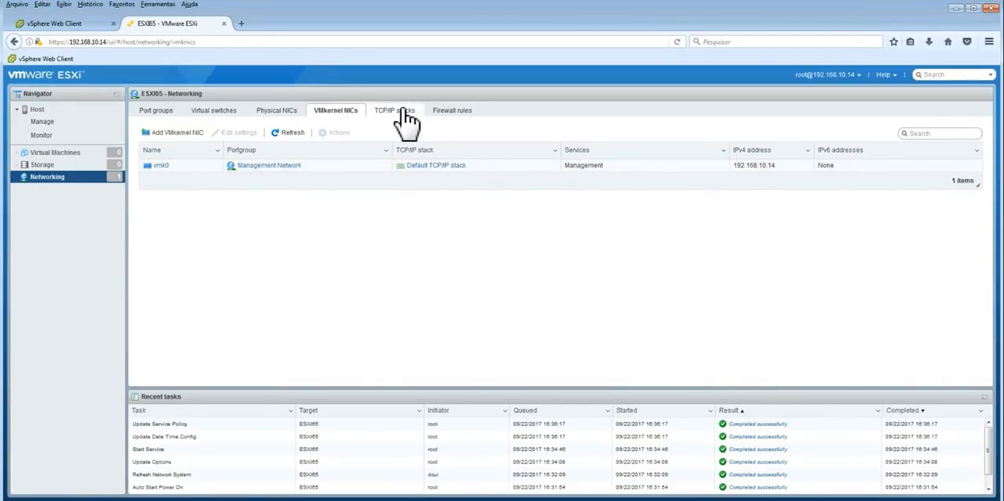
Review TCP/IP stacks with gateway 192.168.10.1, then list the 43 firewall rules
click(394, 110)
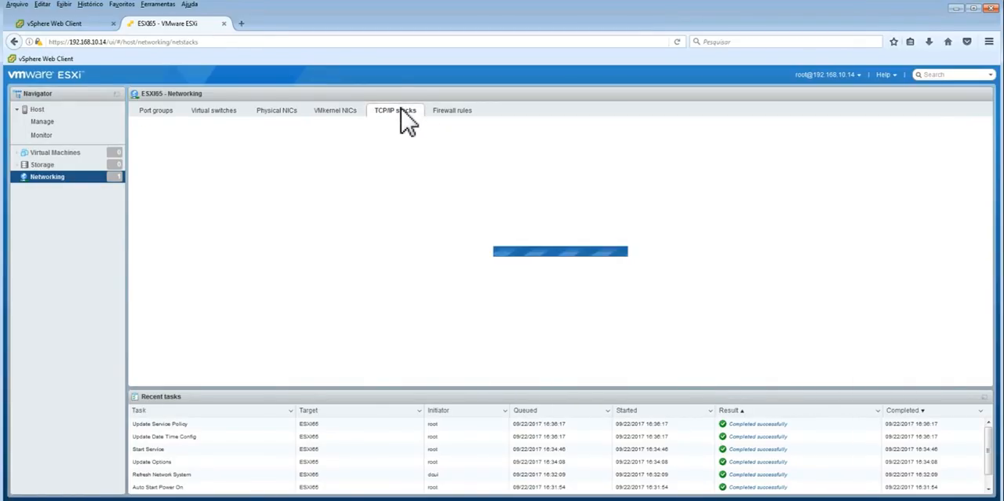
click(396, 110)
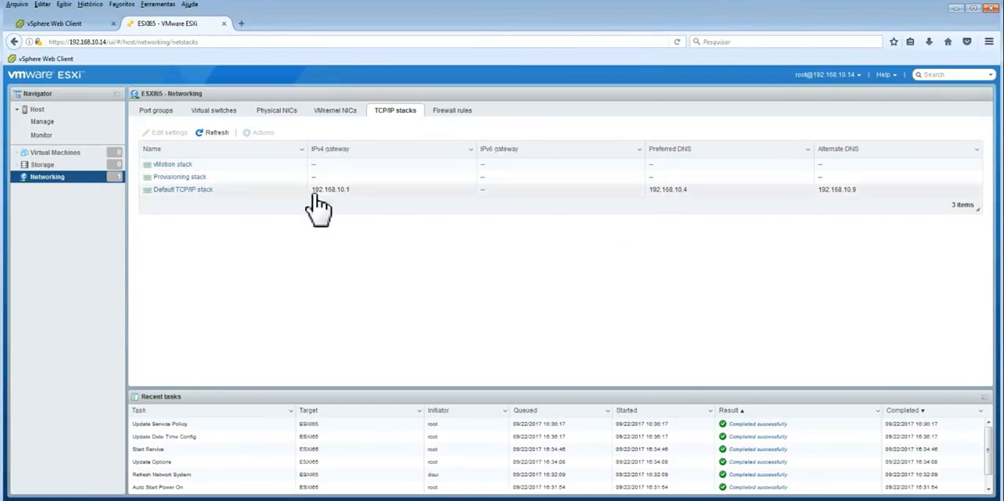
mouse_move(343, 191)
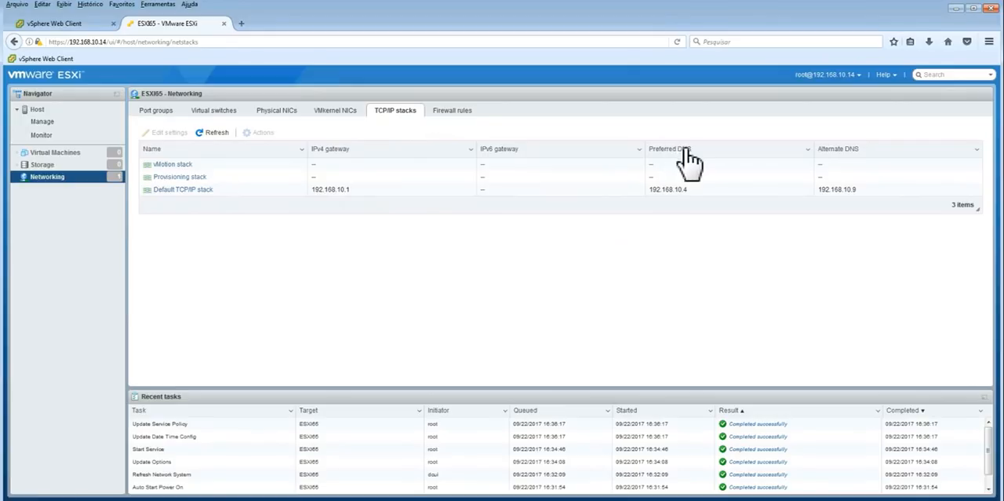
mouse_move(781, 216)
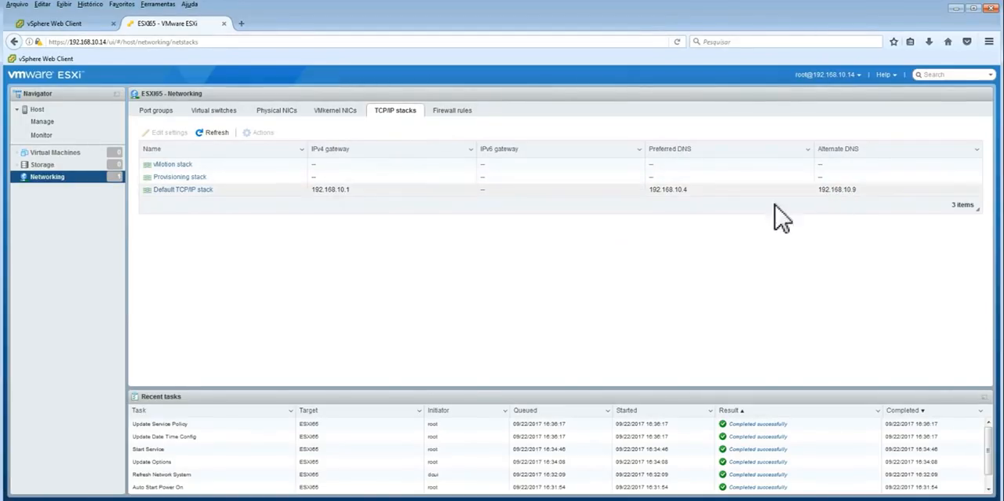
click(452, 110)
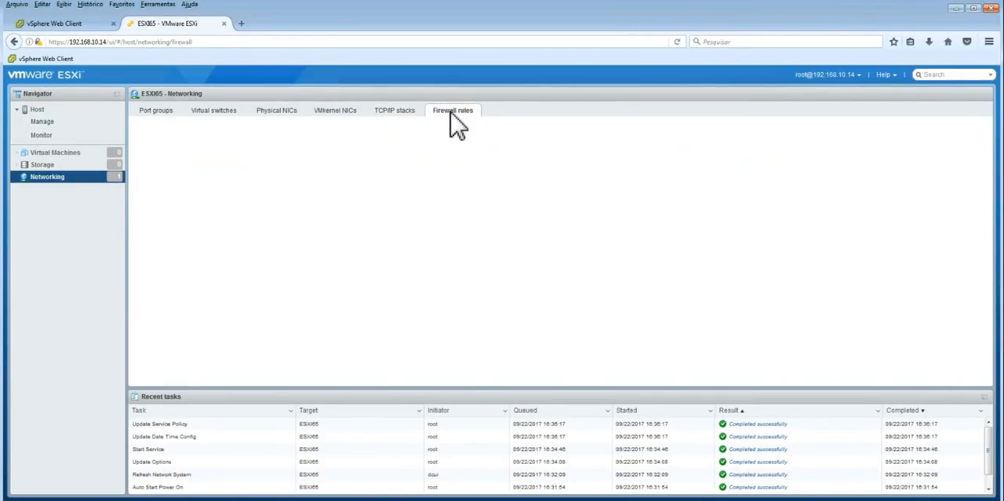
click(452, 110)
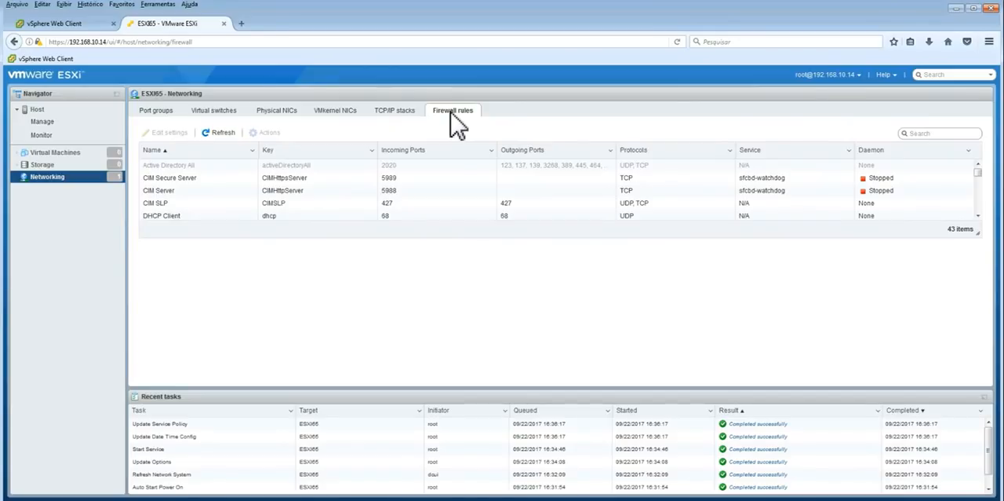